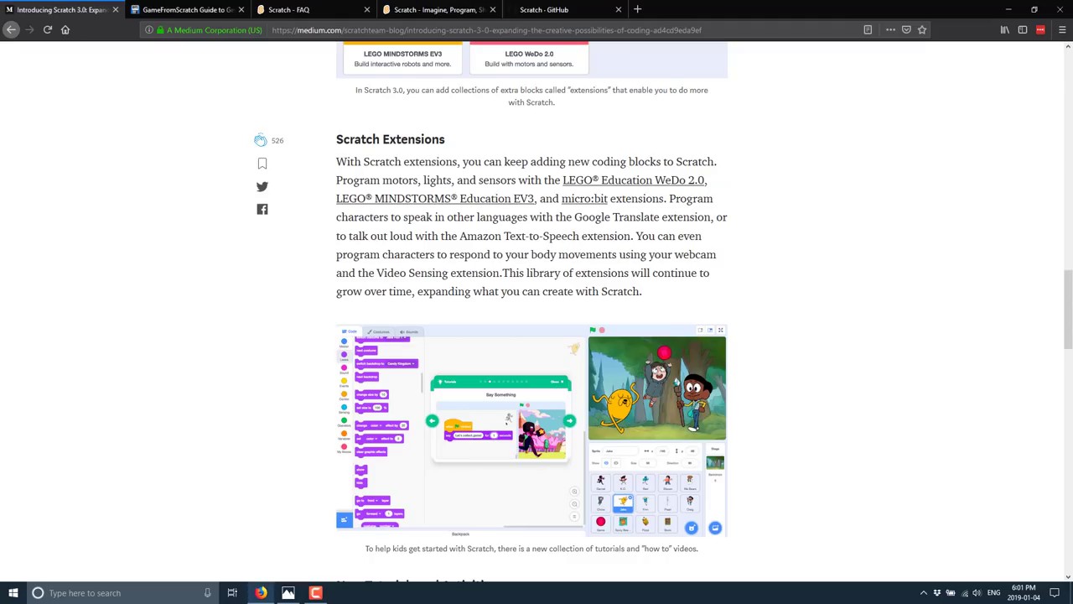
Step: Read the GameFromScratch kids' game-development guide down through Scratch, Construct, GameMaker and LOVE to Python with PyGame
click(184, 10)
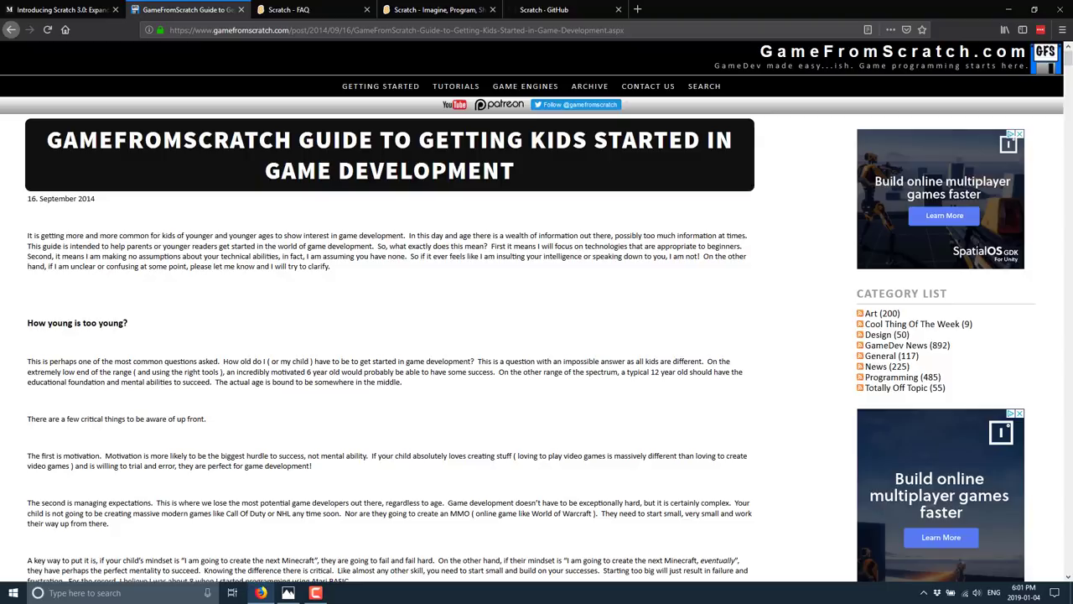
mouse_move(295, 459)
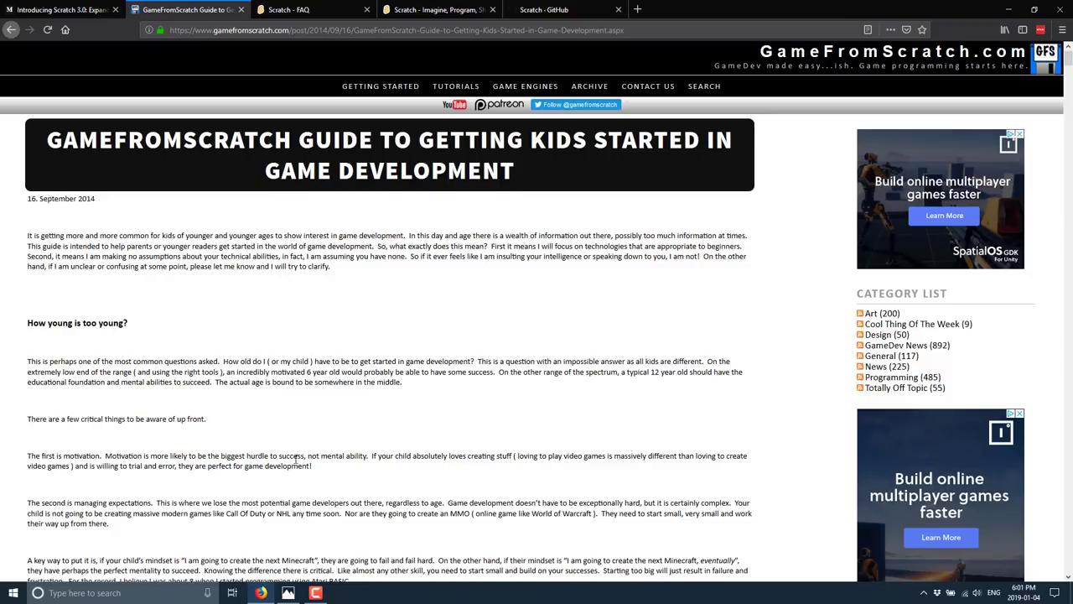
scroll(down, 3)
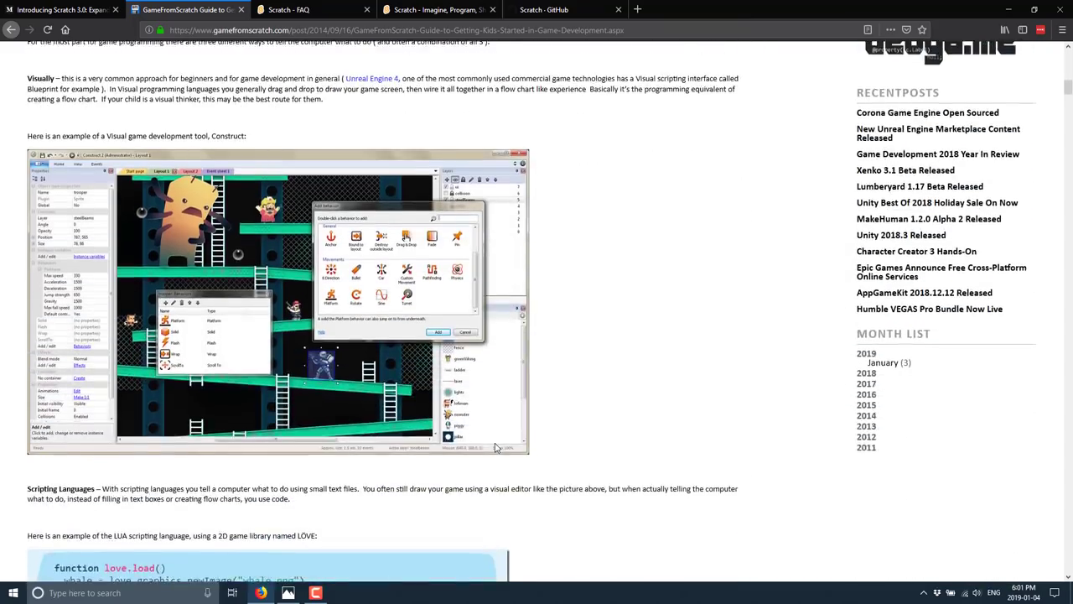
scroll(down, 3)
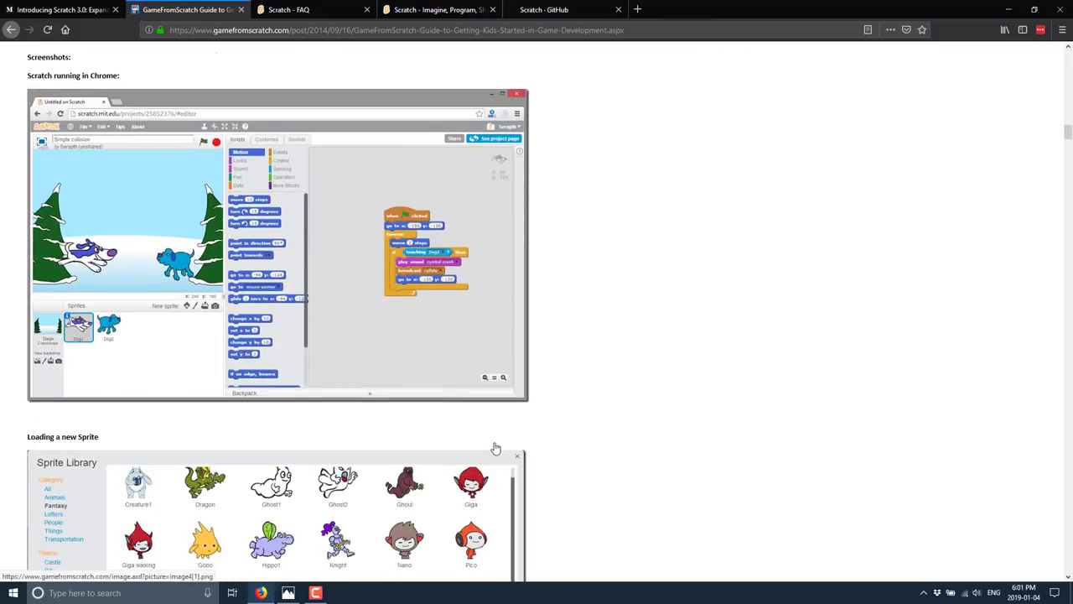
scroll(down, 3)
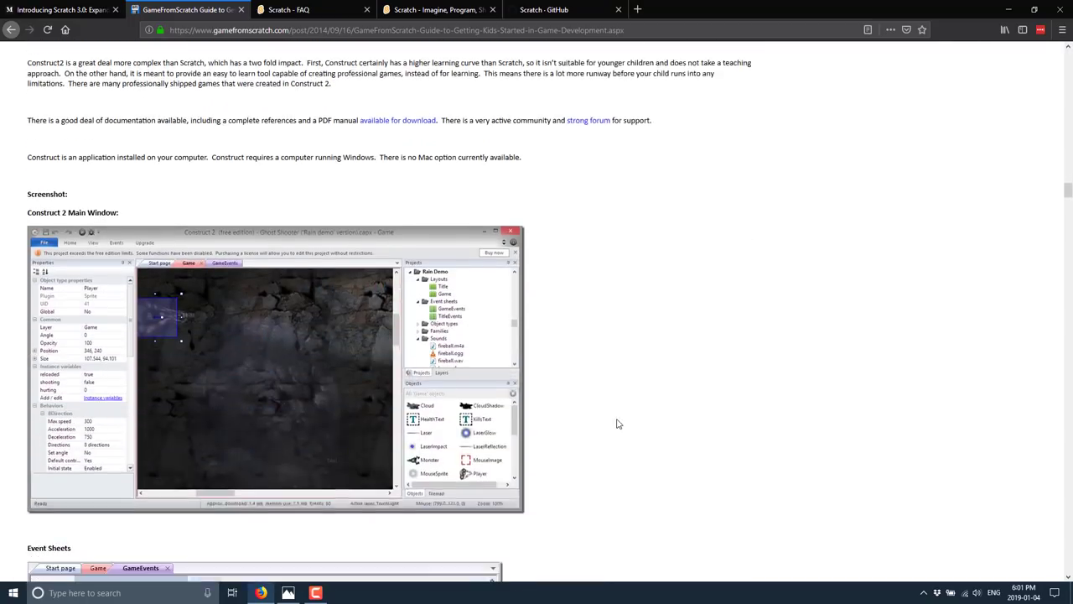
scroll(down, 3)
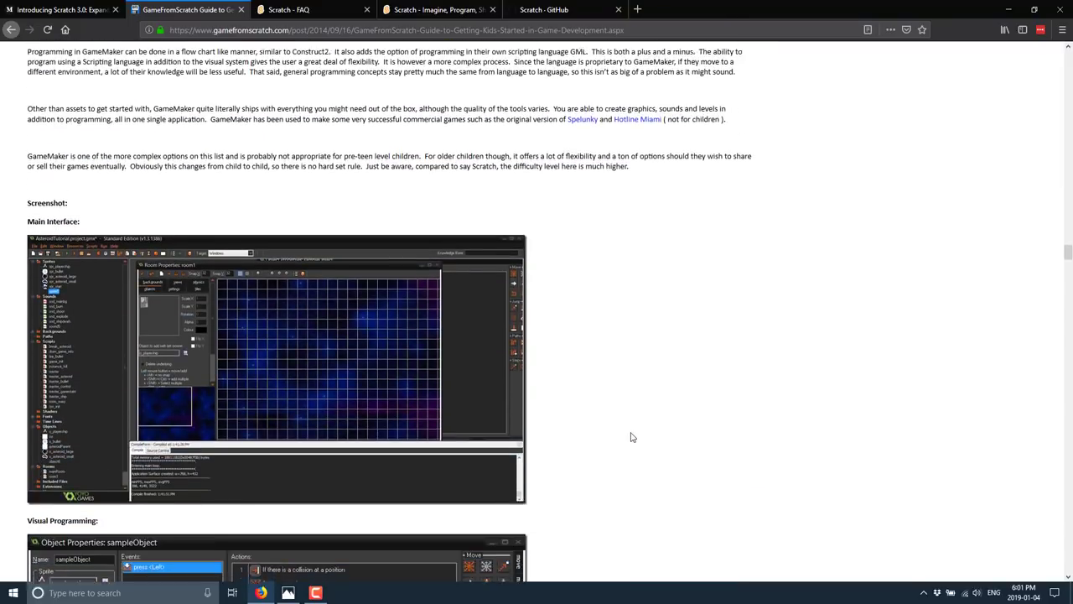
scroll(down, 3)
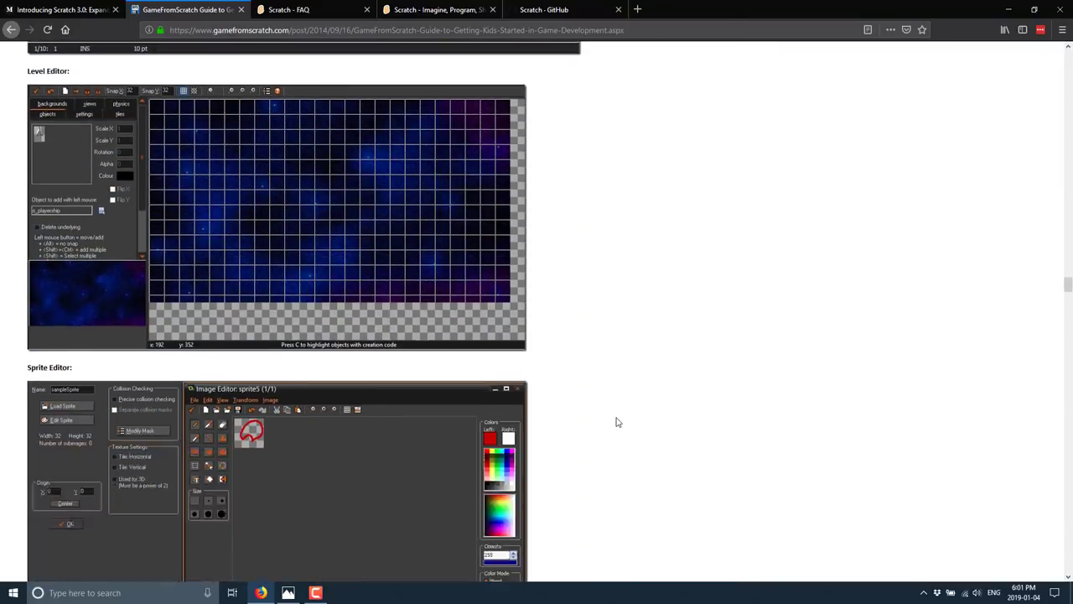
scroll(down, 3)
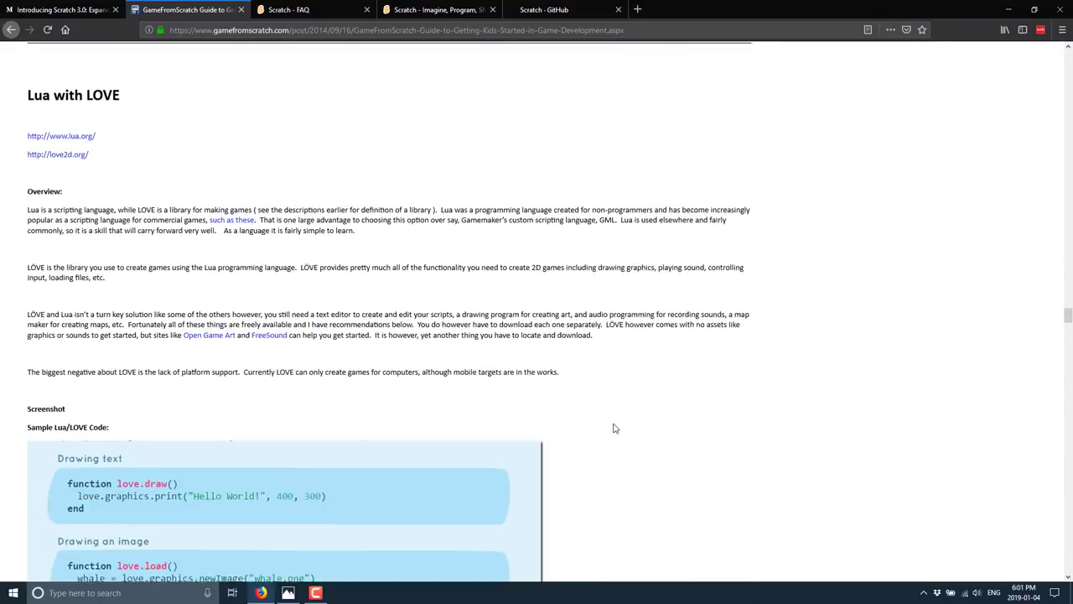
scroll(down, 3)
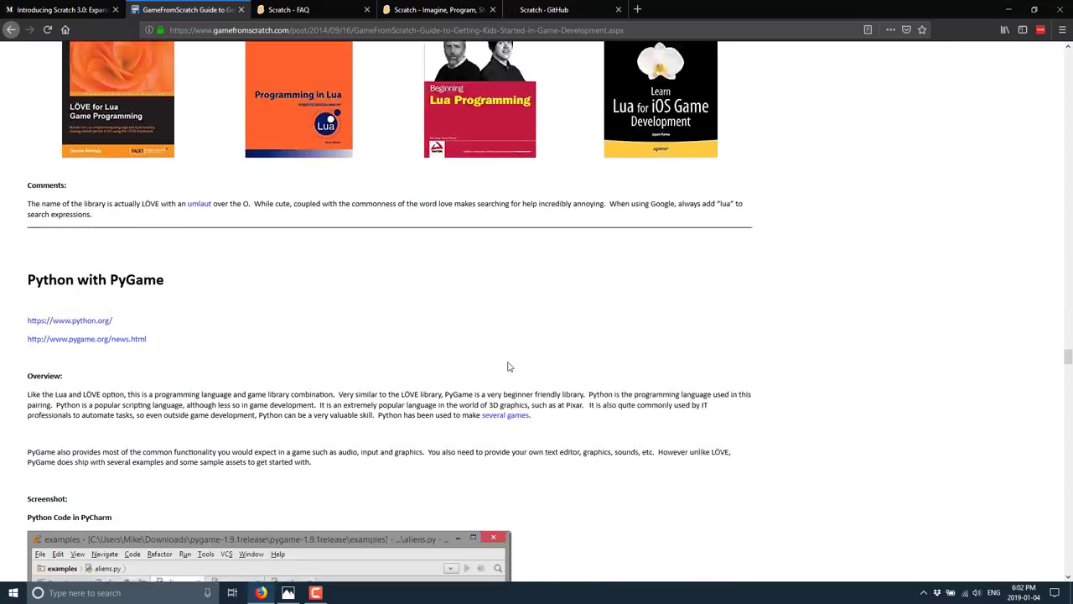
click(64, 10)
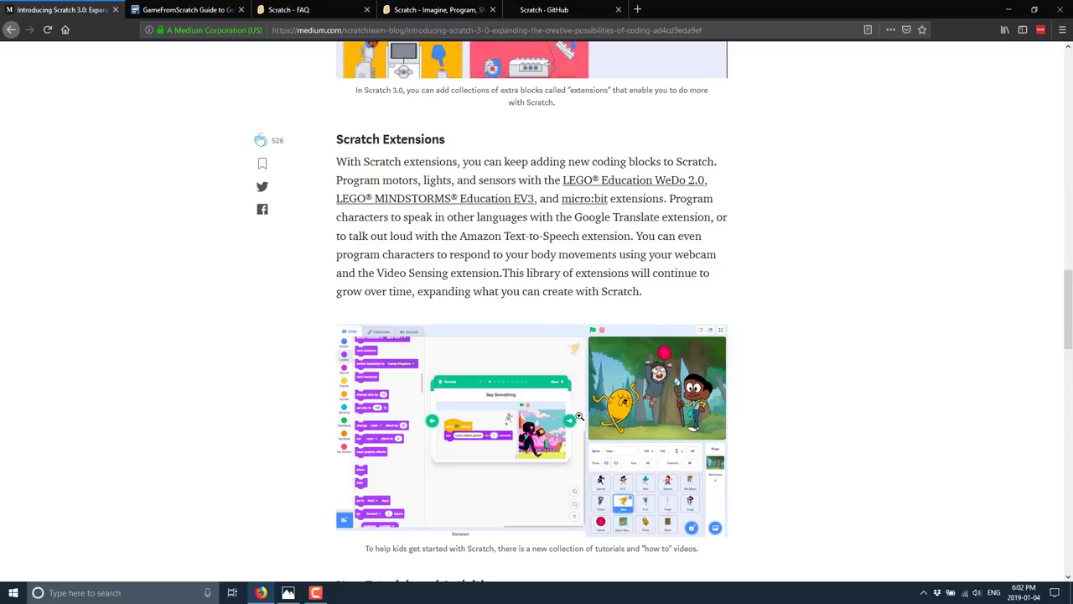
scroll(up, 3)
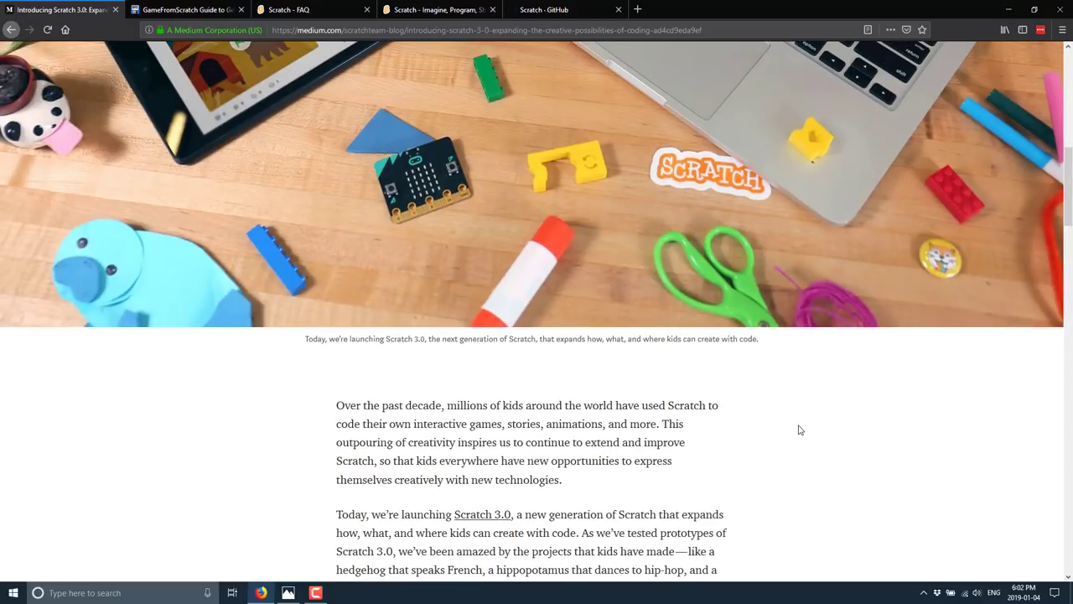
scroll(down, 3)
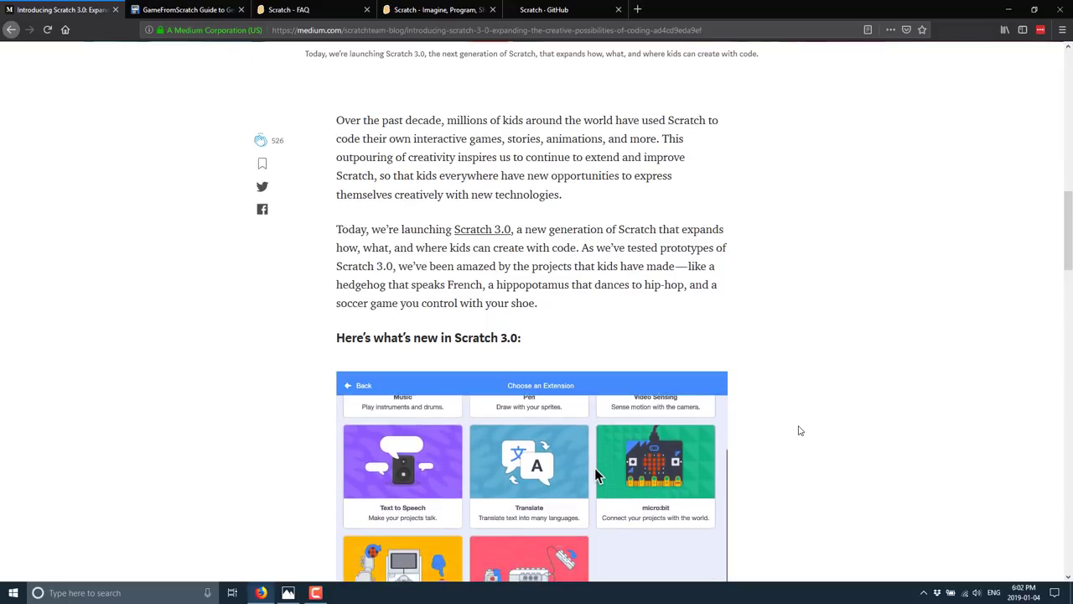
scroll(down, 3)
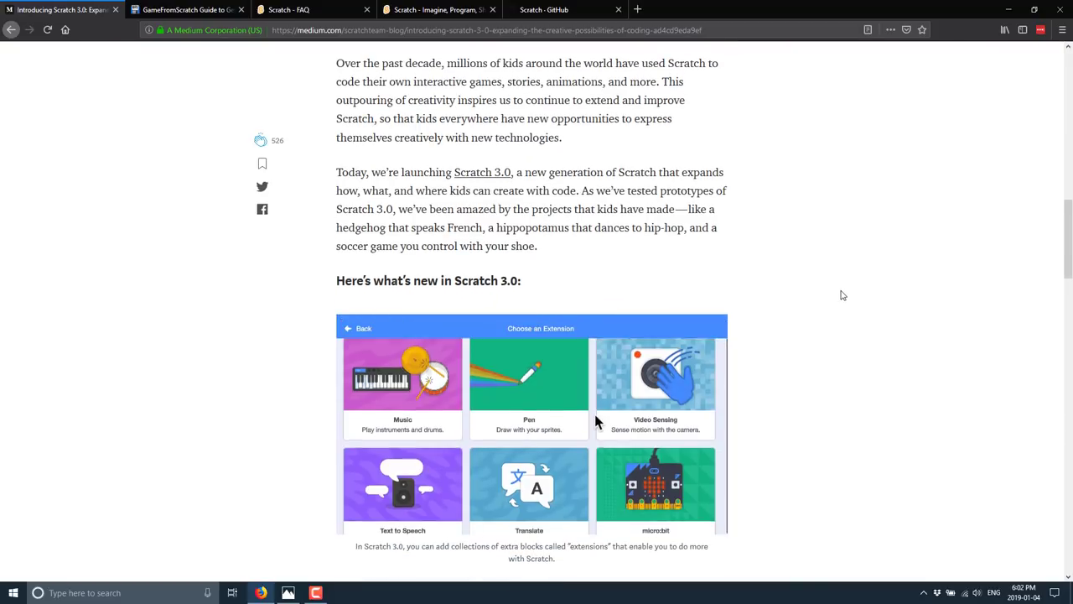
scroll(down, 3)
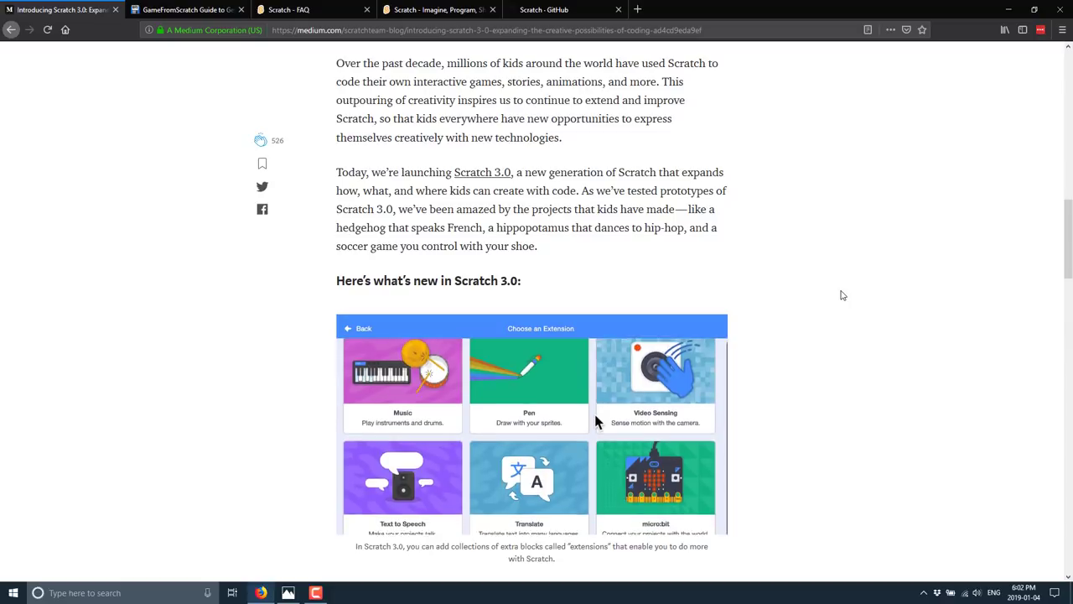
scroll(down, 3)
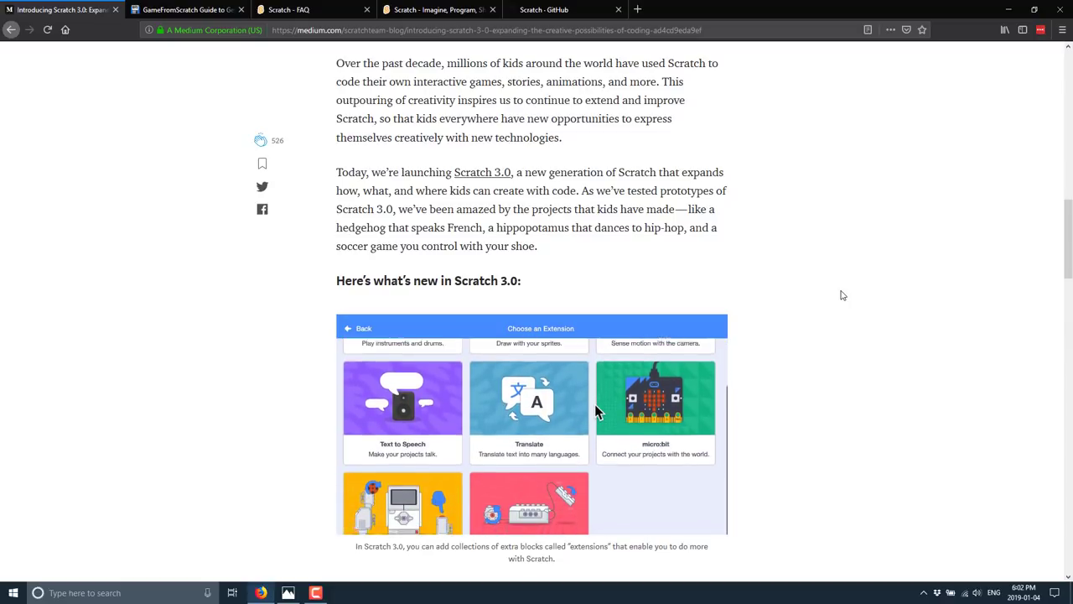
scroll(down, 3)
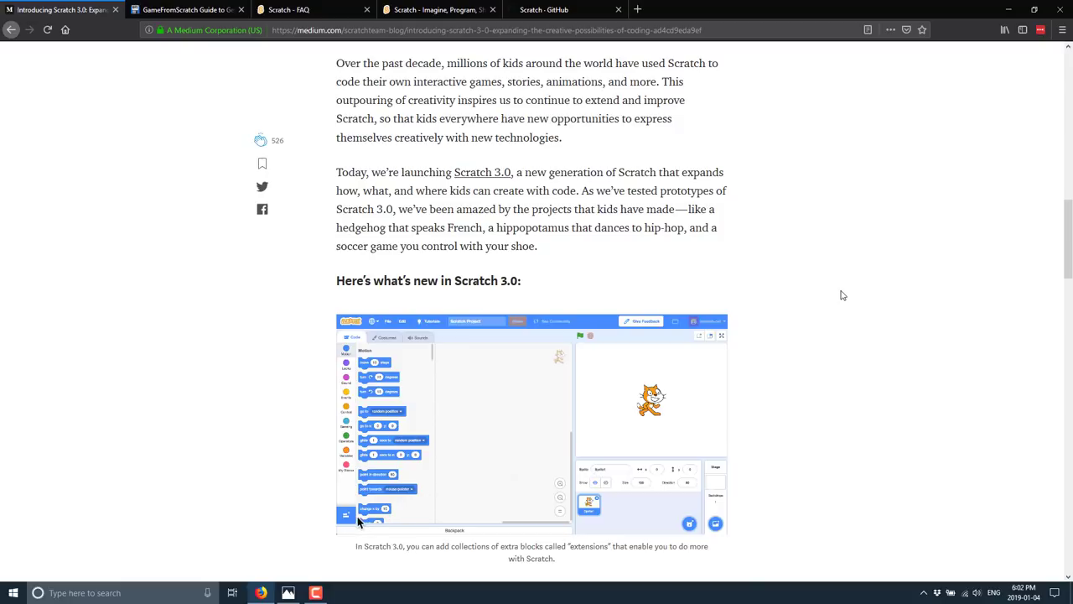
scroll(down, 3)
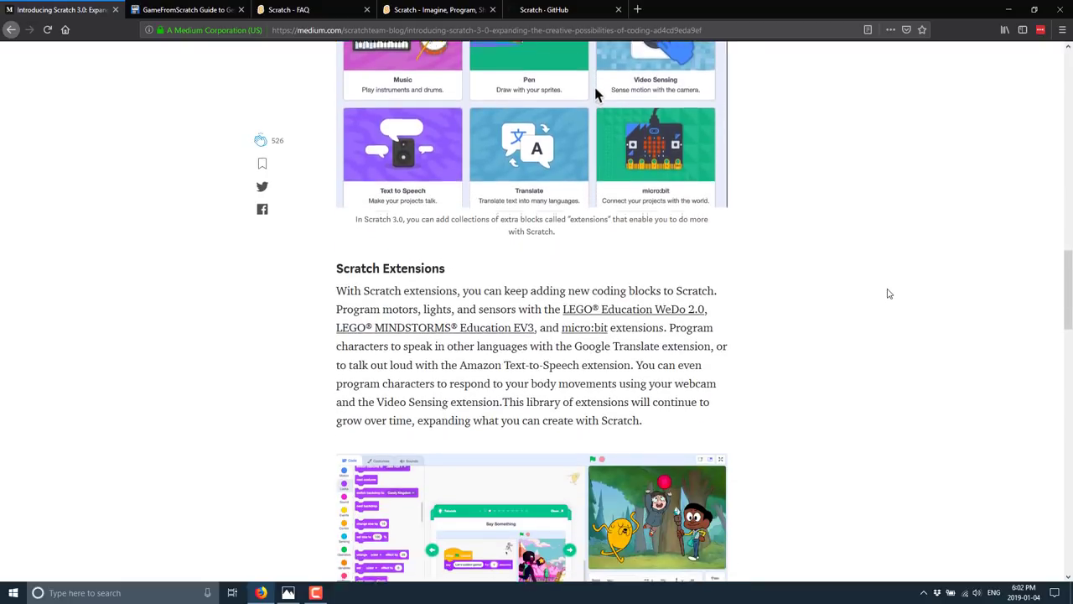
scroll(down, 3)
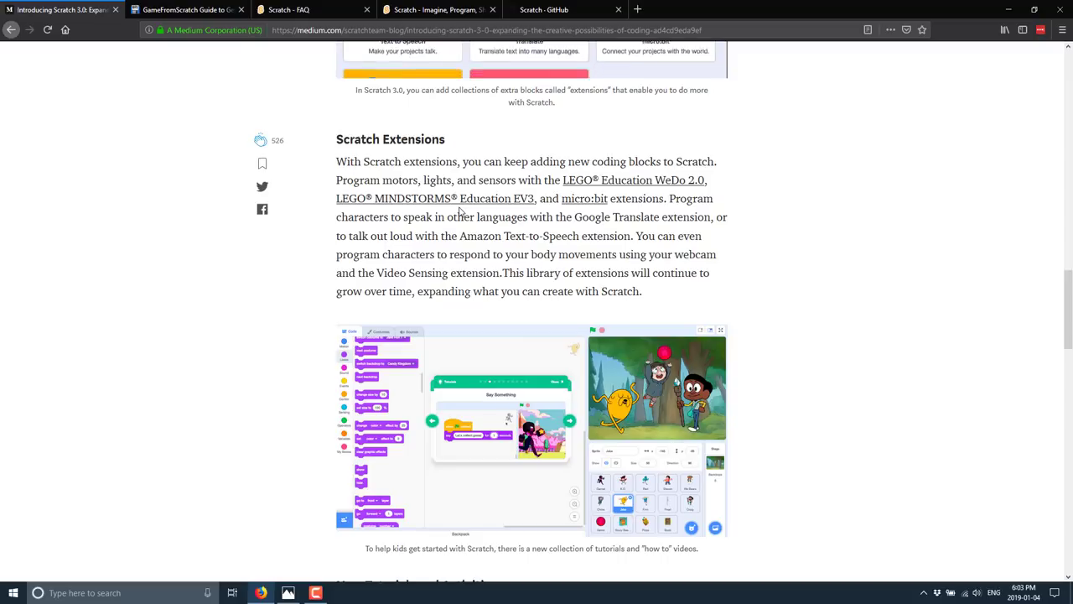
scroll(down, 3)
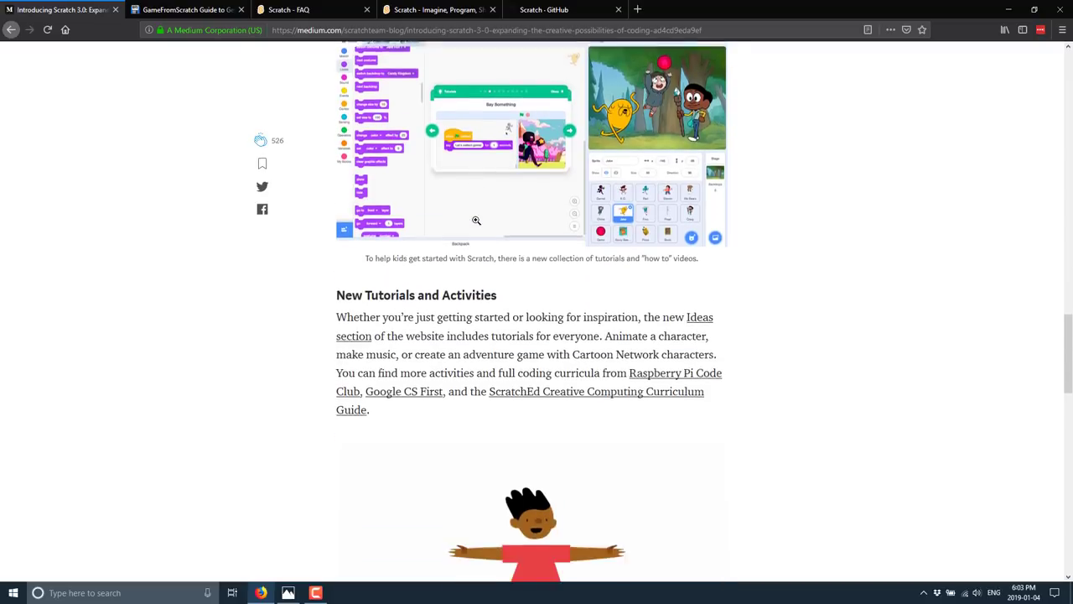
scroll(down, 3)
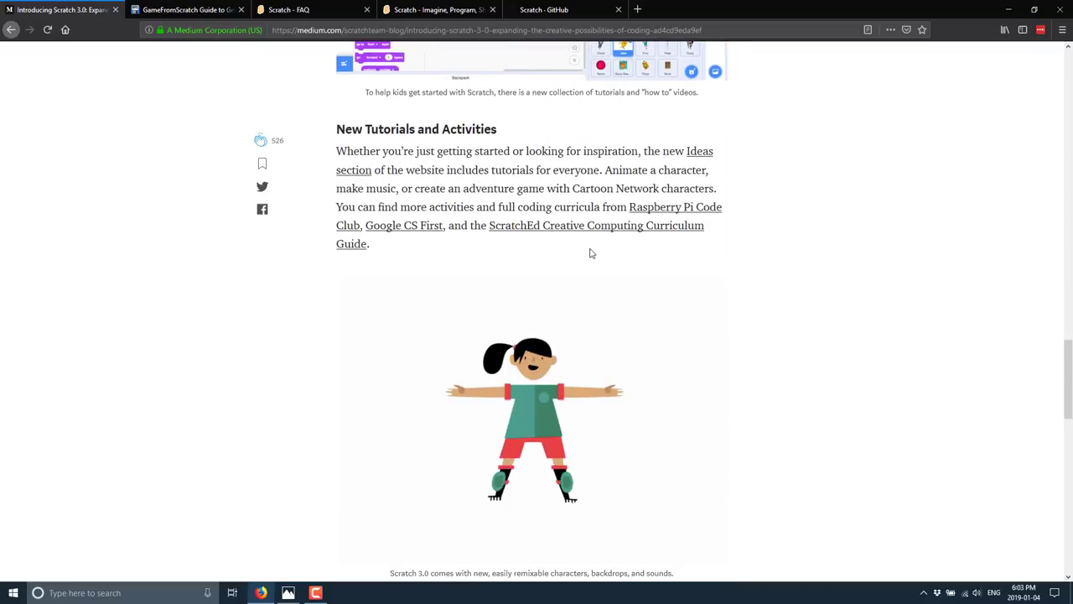
scroll(down, 3)
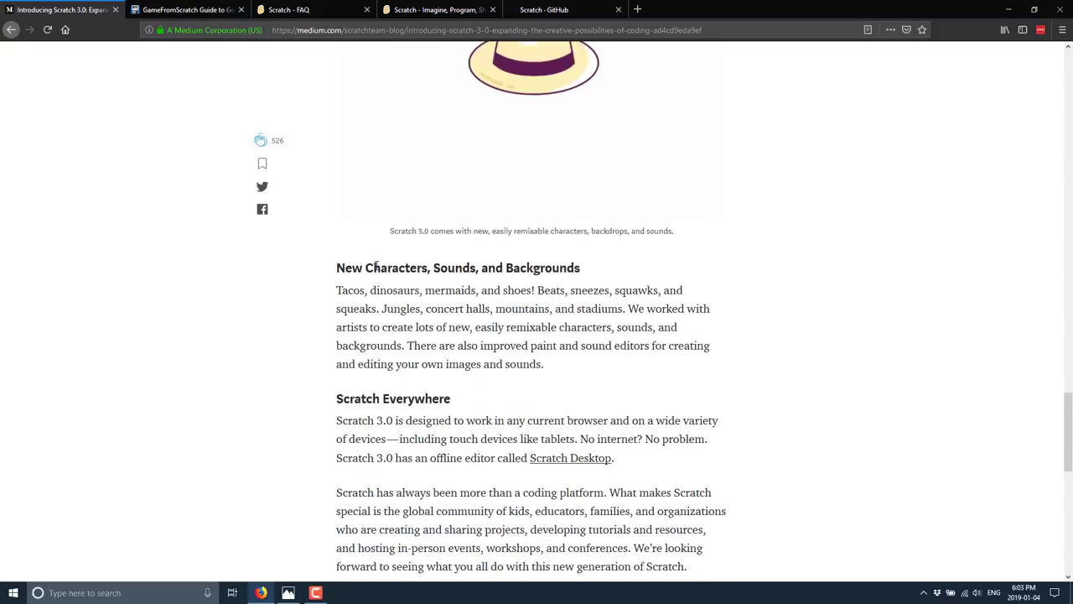
scroll(down, 3)
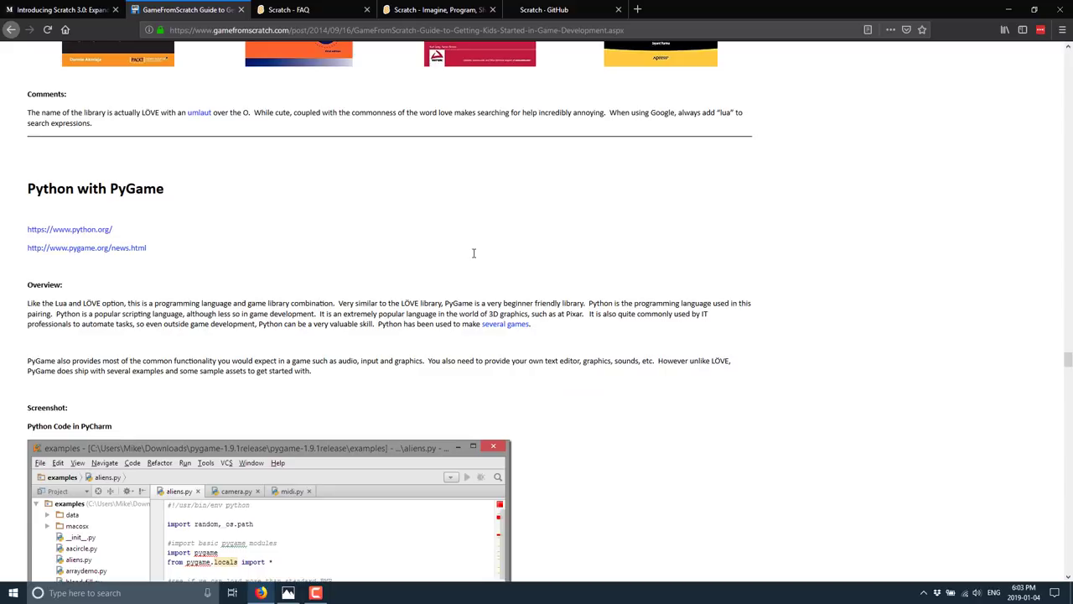
click(288, 10)
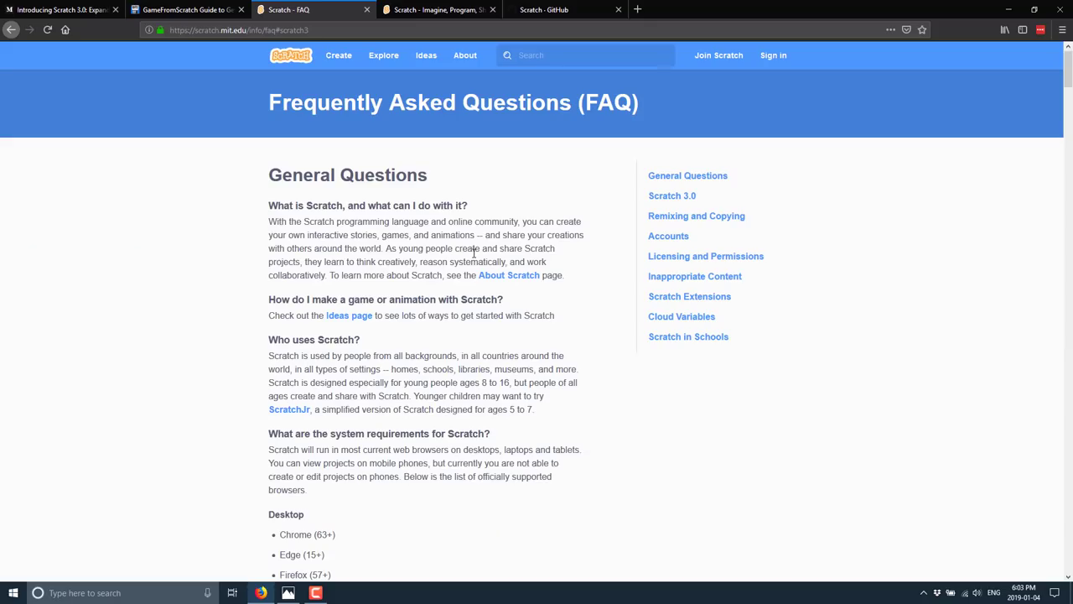
mouse_move(595, 262)
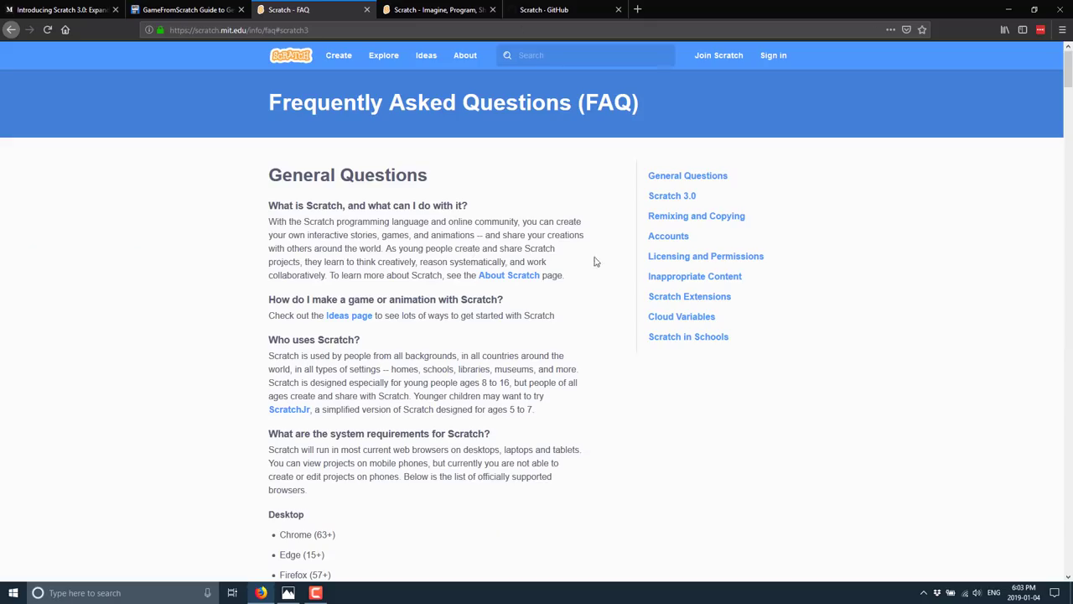
scroll(down, 3)
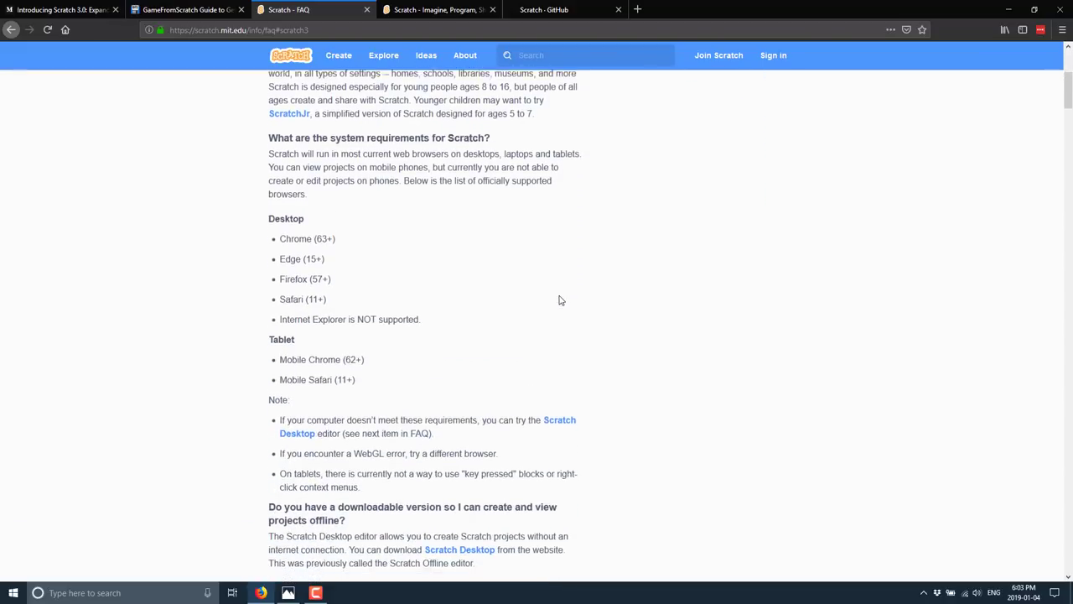
scroll(down, 3)
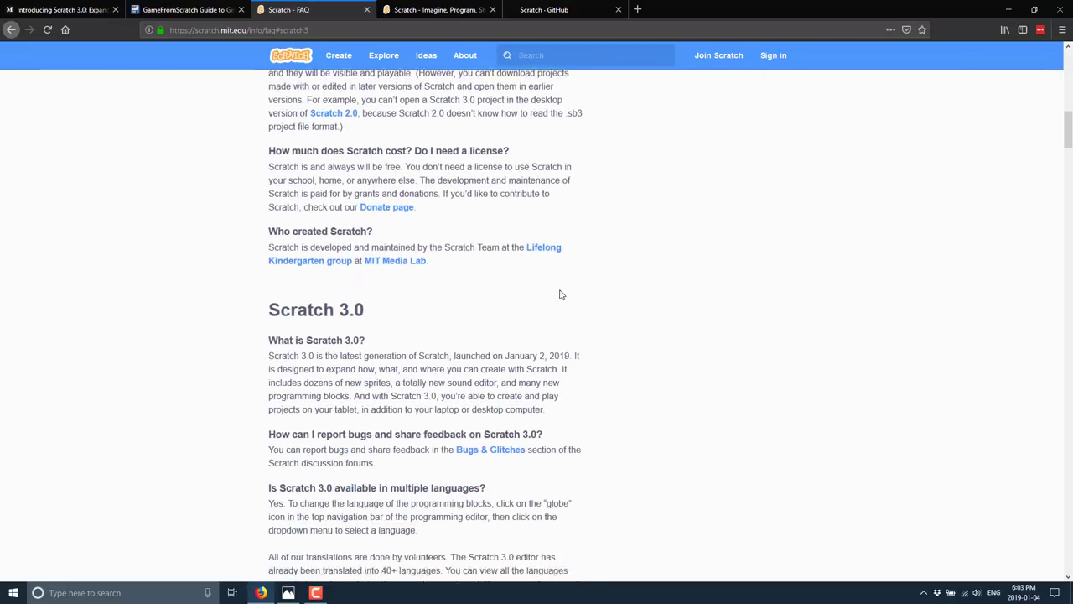
scroll(down, 3)
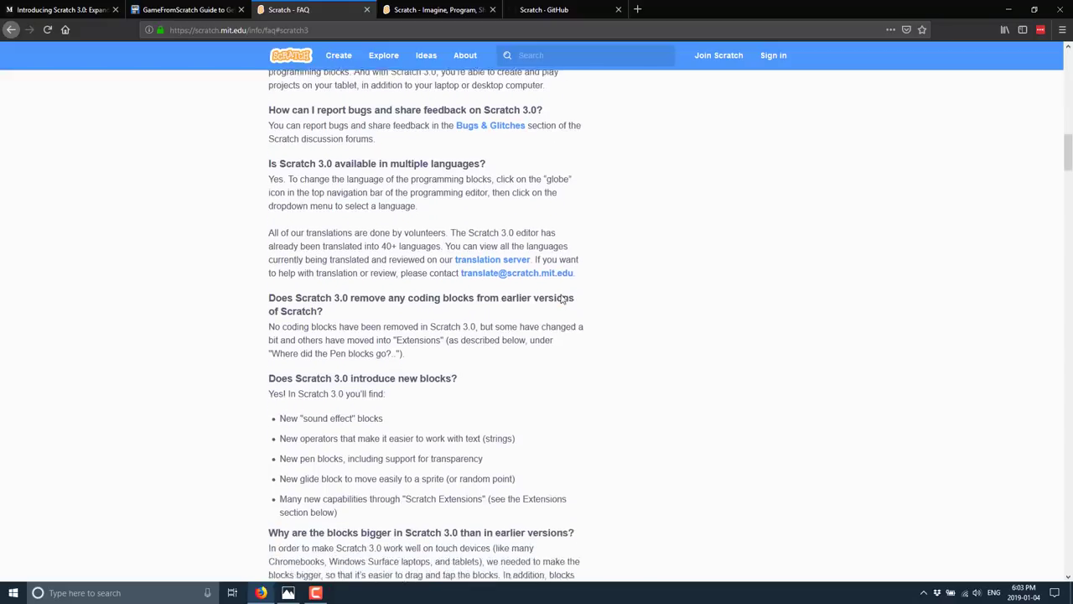
scroll(down, 3)
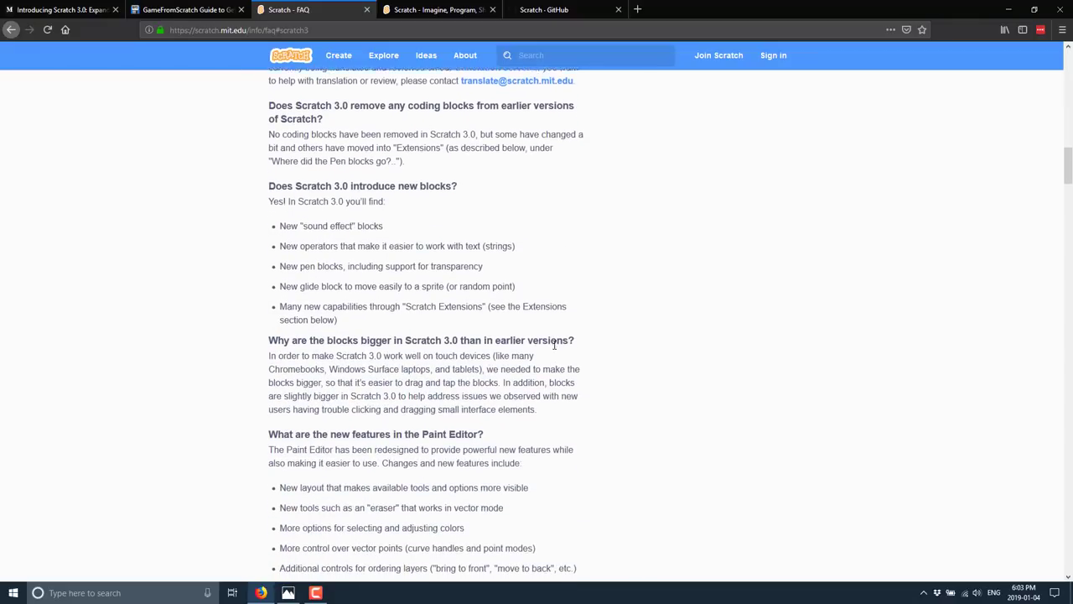
scroll(down, 3)
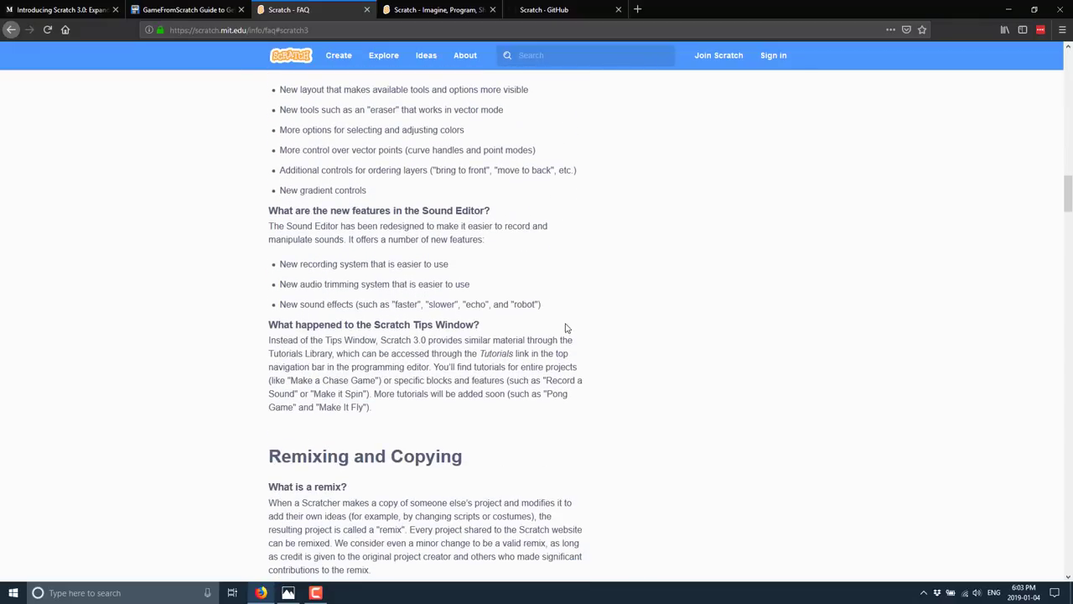
scroll(down, 3)
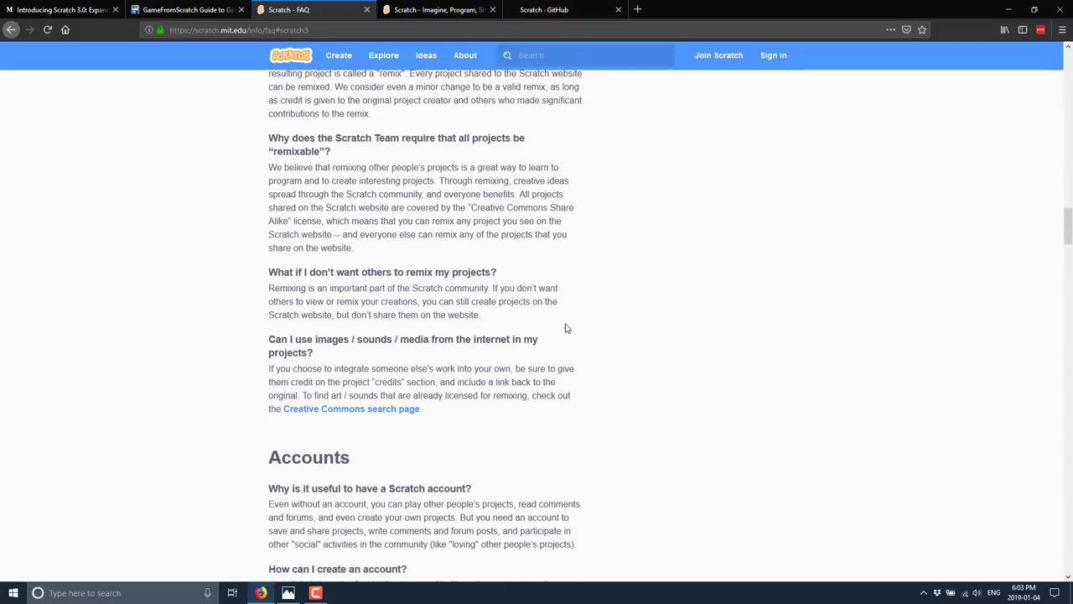
scroll(down, 3)
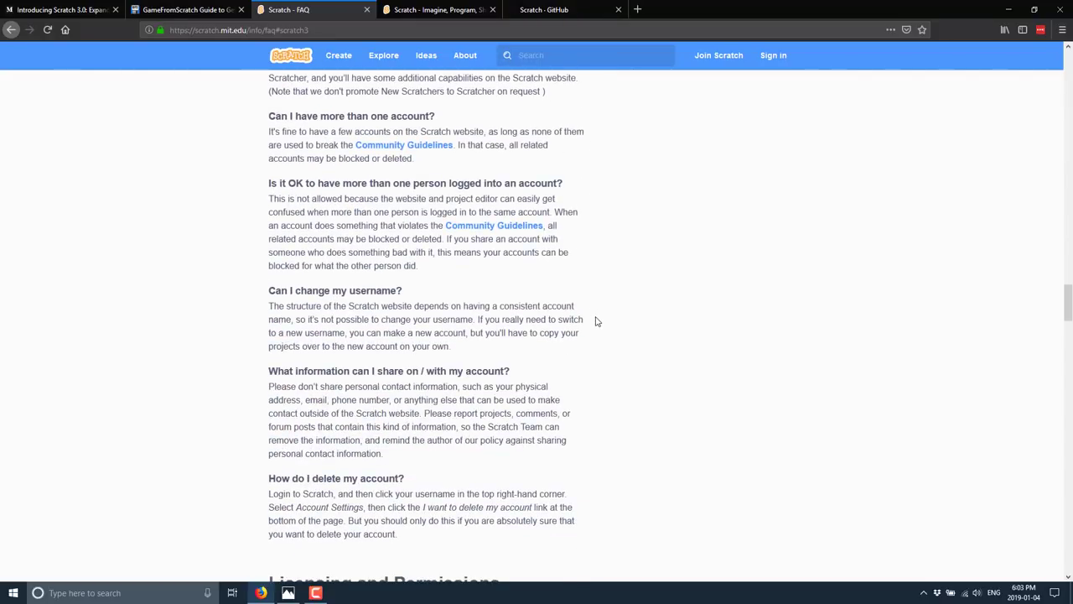
scroll(down, 3)
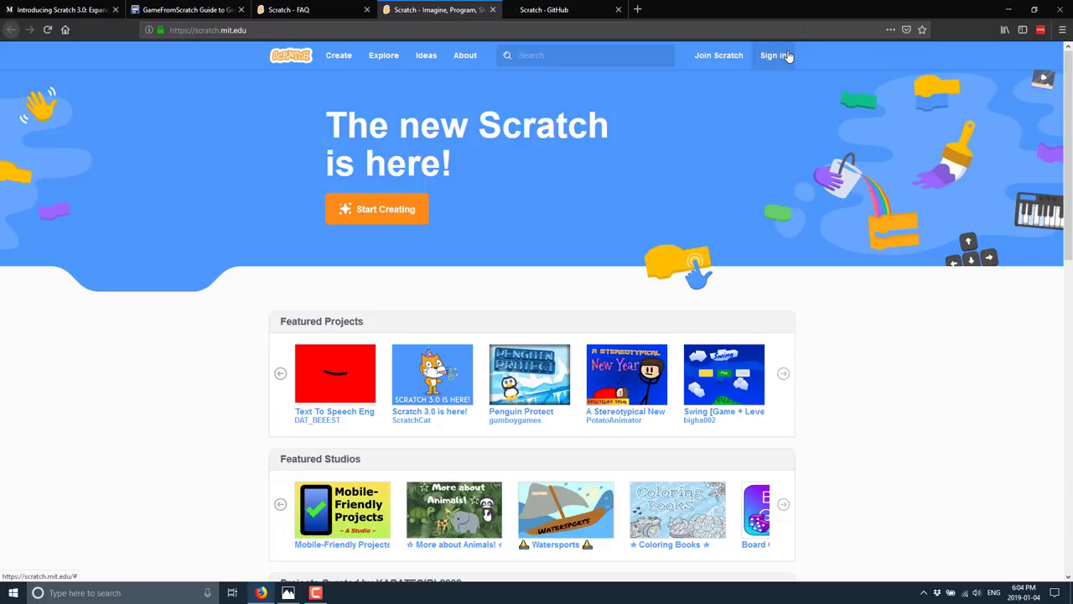
mouse_move(802, 25)
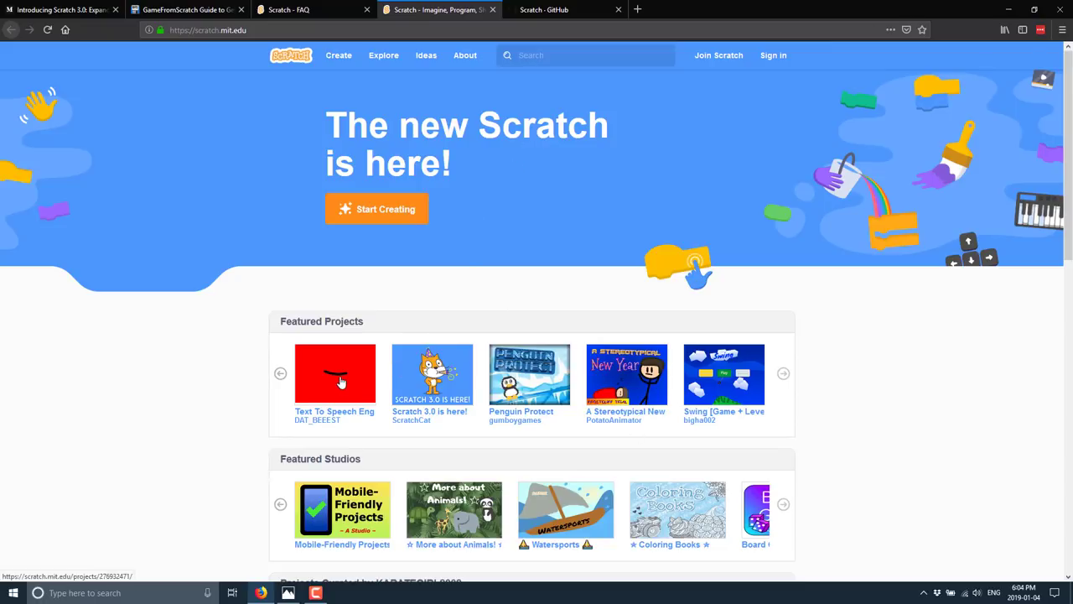
Step: Start Creating from the Scratch homepage to load a new project in the online editor
click(376, 208)
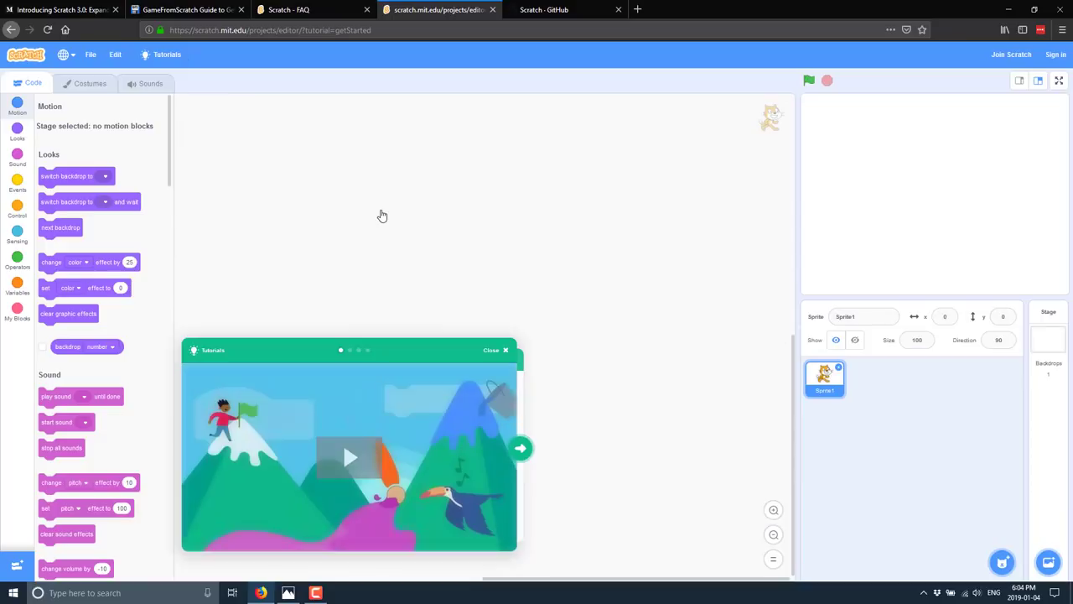
Step: Close the getting-started Tutorials popup, leaving the default cat sprite ready for coding
click(16, 105)
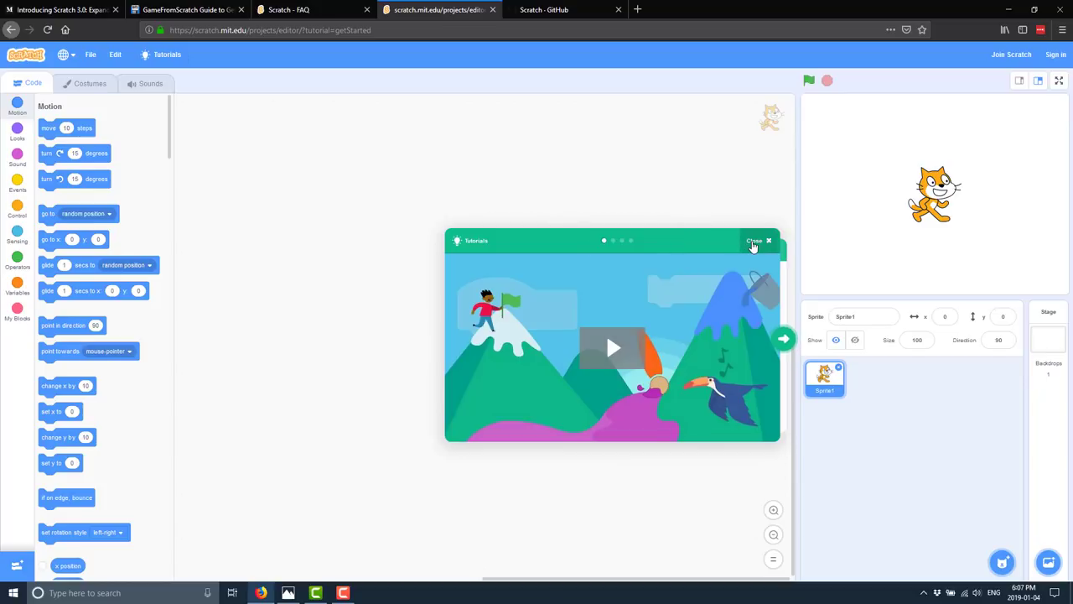
click(755, 241)
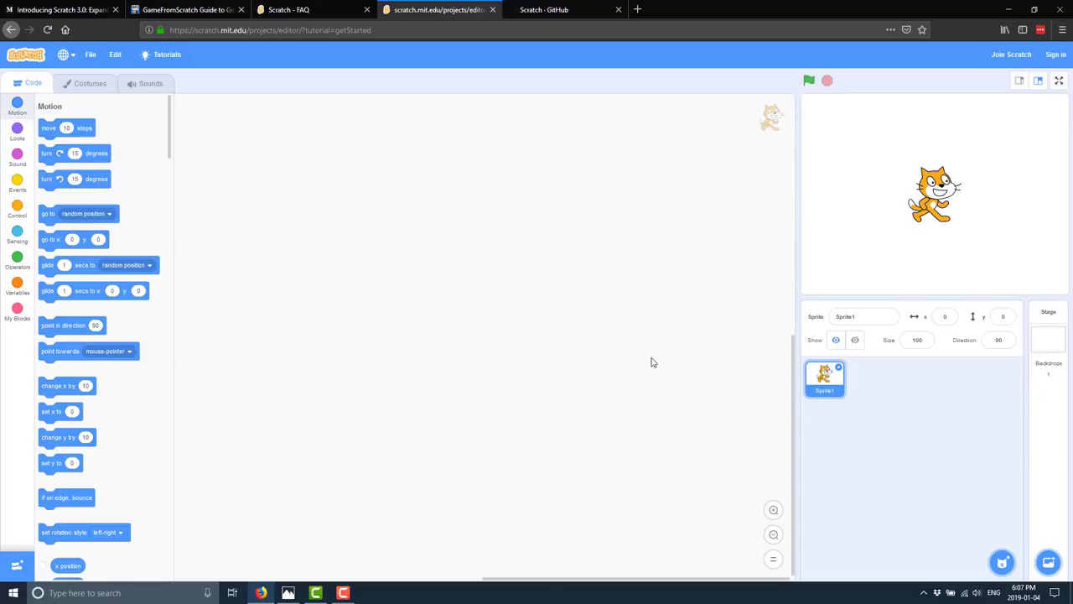
mouse_move(332, 225)
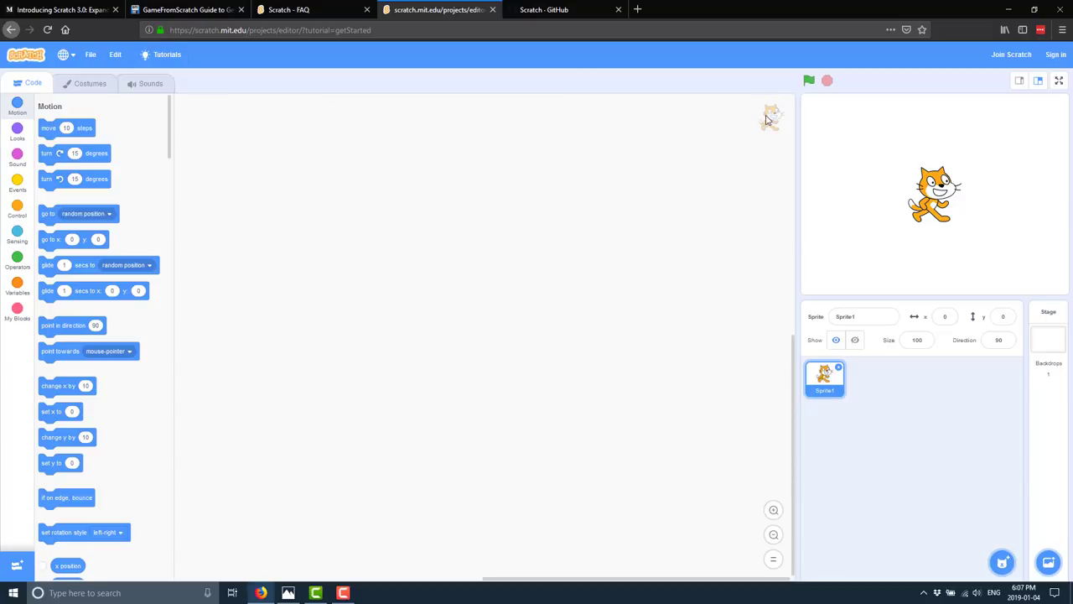
mouse_move(767, 117)
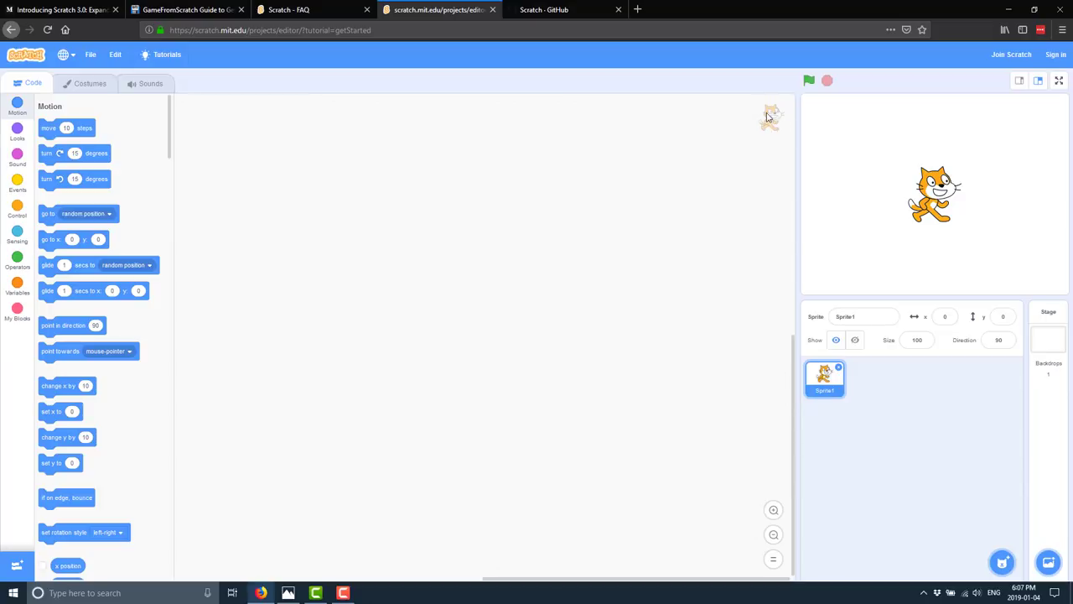
mouse_move(411, 365)
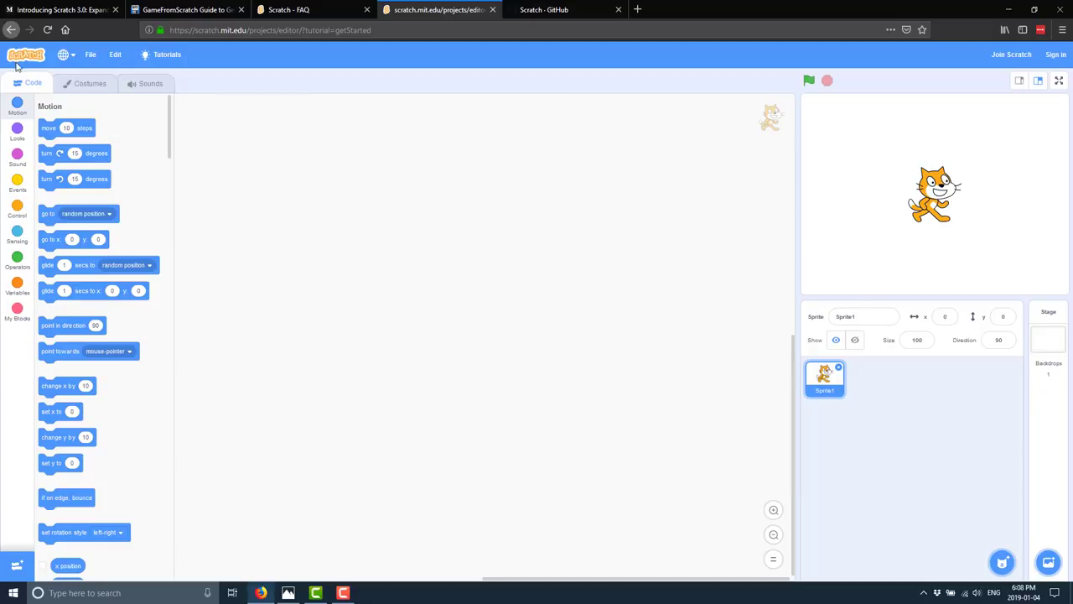
mouse_move(52, 251)
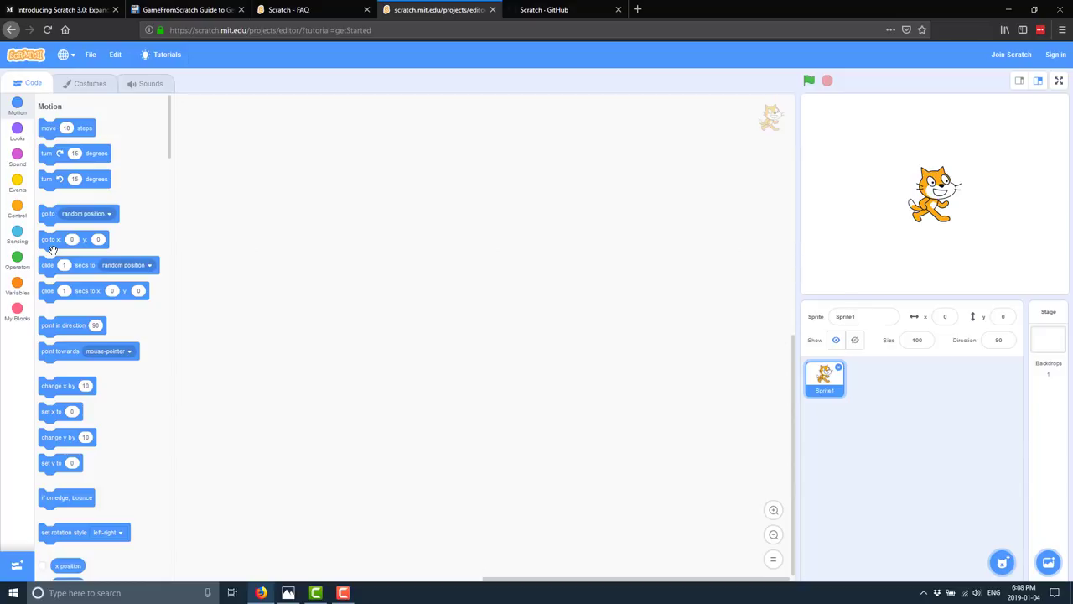
mouse_move(409, 263)
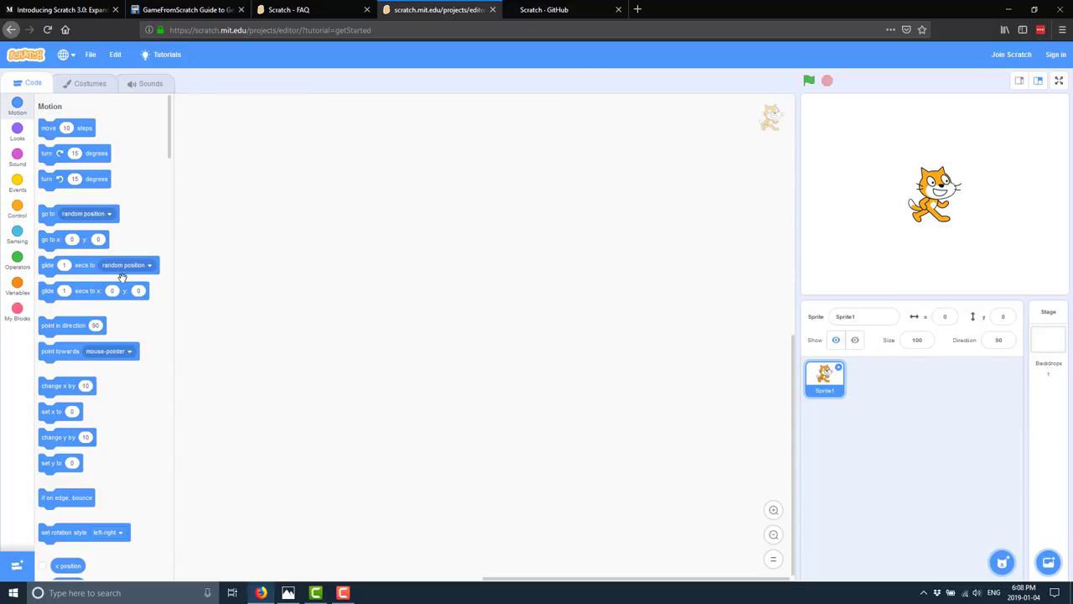
mouse_move(9, 226)
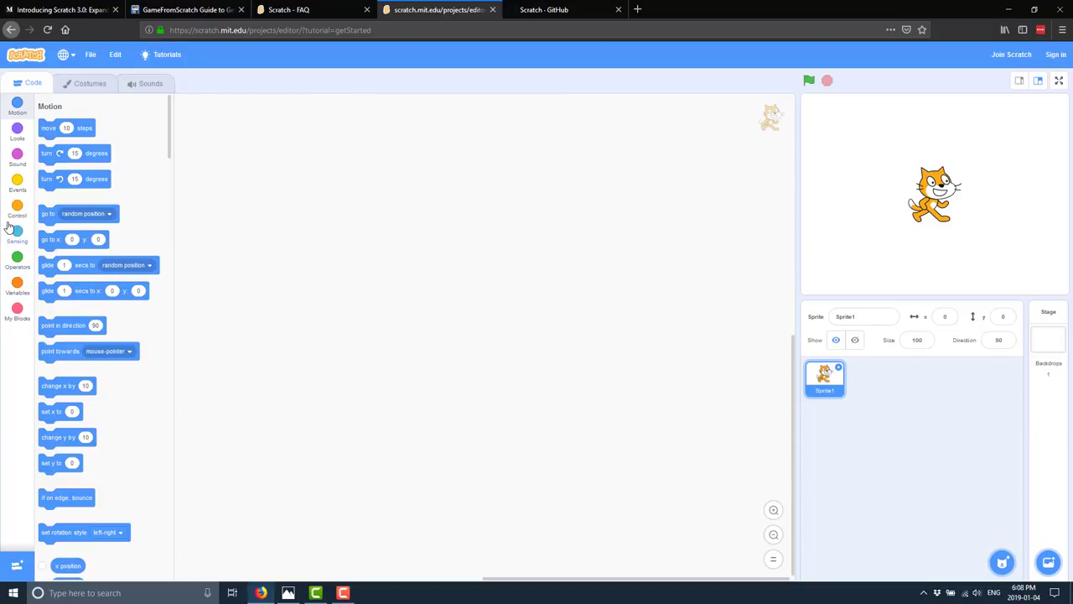
Step: Build a cat script: 'when this sprite clicked' followed by 'play sound Meow until done'
click(17, 210)
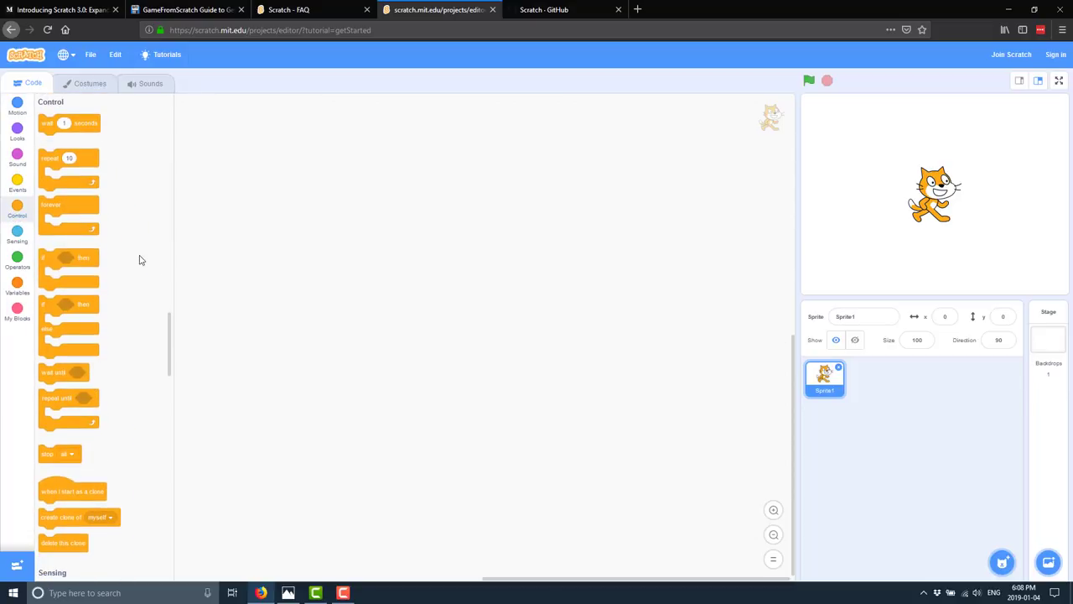
scroll(down, 3)
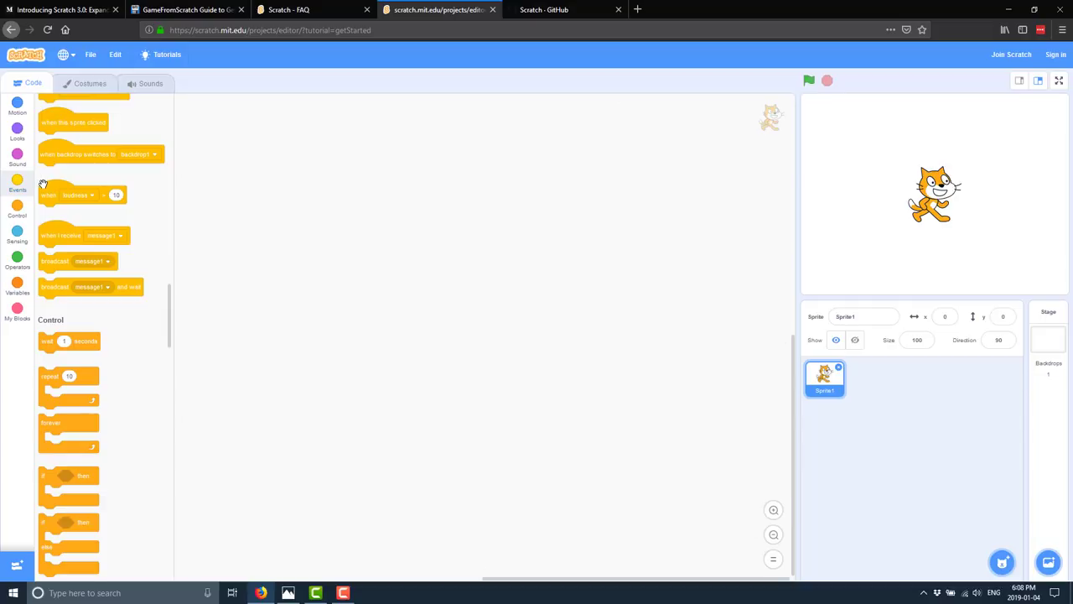
scroll(down, 3)
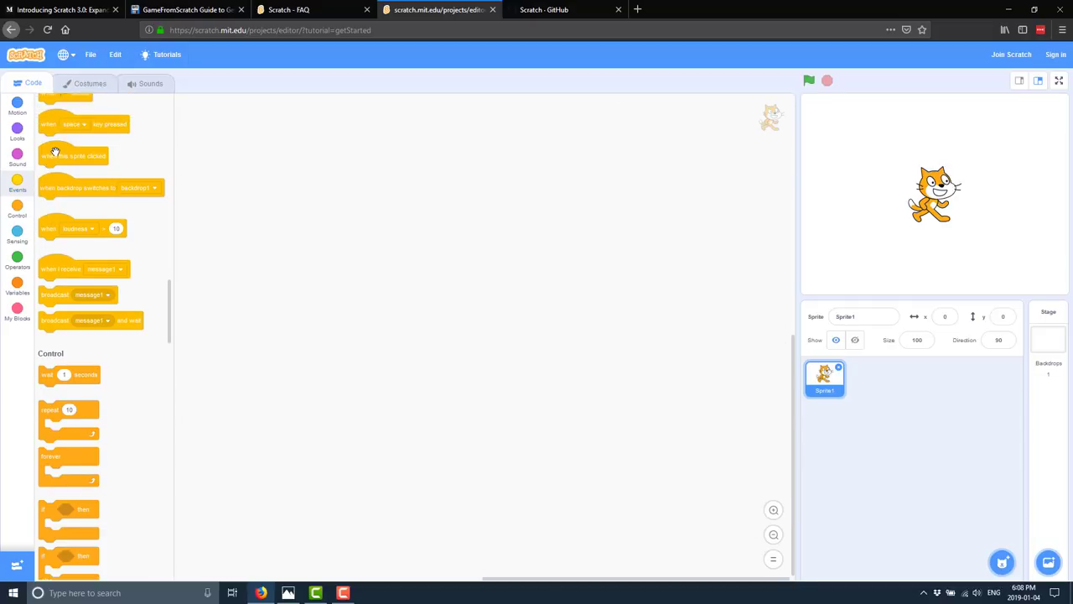
drag(74, 156, 443, 238)
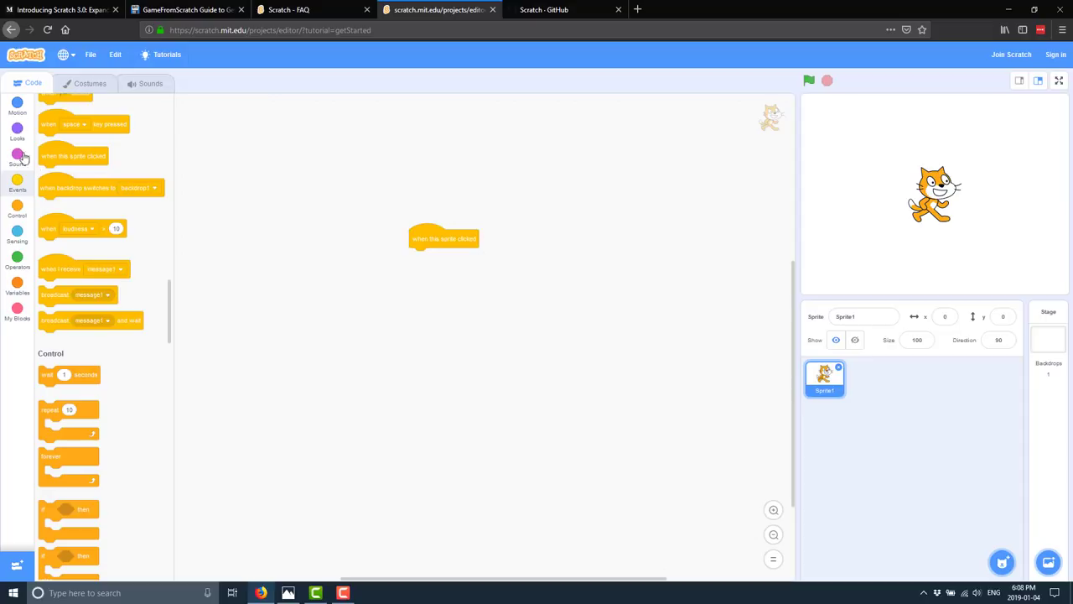
click(17, 154)
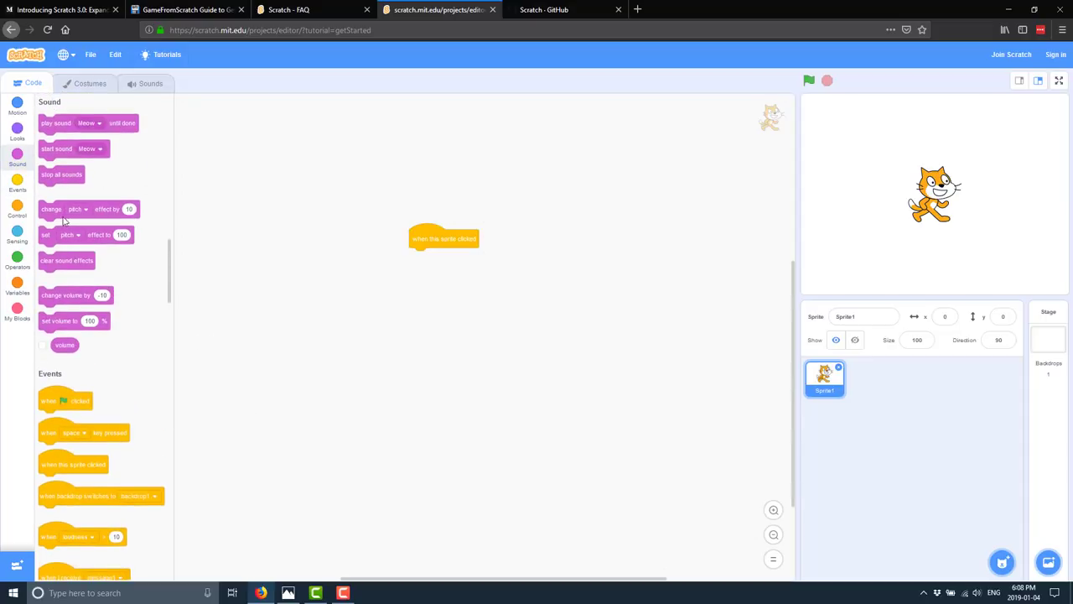
drag(57, 124, 432, 258)
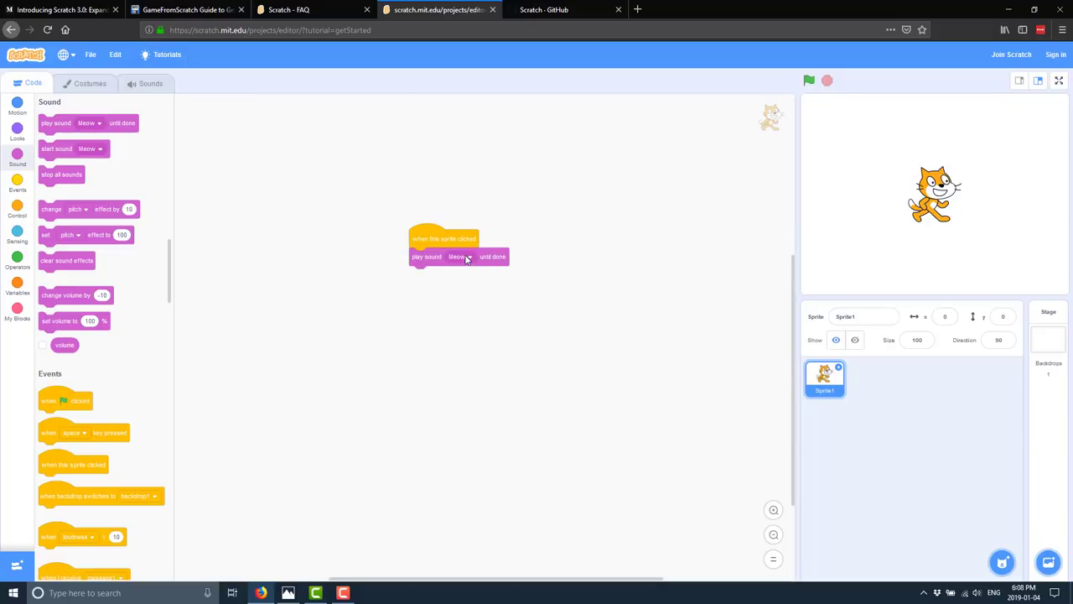
mouse_move(480, 248)
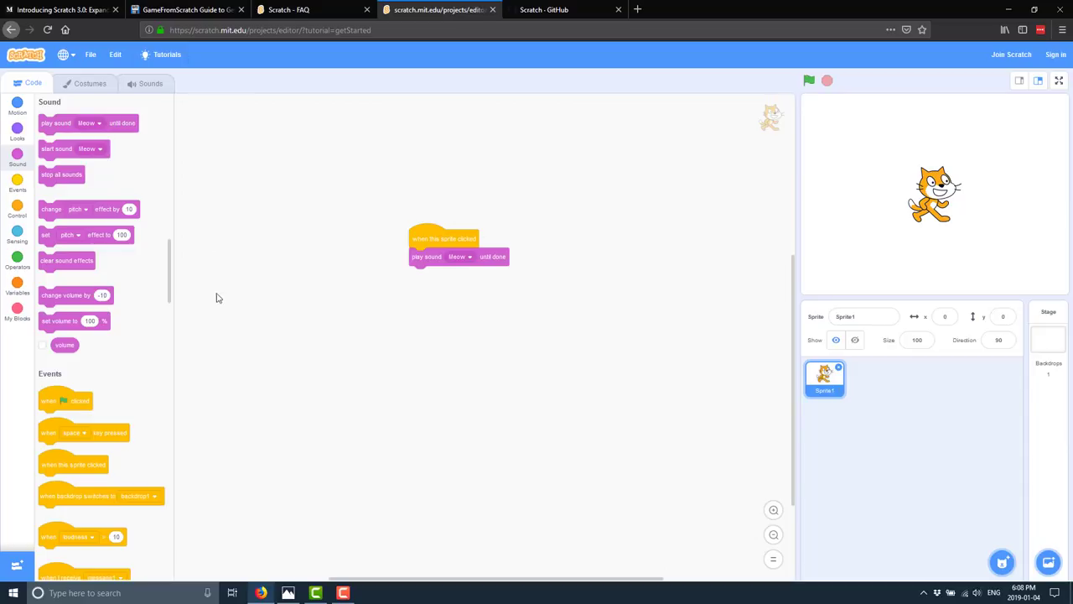
Step: Append a 'repeat 10' loop containing 'move 10 steps' after the Meow sound block
scroll(down, 3)
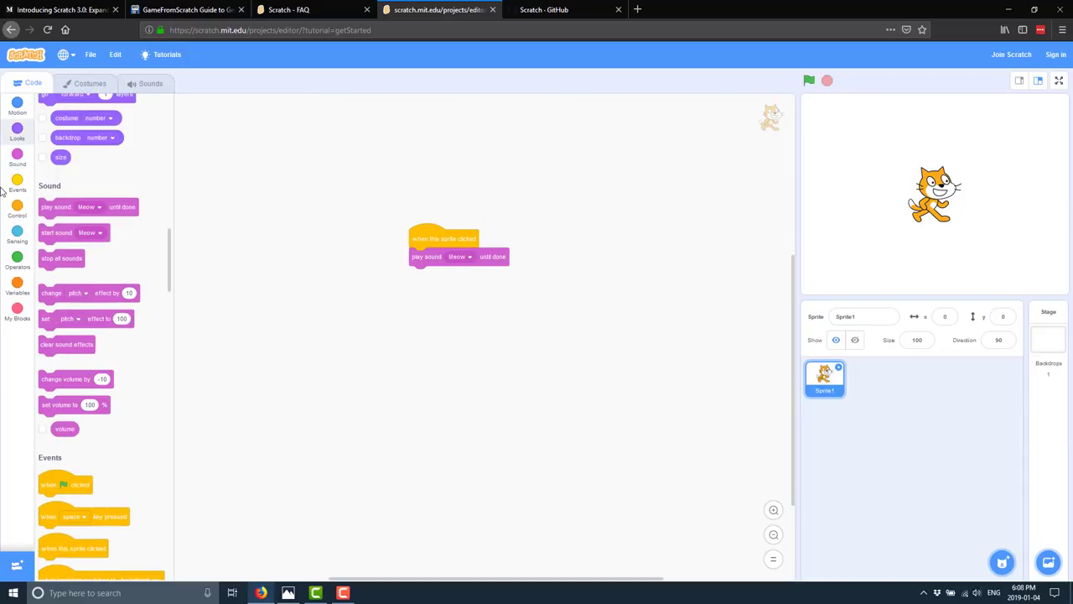
click(17, 211)
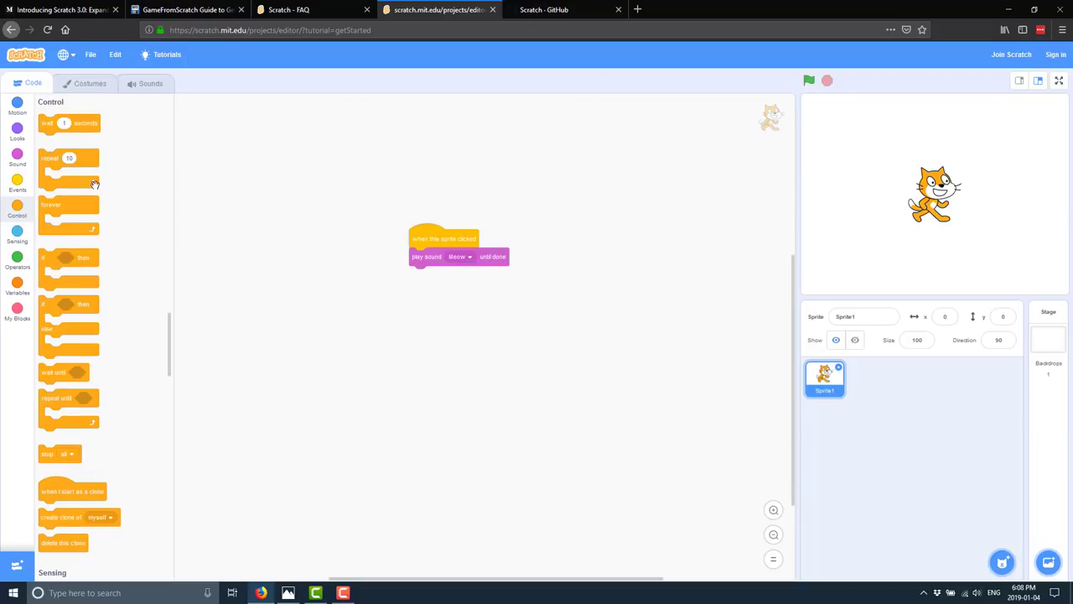
mouse_move(310, 339)
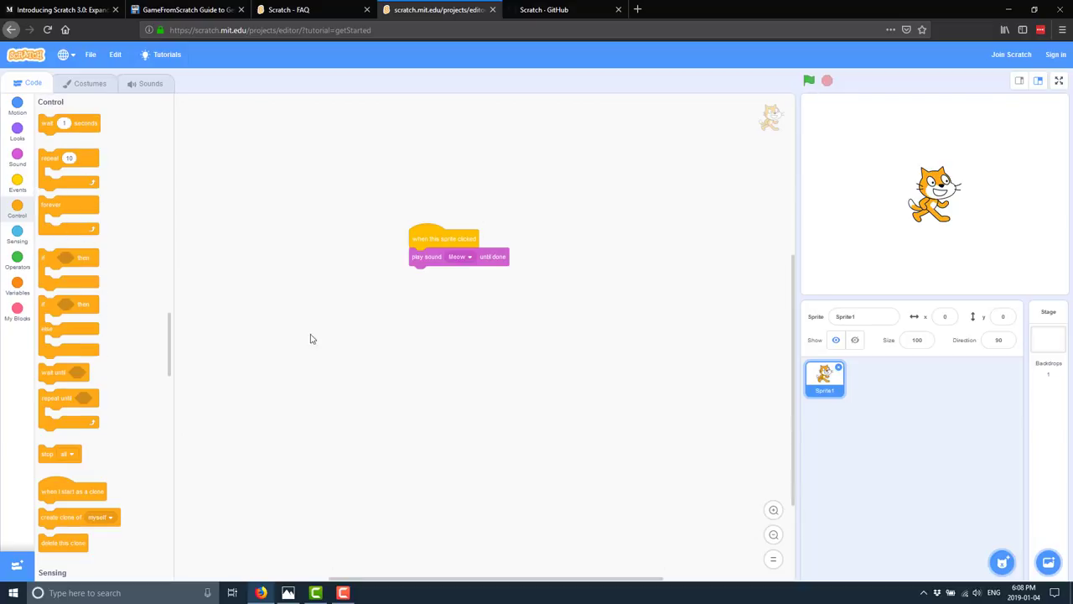
mouse_move(61, 177)
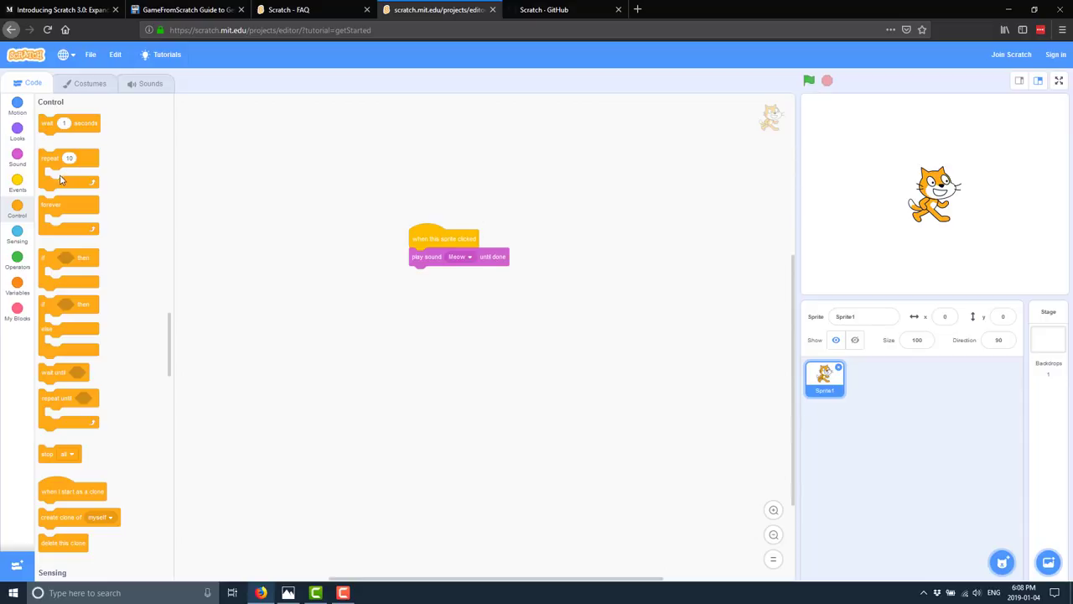
drag(69, 167, 433, 282)
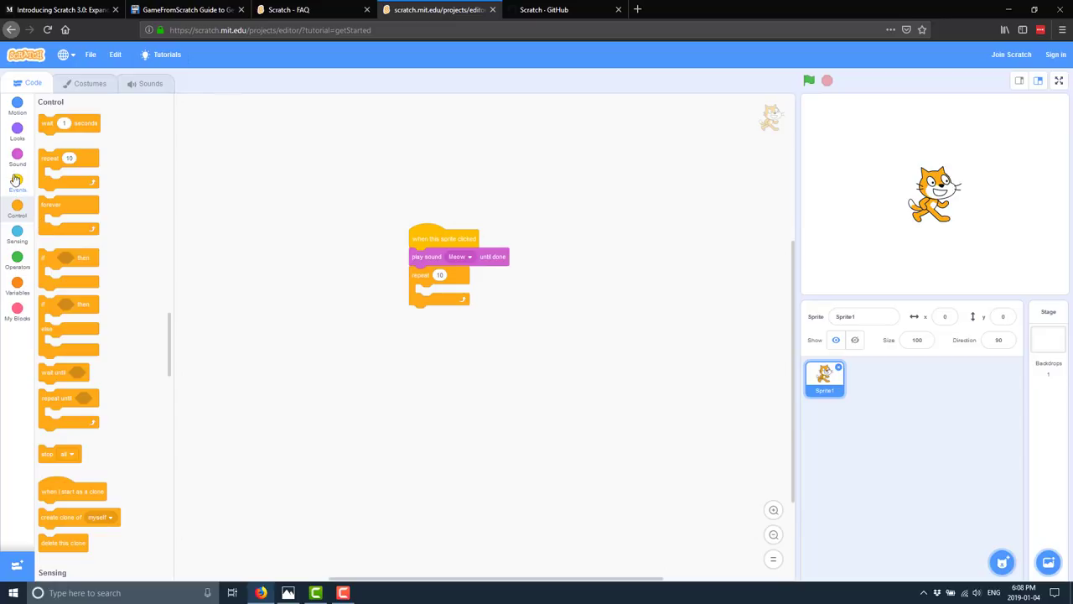
click(17, 104)
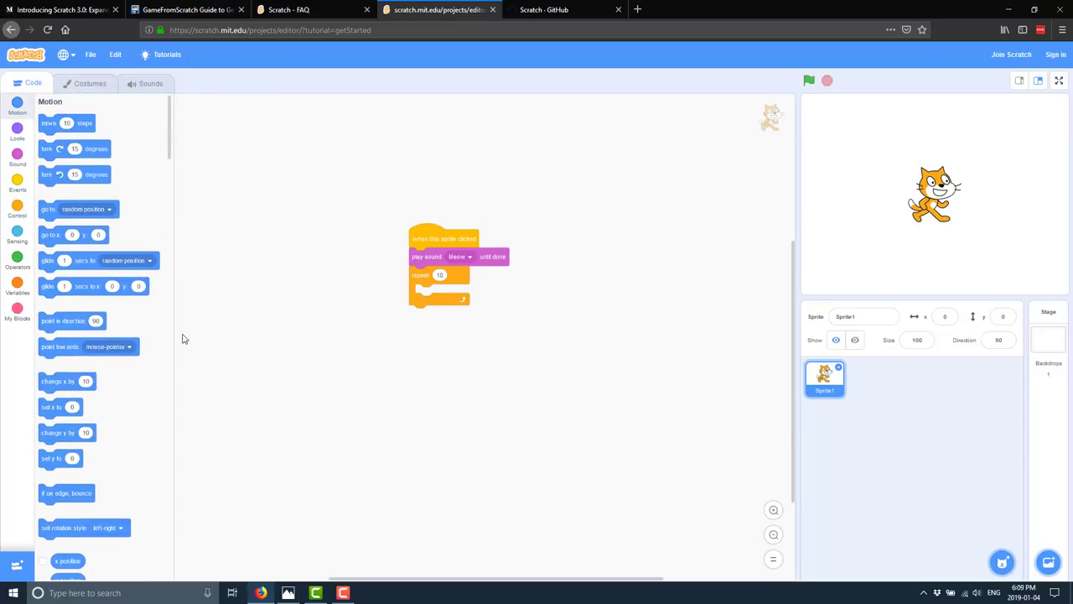
drag(67, 124, 466, 292)
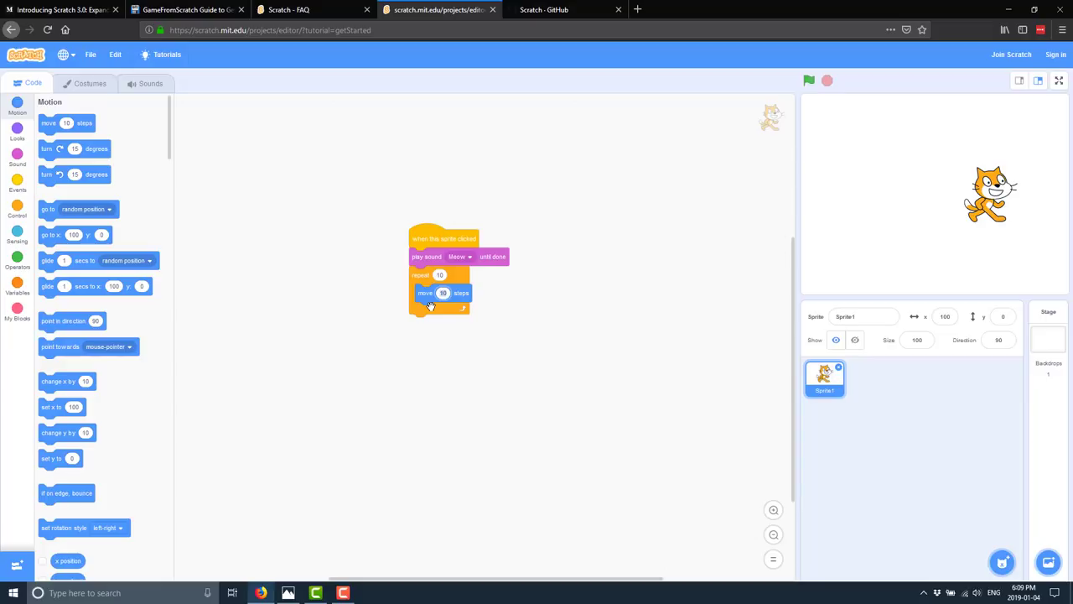
Step: Delete the blank painted Sprite2 from the sprite list
scroll(down, 3)
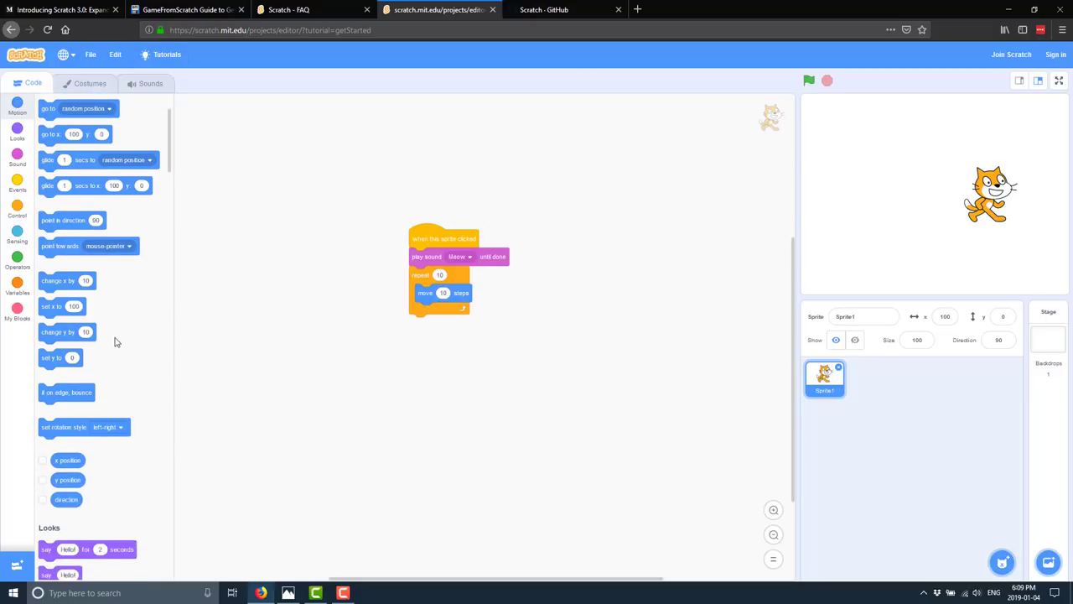
scroll(down, 3)
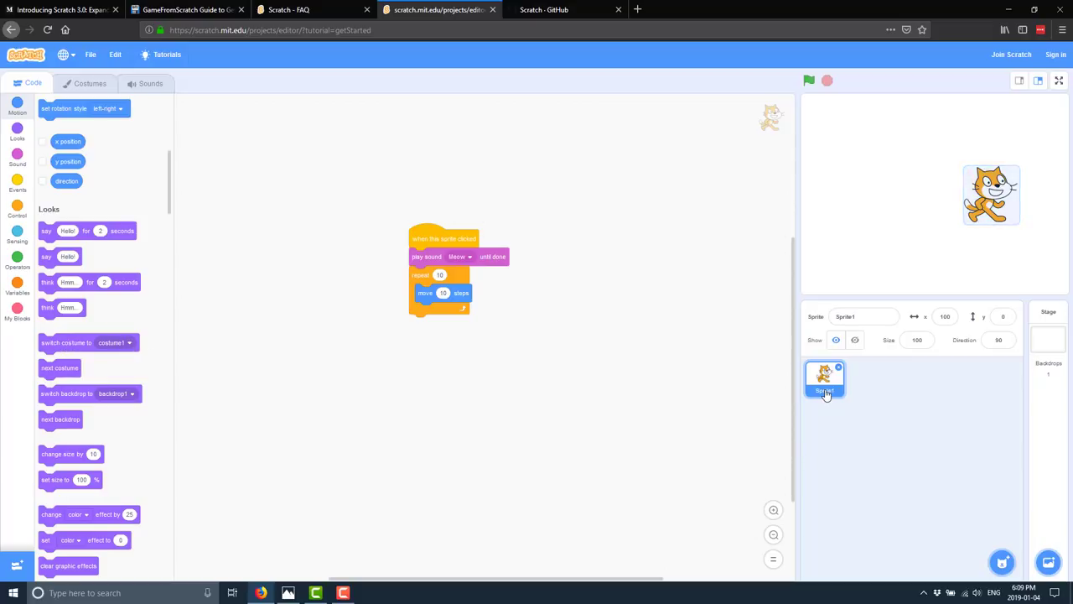
right_click(825, 377)
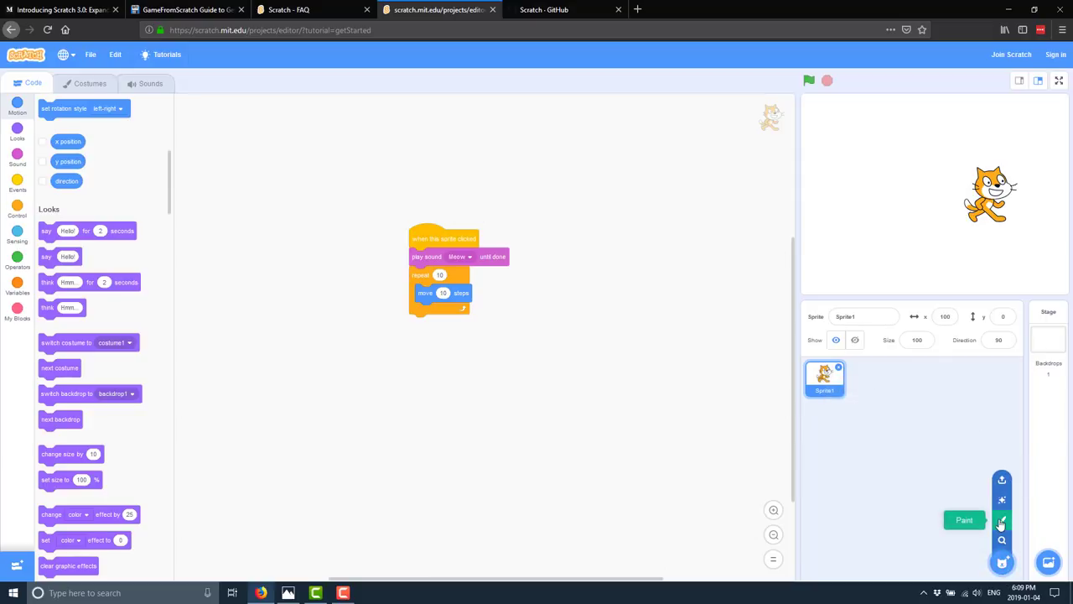
mouse_move(1002, 479)
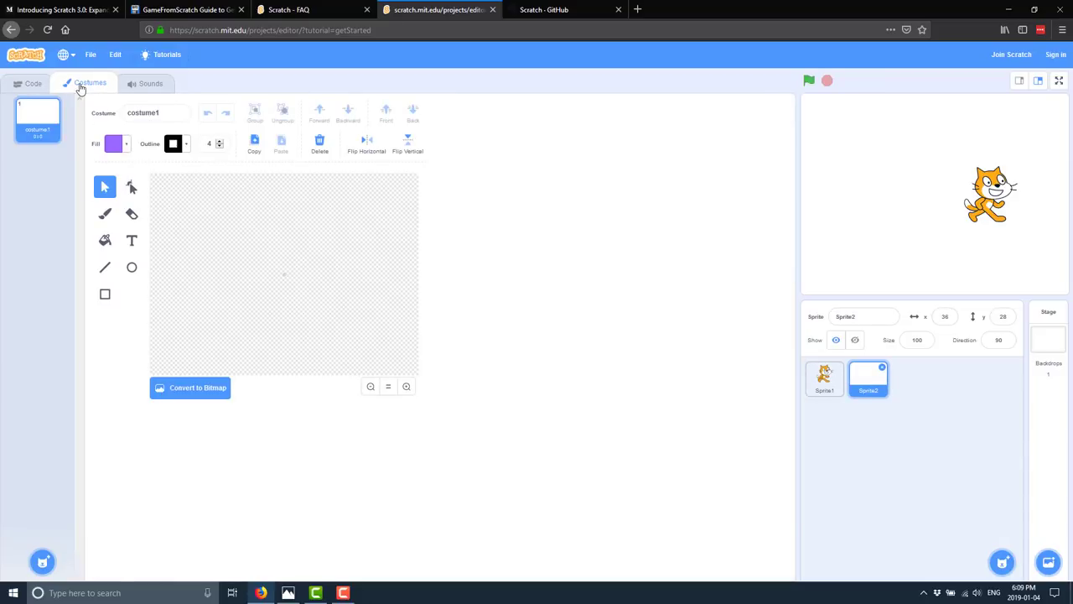
mouse_move(864, 352)
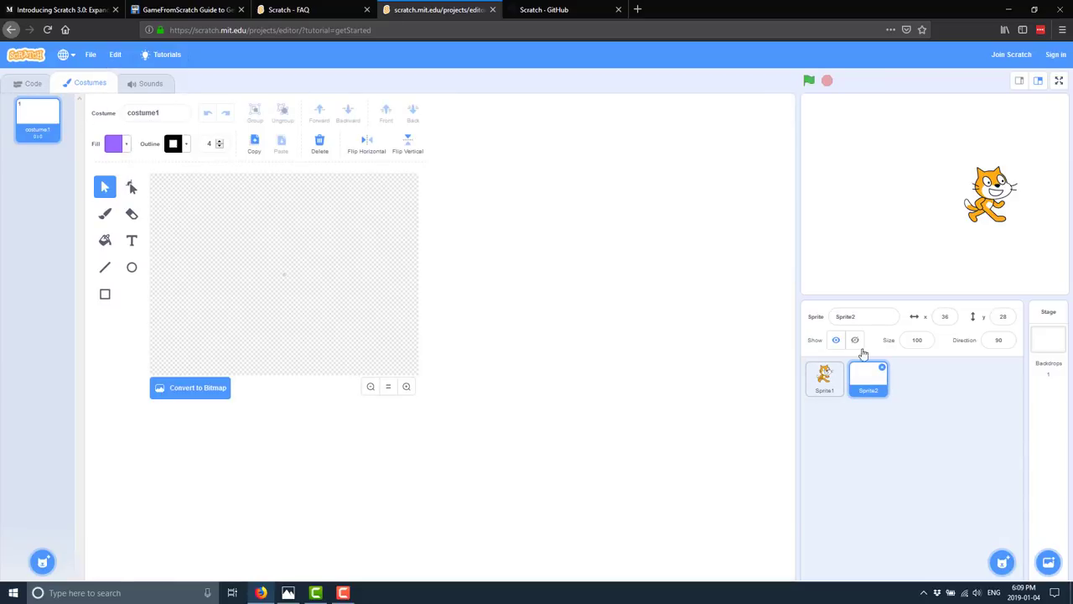
click(825, 378)
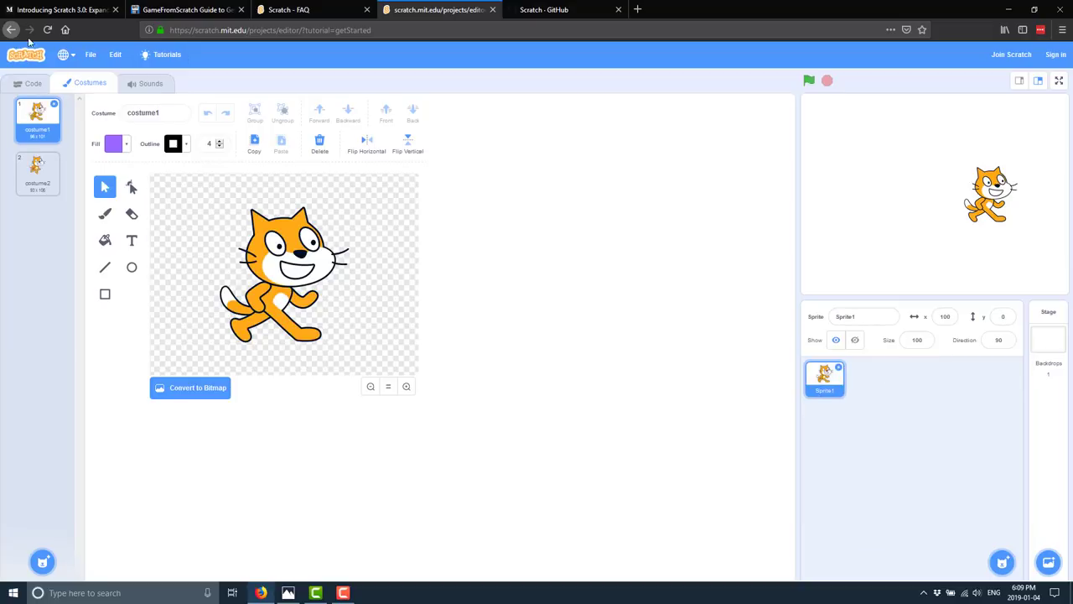
Step: View the cat's costume2 and costume1 in the Costumes editor, dismissing the system update notice
click(37, 171)
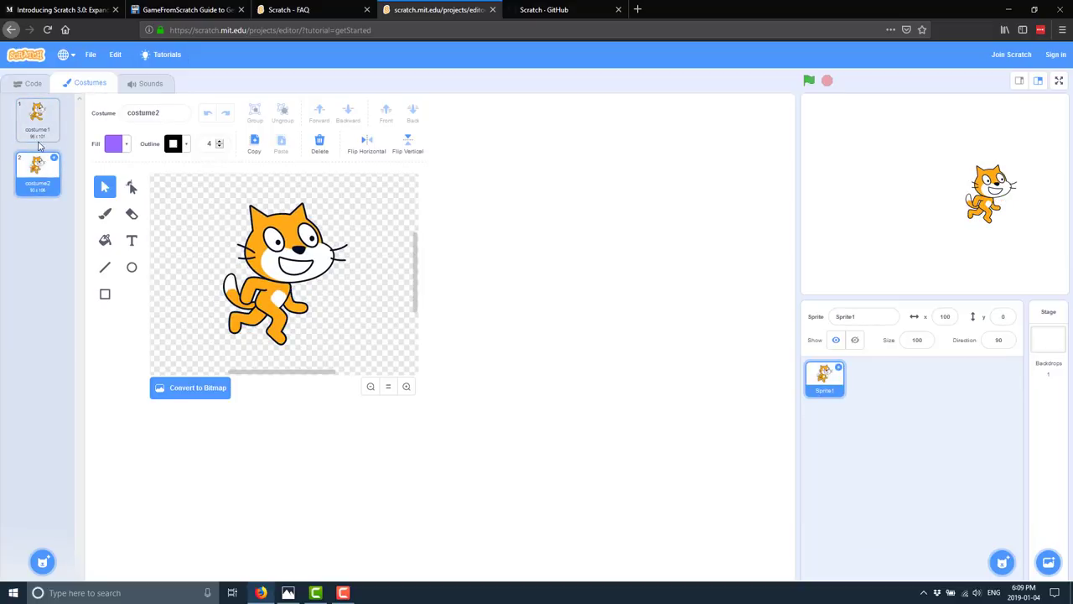
click(37, 118)
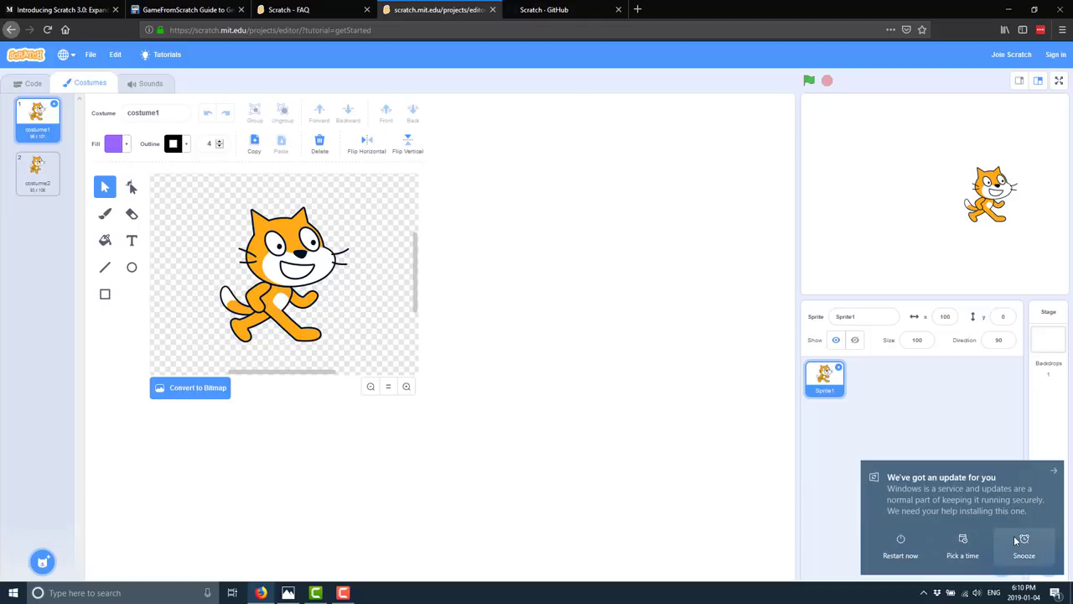
click(1023, 545)
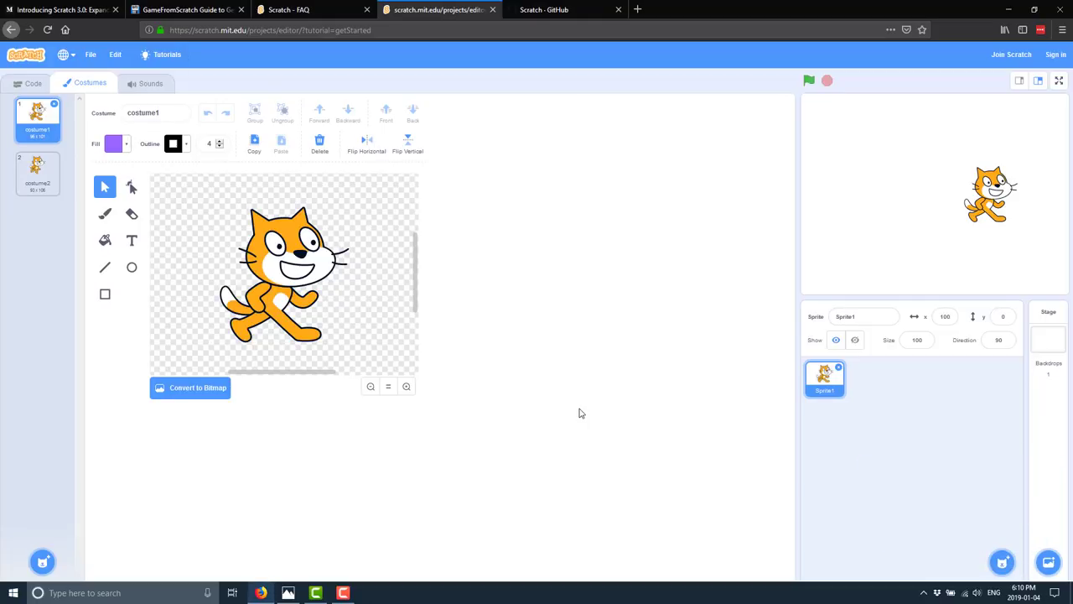
mouse_move(34, 84)
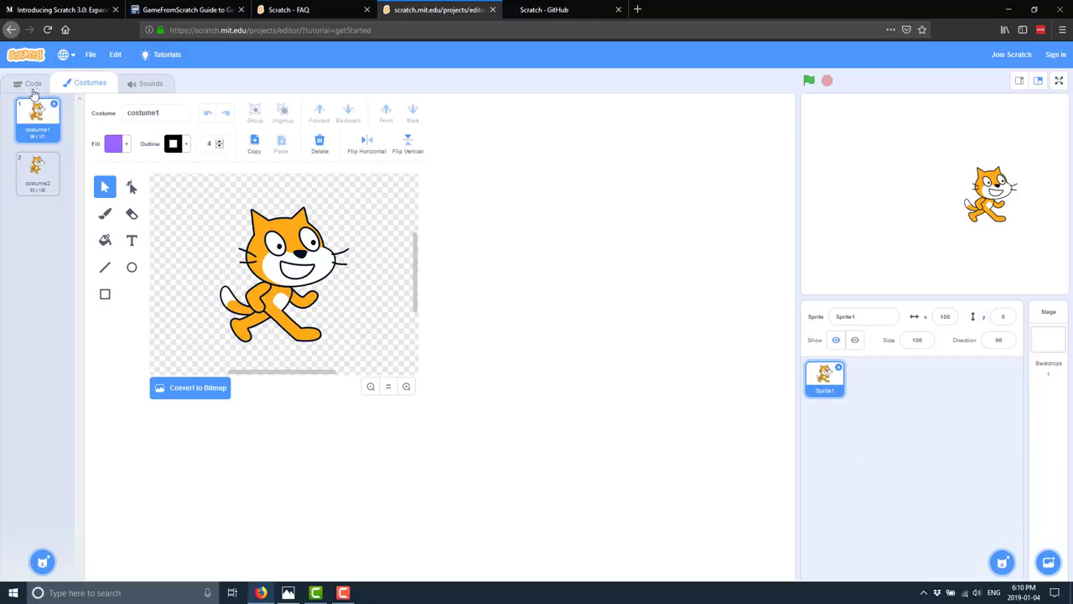
Step: Add 'next costume' after 'move 10 steps' inside the loop and run the project with the green flag
click(34, 84)
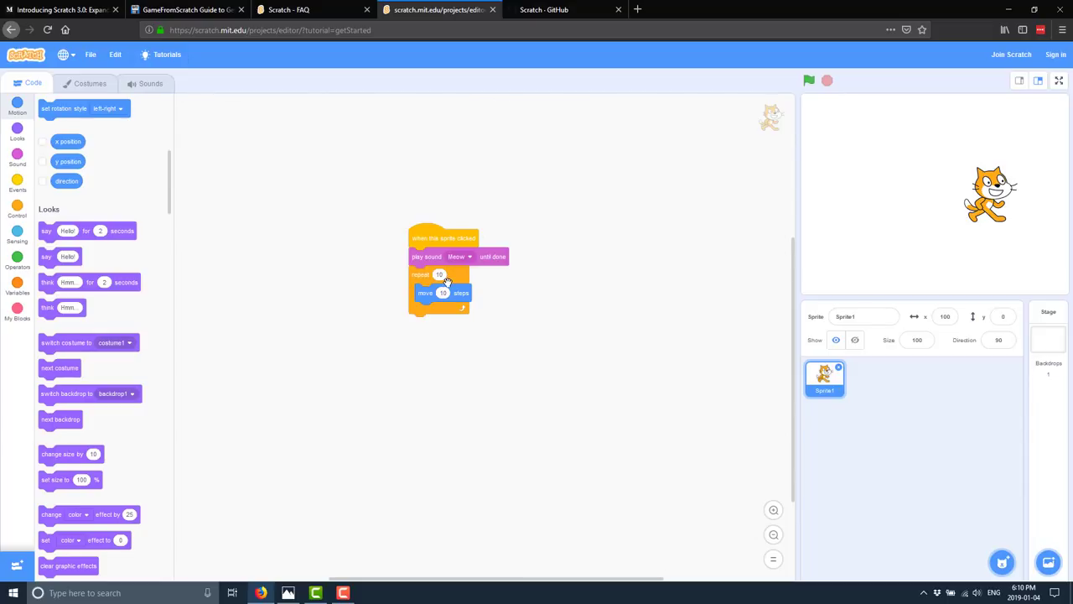
scroll(down, 3)
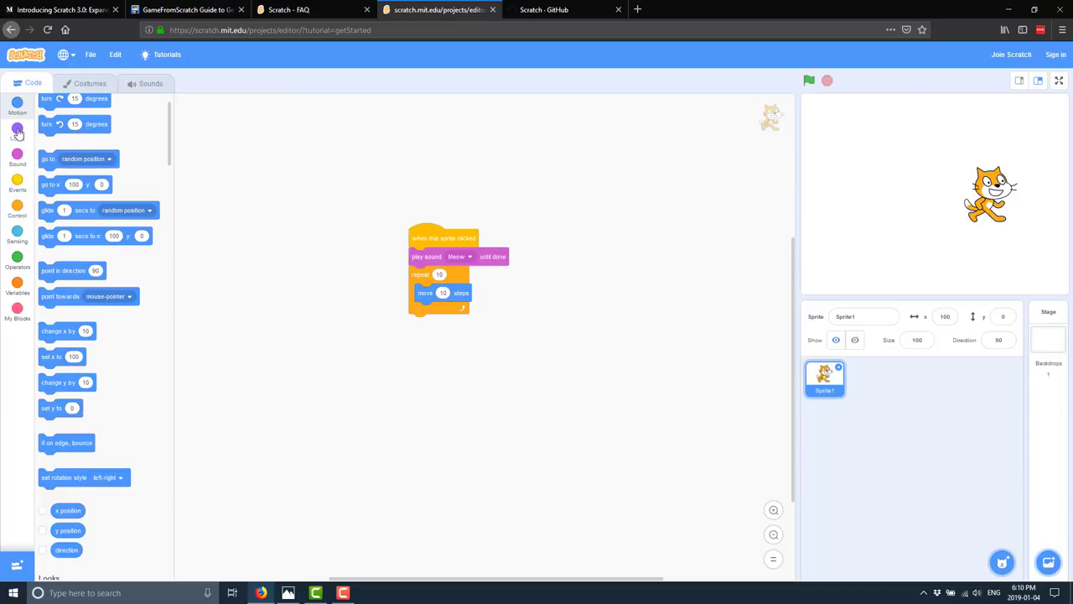
click(17, 131)
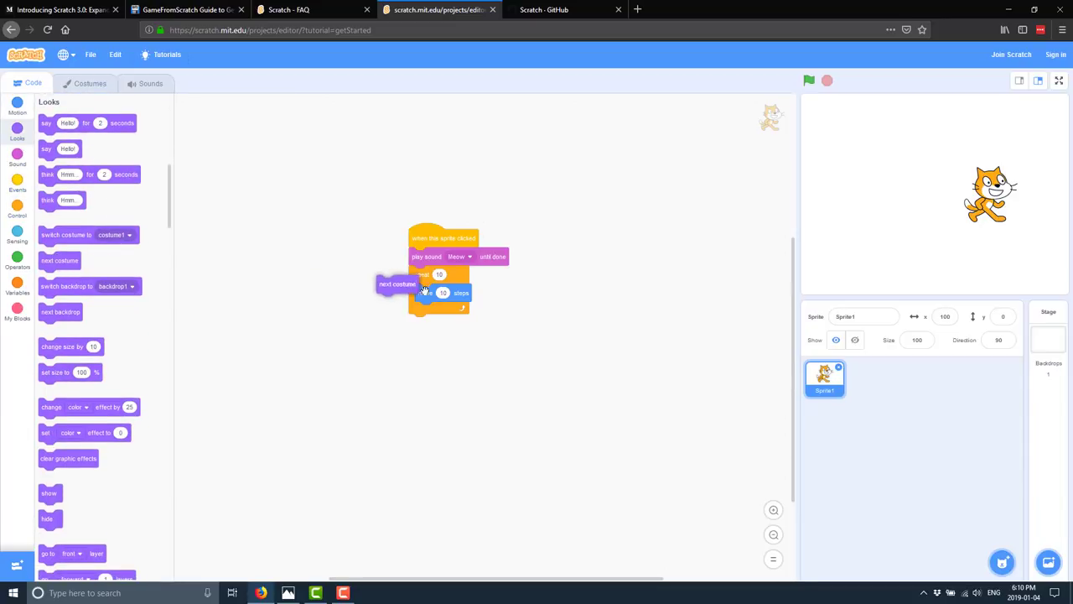
drag(397, 283, 436, 310)
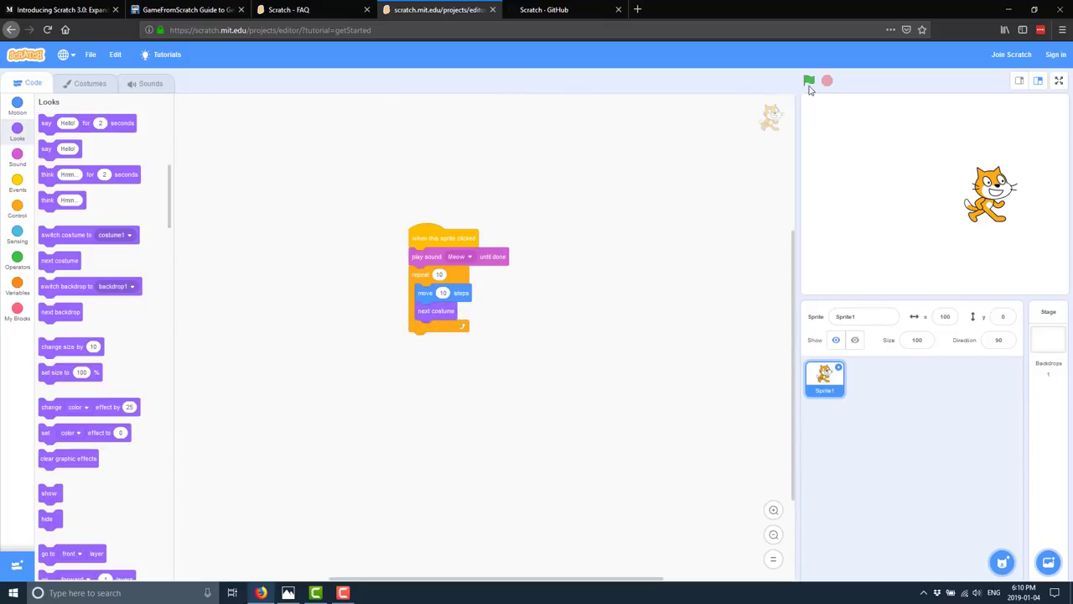
click(809, 81)
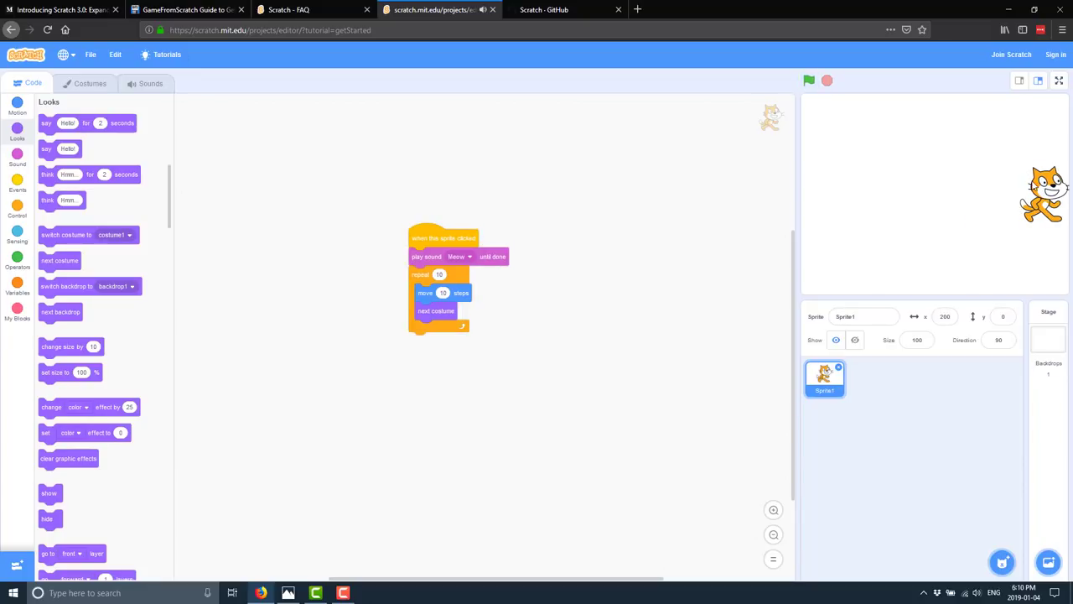
click(808, 81)
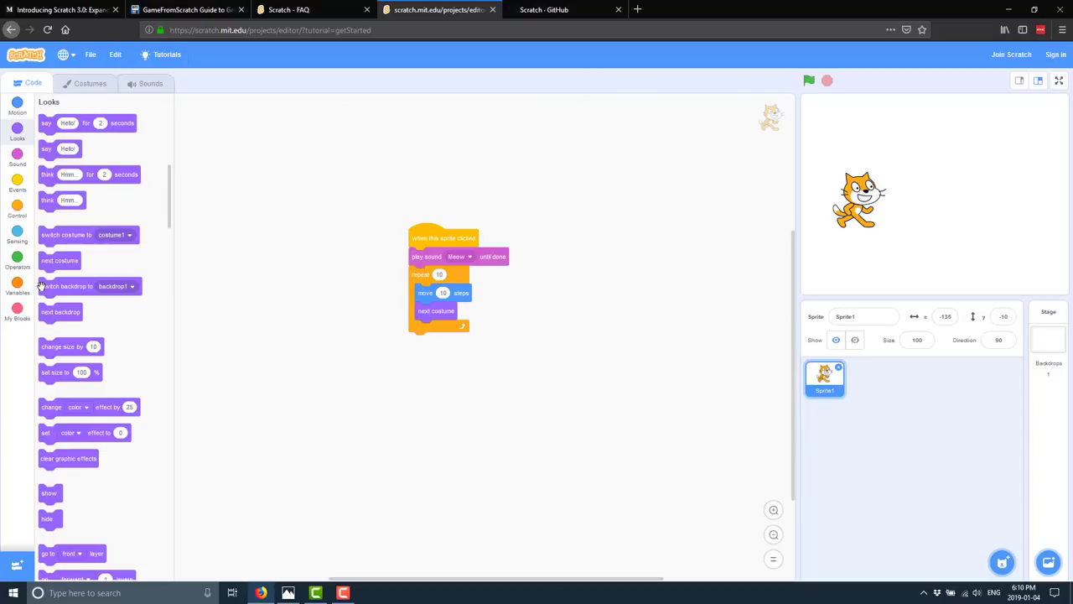
click(17, 305)
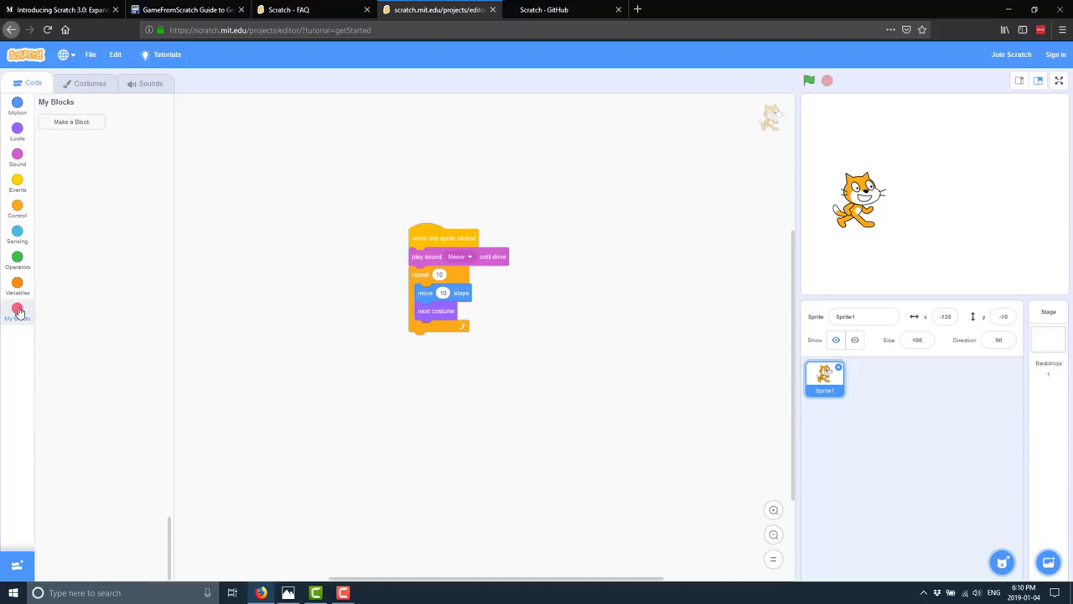
click(16, 288)
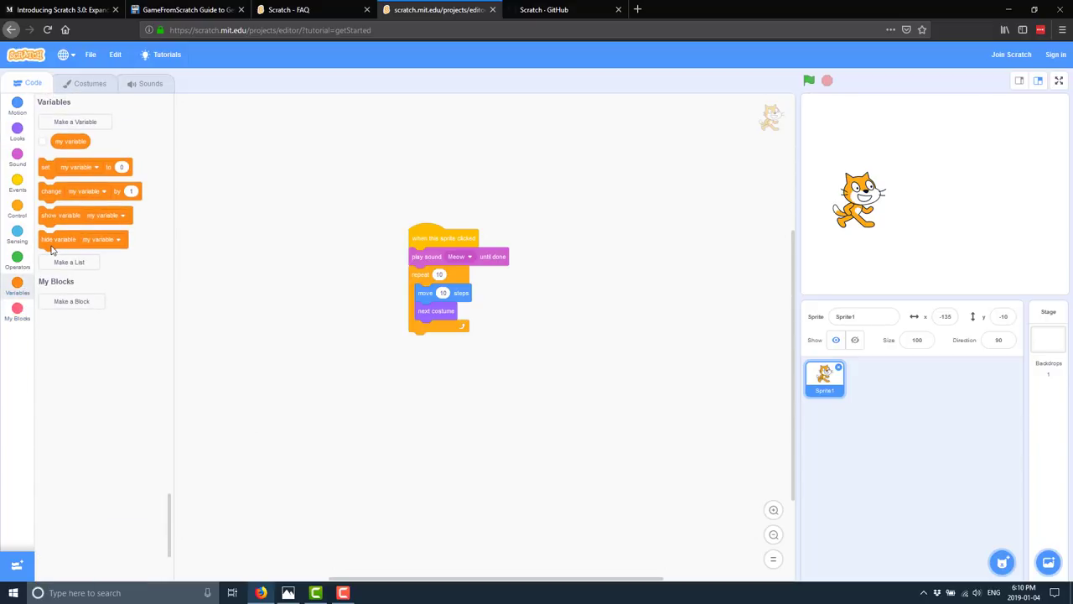
click(16, 184)
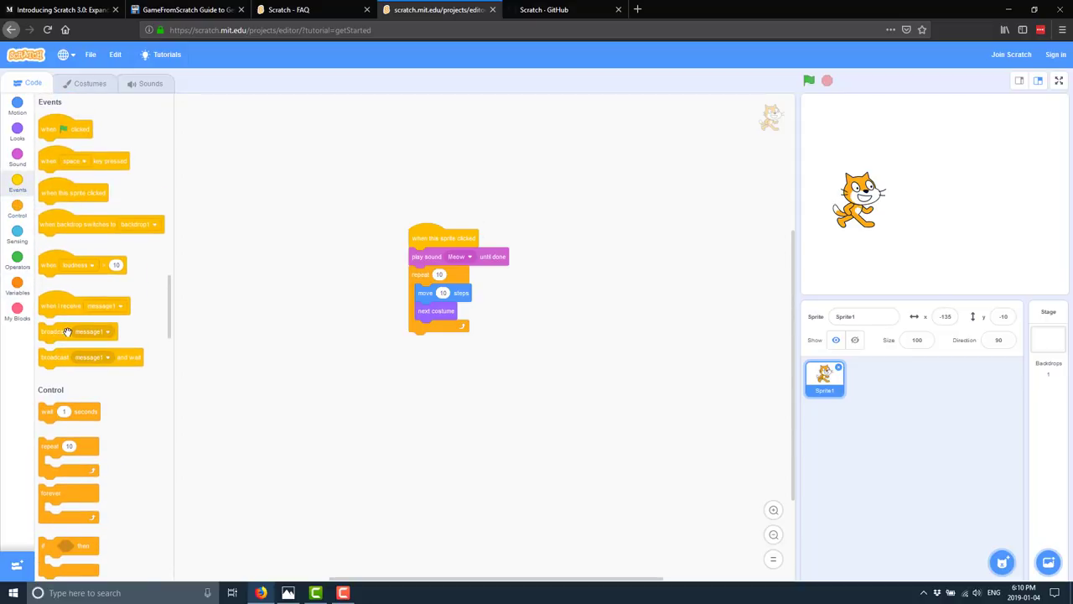
mouse_move(94, 291)
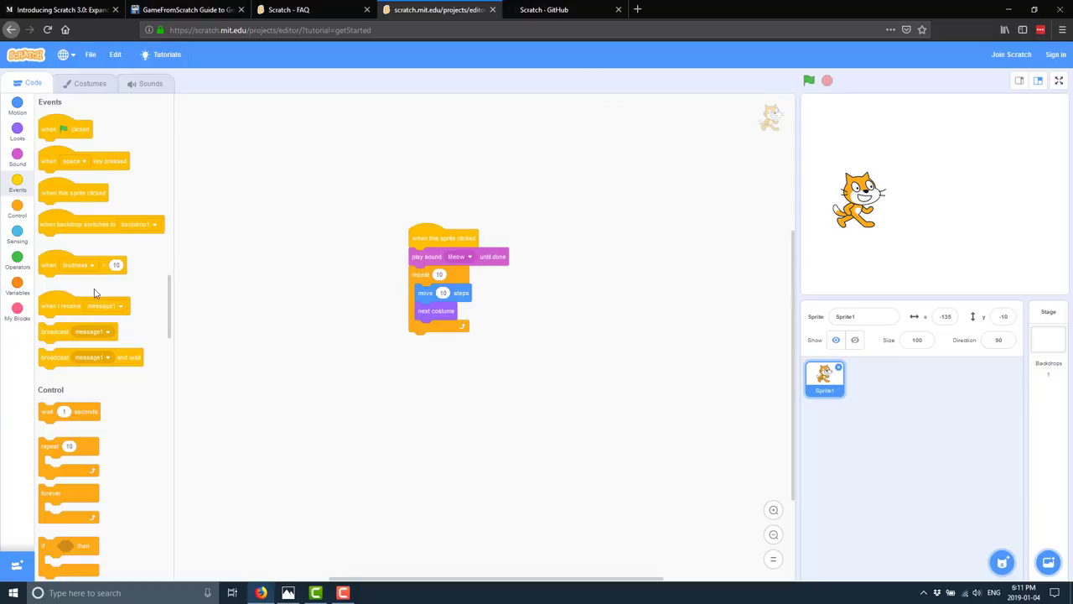
mouse_move(74, 304)
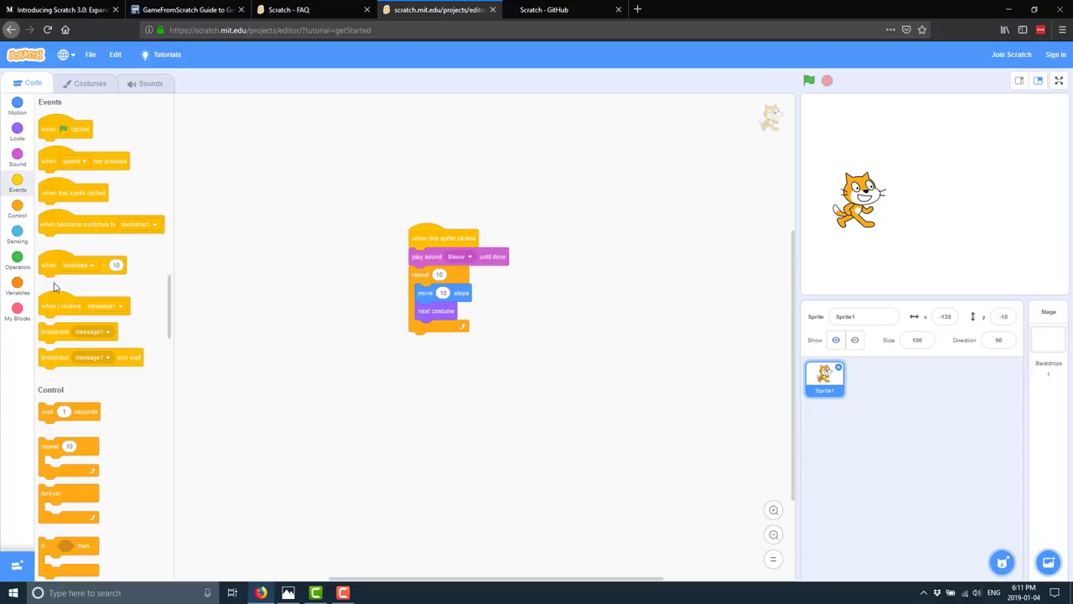
Step: Place a separate 'when I receive message1' block beside the cat's script and show its message list
drag(84, 305, 612, 305)
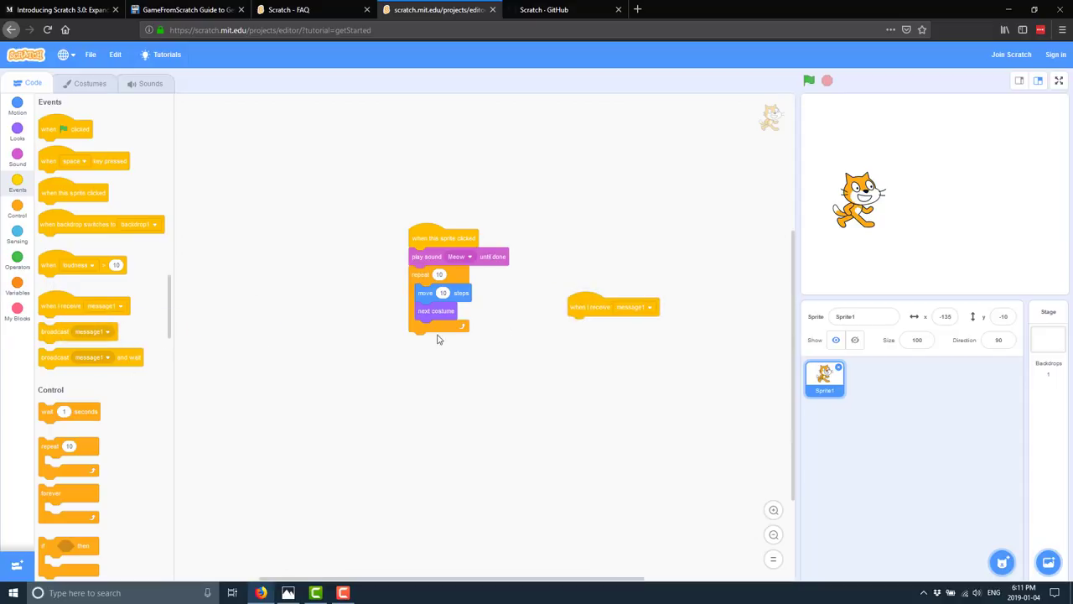
click(634, 305)
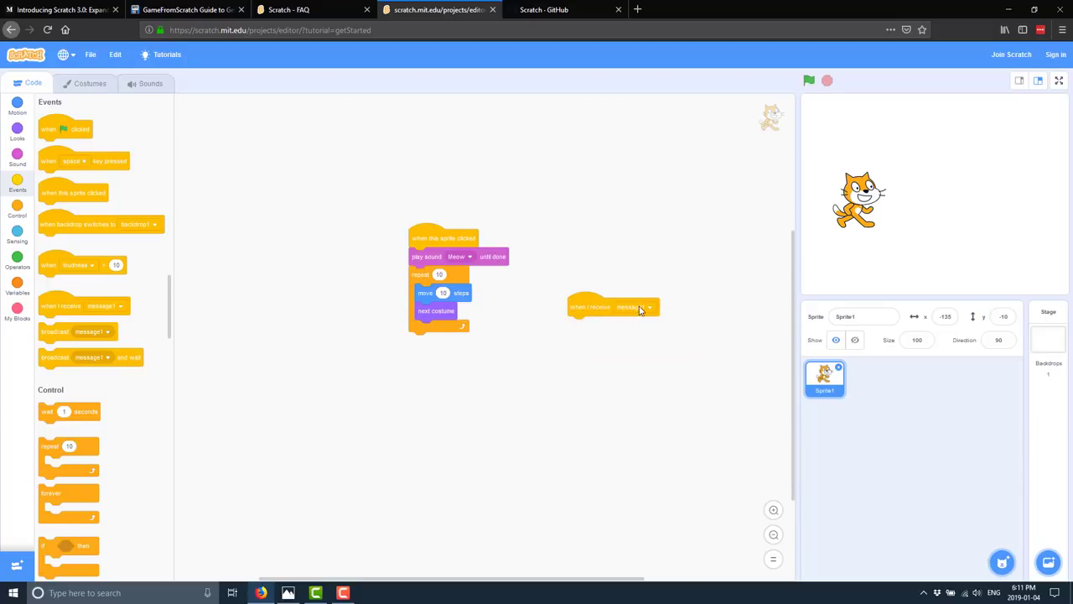
mouse_move(585, 307)
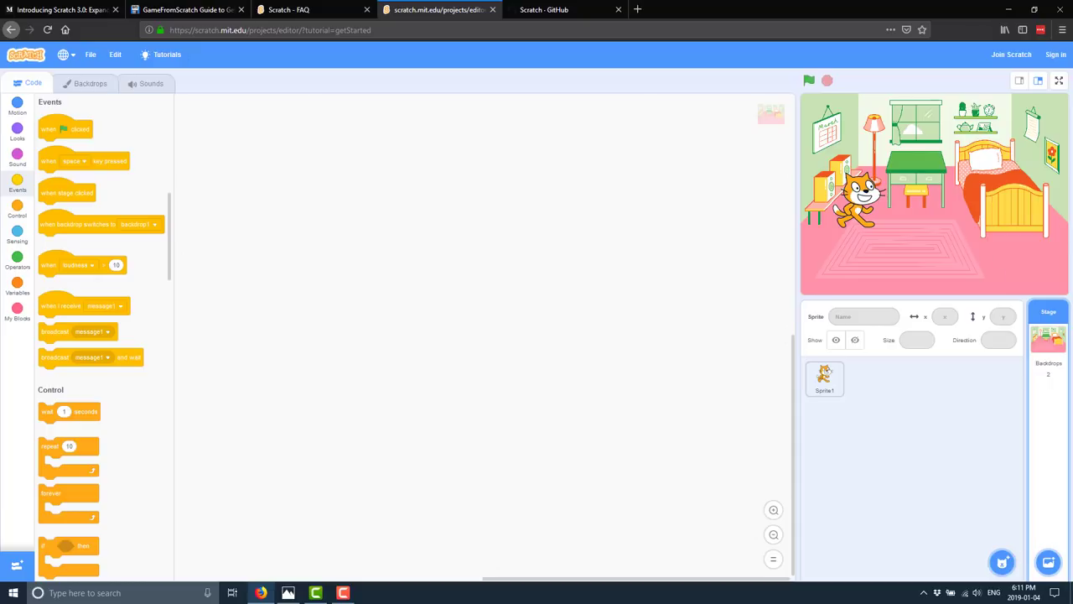
mouse_move(1056, 208)
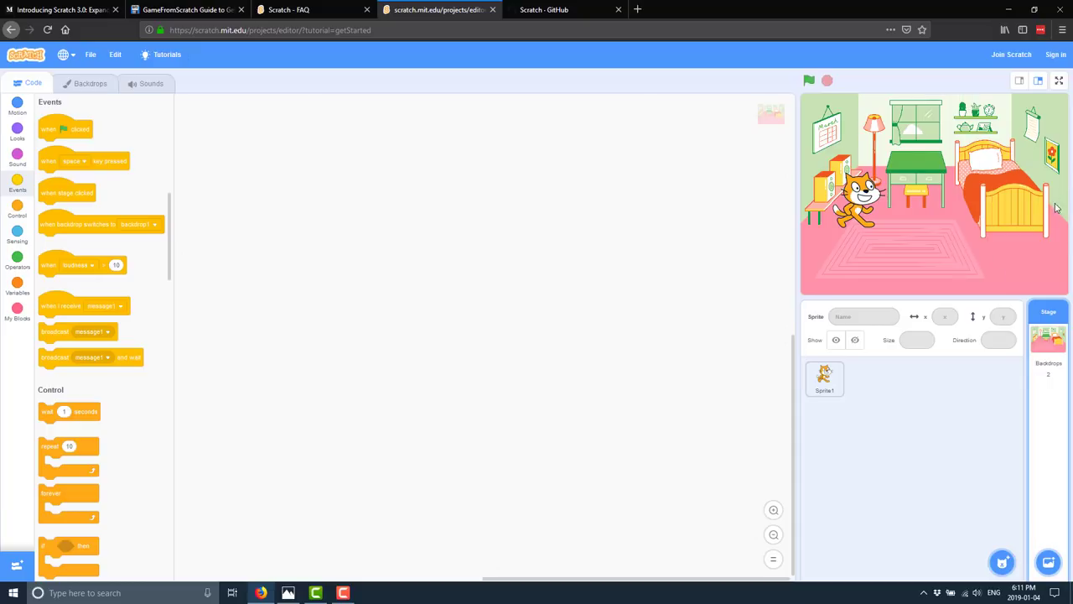
mouse_move(863, 226)
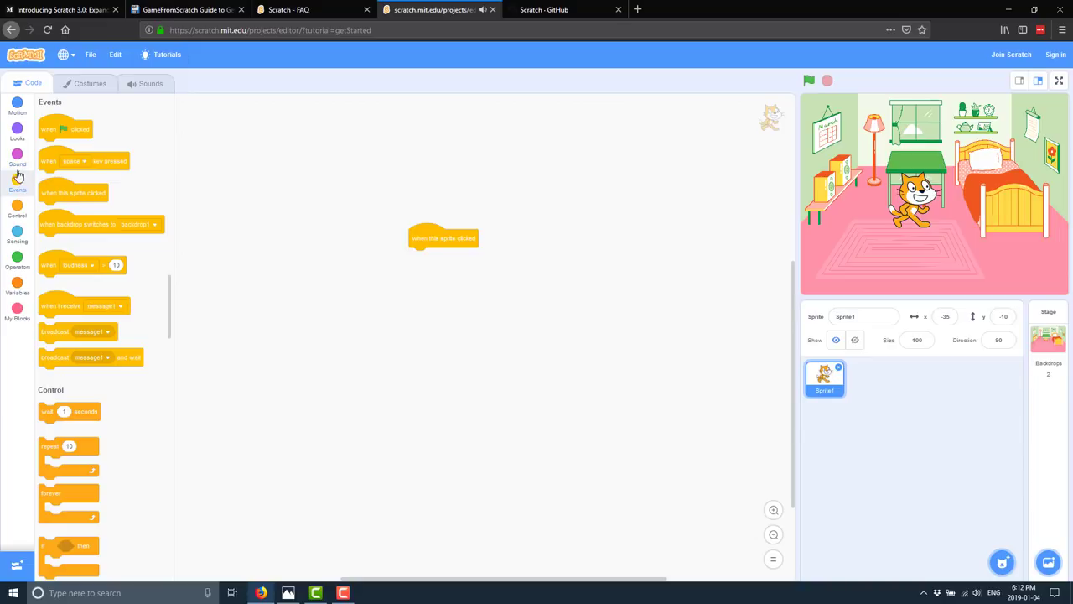
Step: Attach 'switch backdrop to' under the hat block, set it to Bedroom 1, then to random backdrop
click(17, 127)
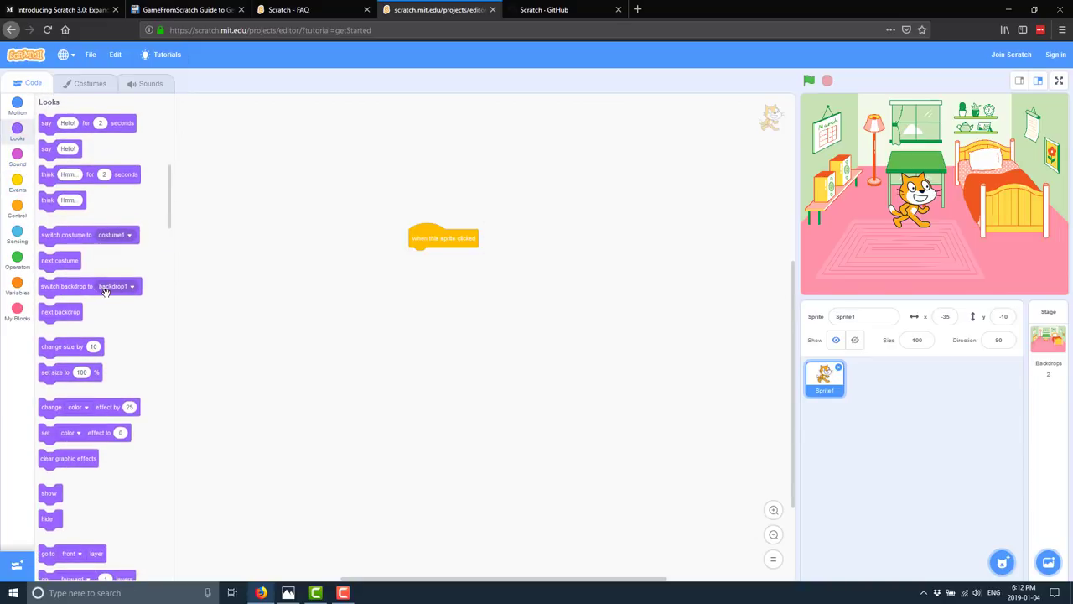
mouse_move(94, 307)
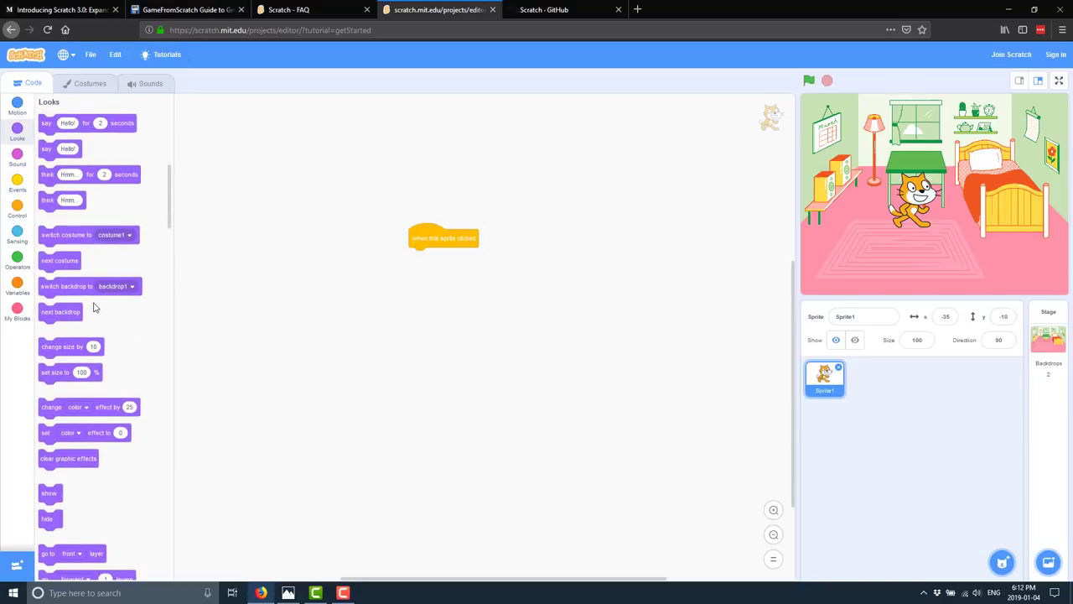
drag(67, 285, 444, 255)
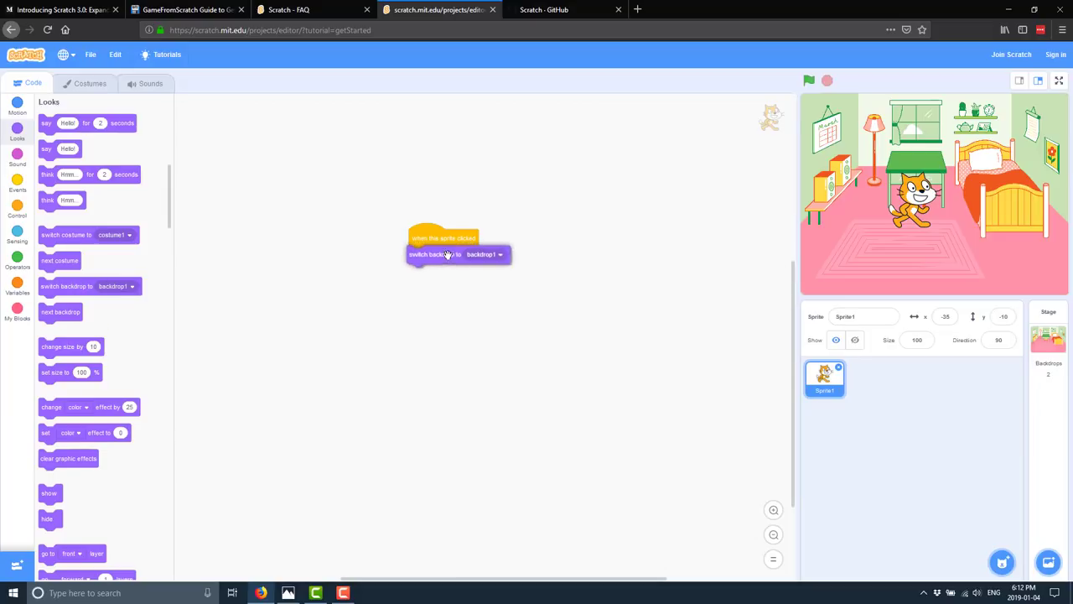
click(483, 254)
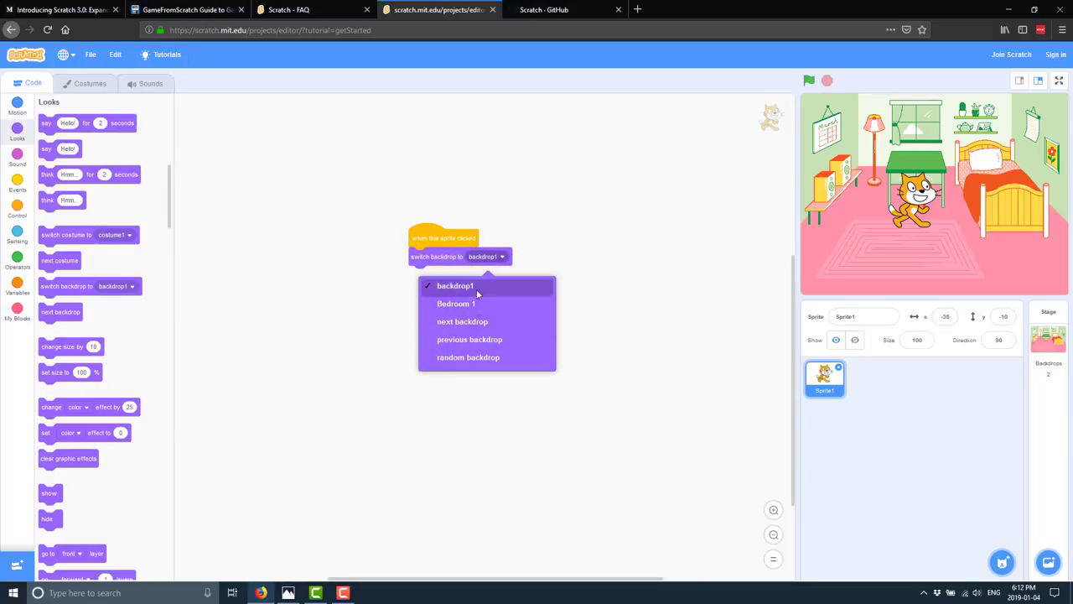
mouse_move(456, 304)
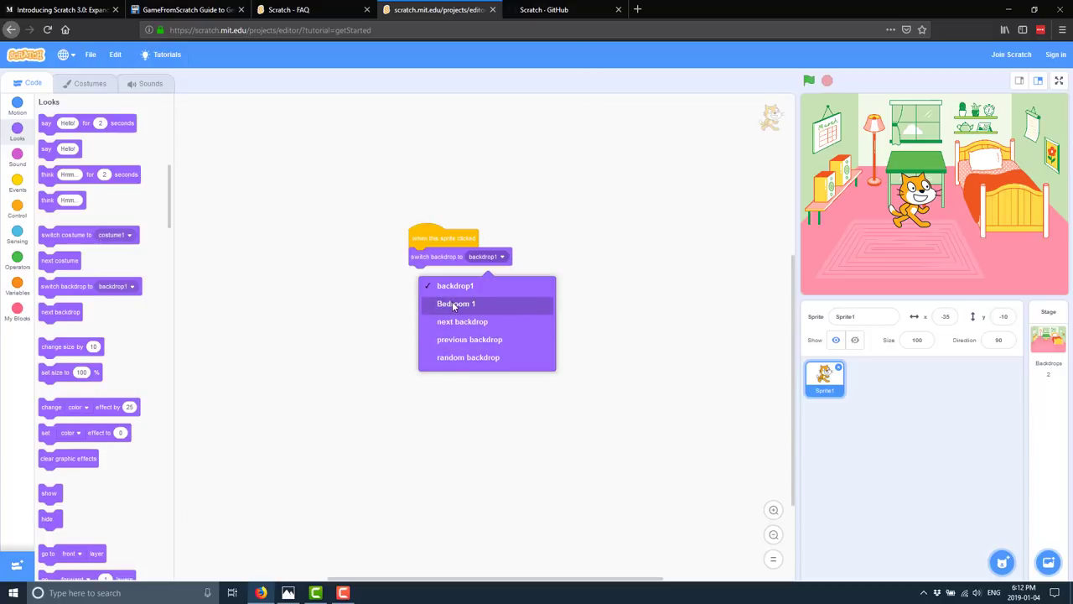
click(456, 304)
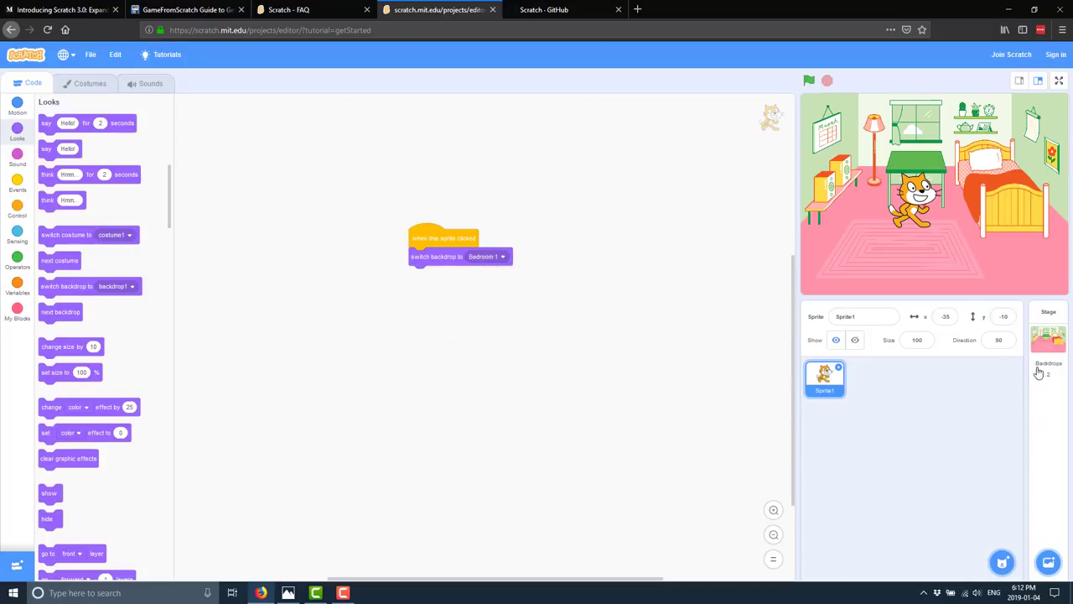
click(486, 256)
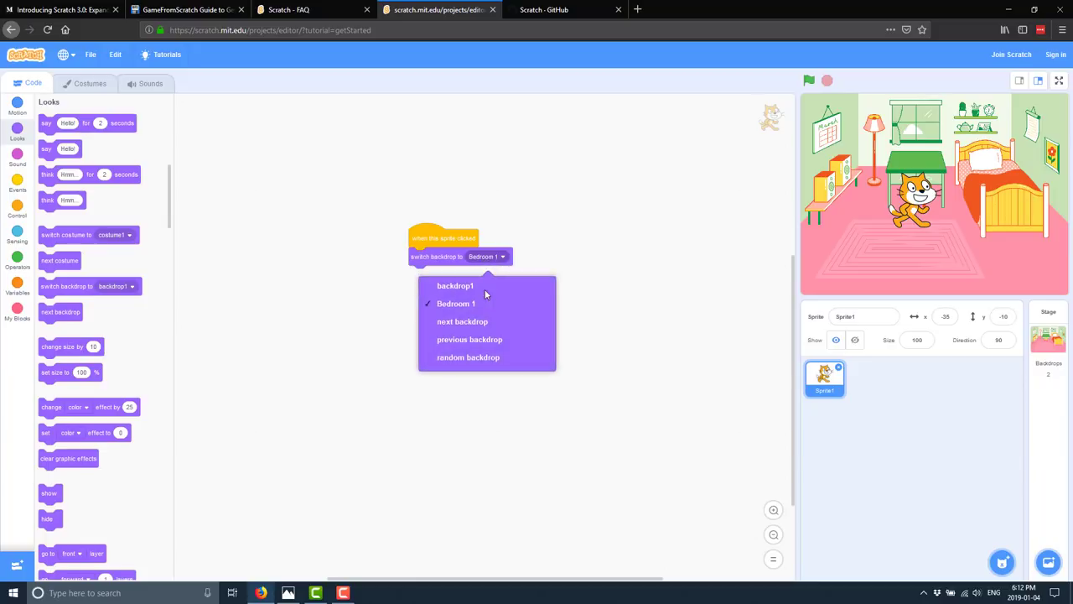
click(468, 357)
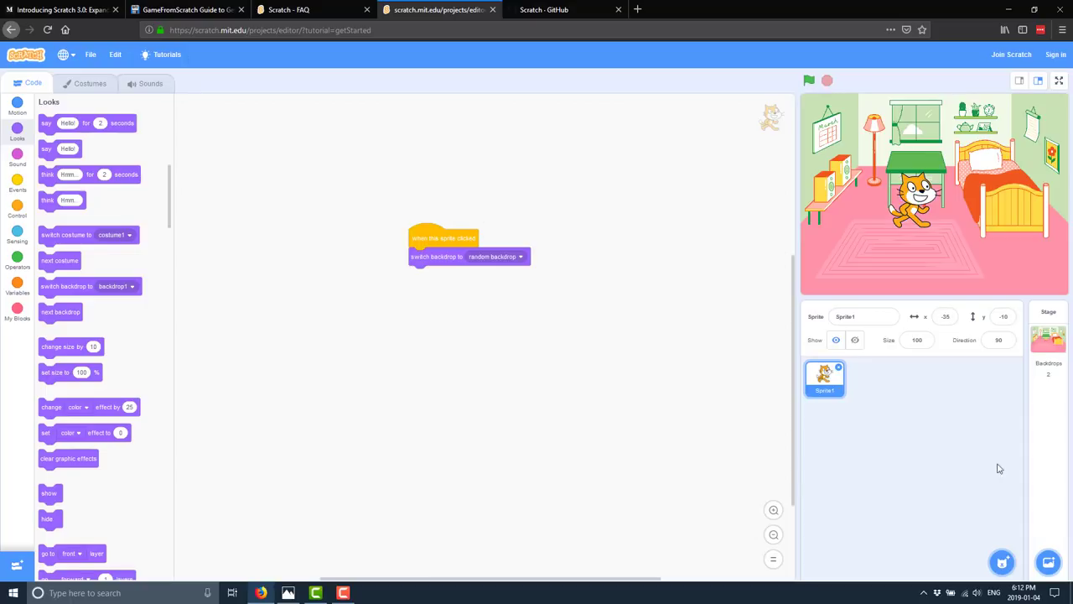
click(1048, 561)
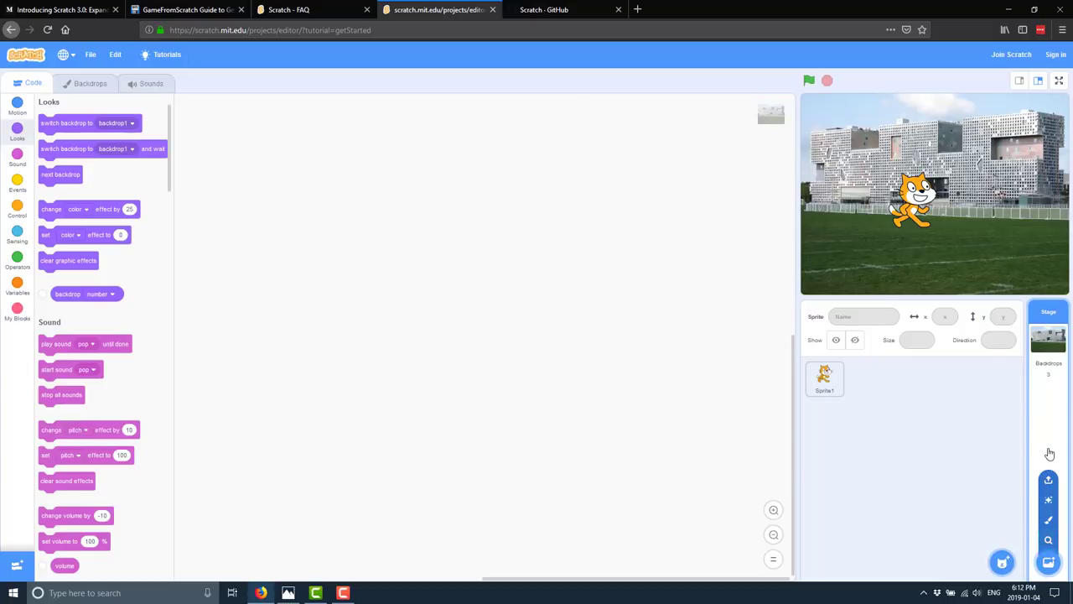
mouse_move(1056, 406)
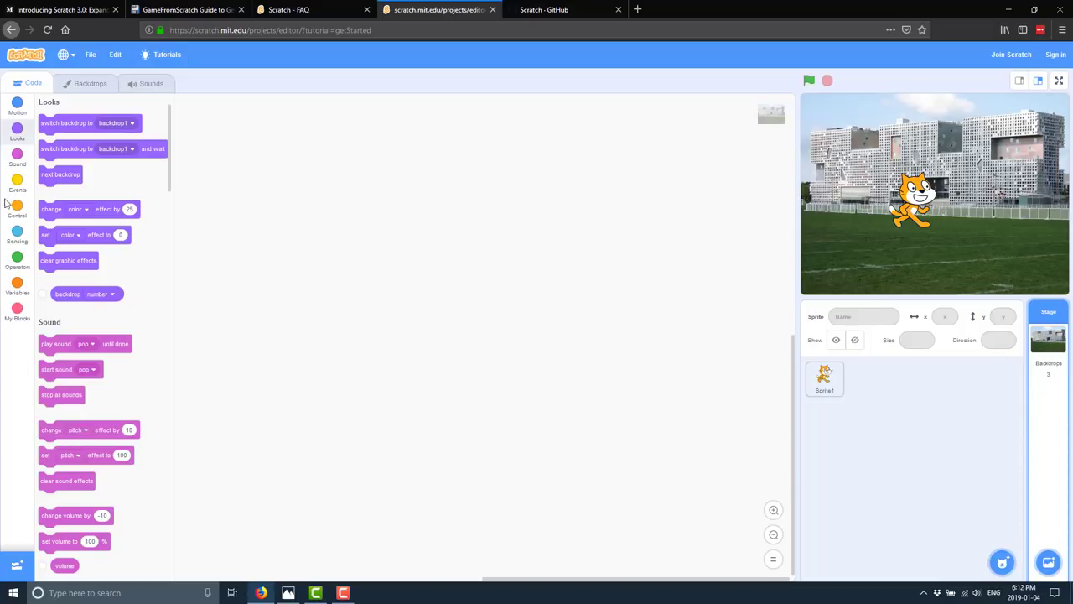
mouse_move(534, 195)
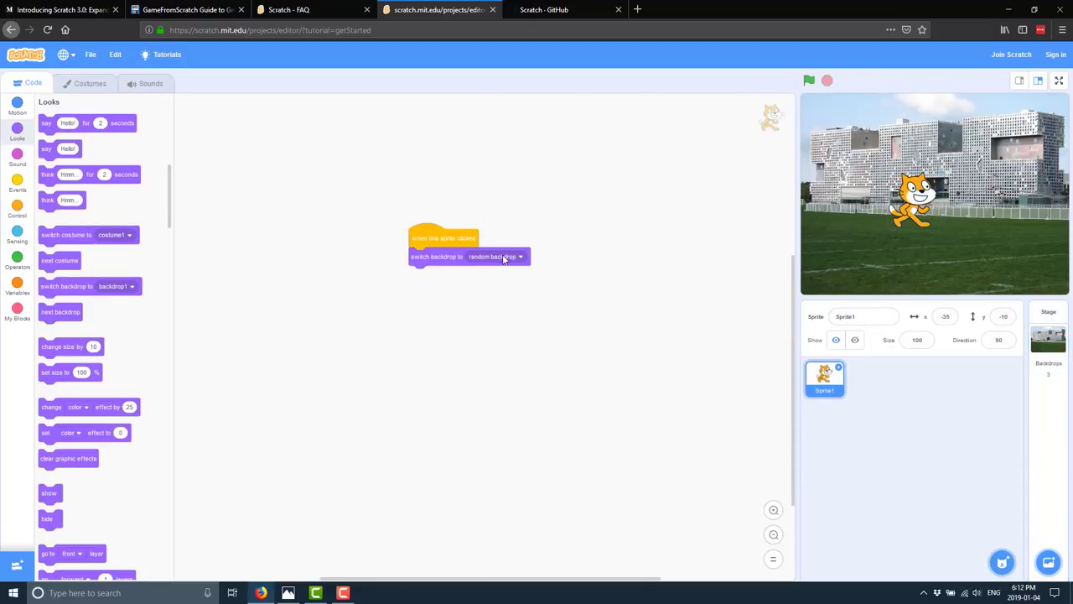
Step: Set the switch backdrop block to Bedroom 1 and run the project so the bedroom backdrop returns
click(495, 257)
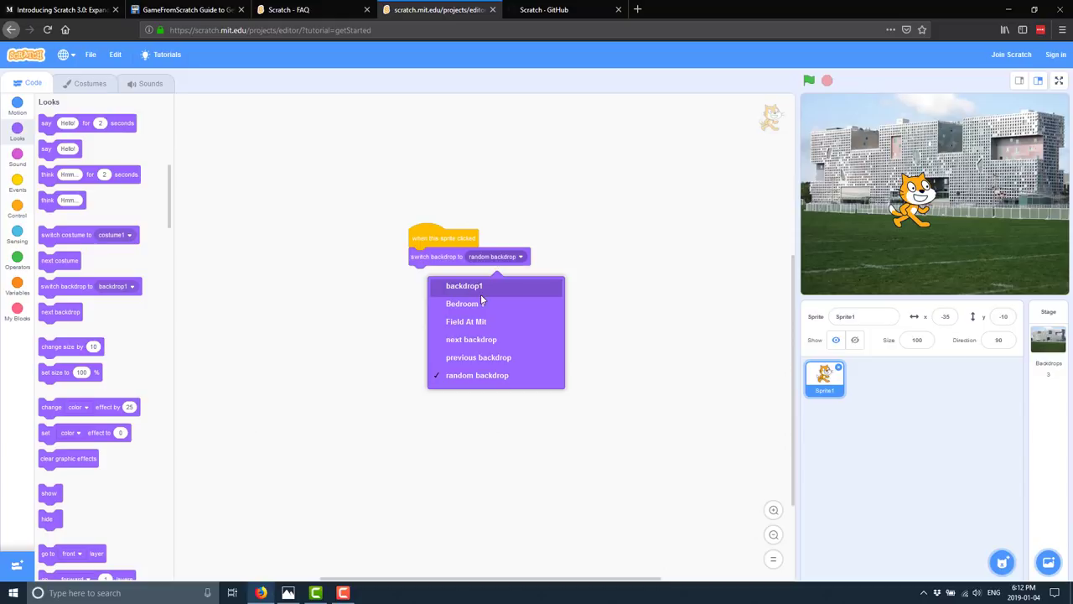
click(462, 304)
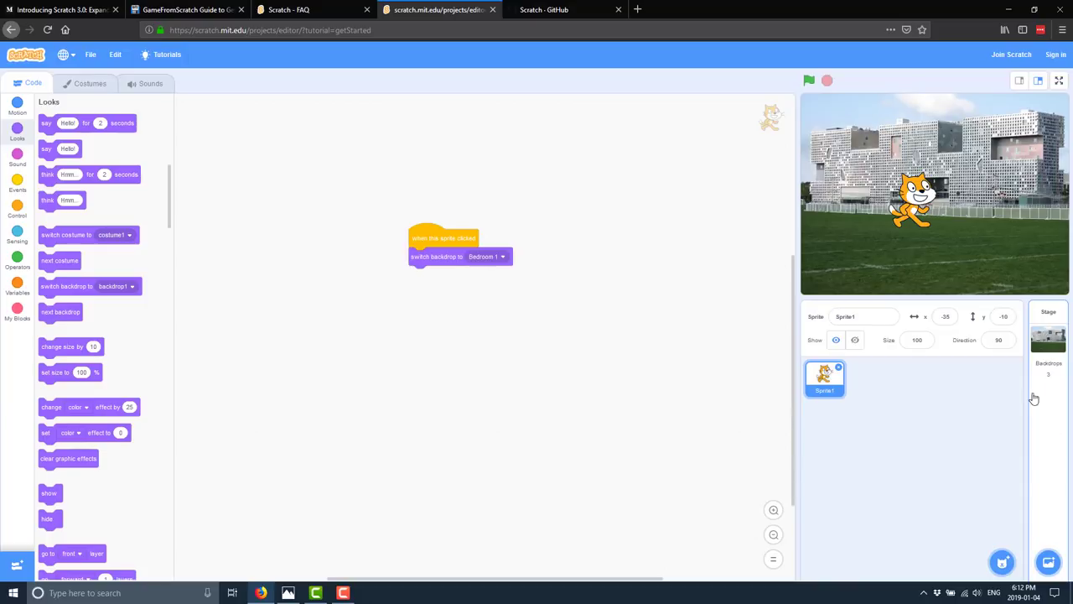
mouse_move(1057, 553)
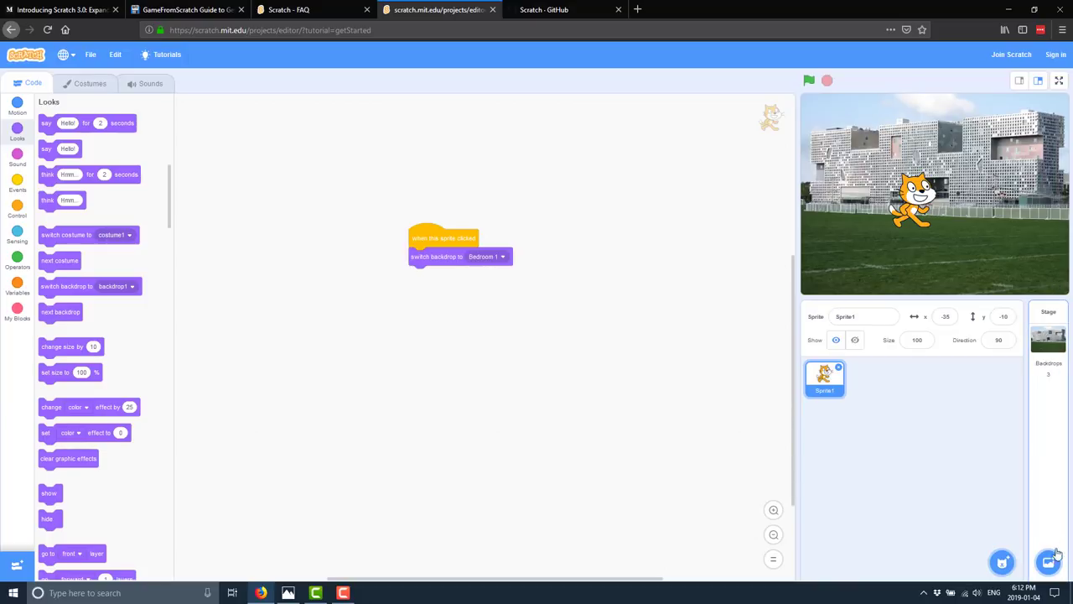
mouse_move(1053, 379)
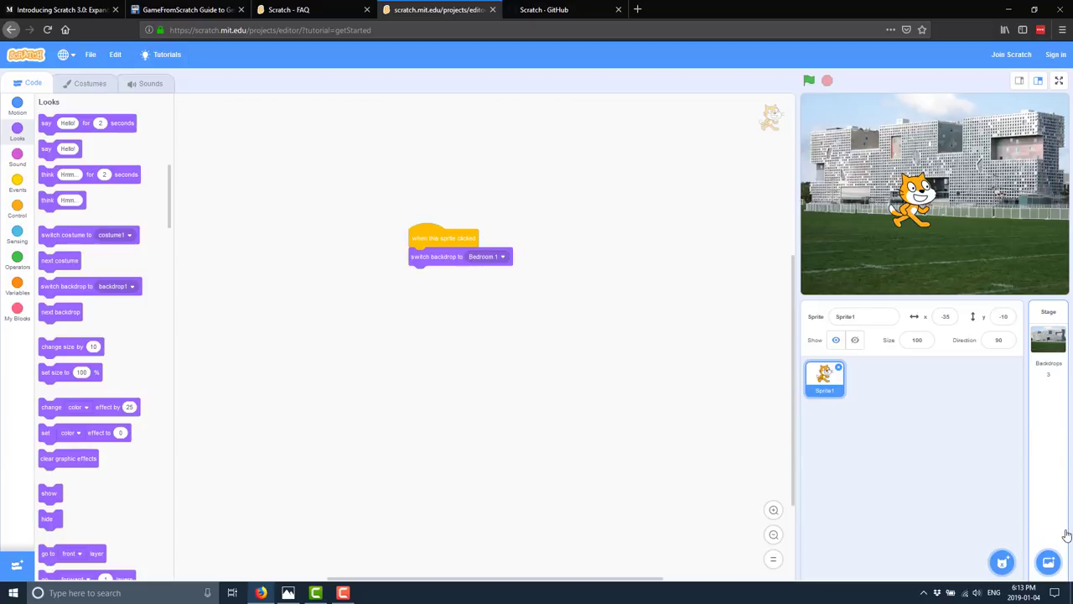
mouse_move(743, 342)
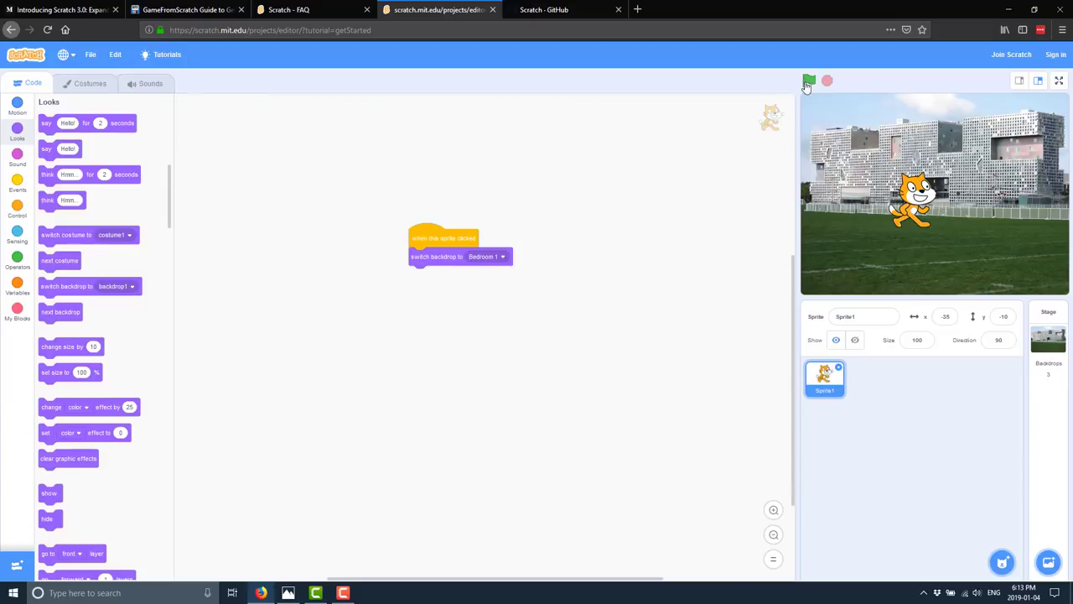
click(808, 80)
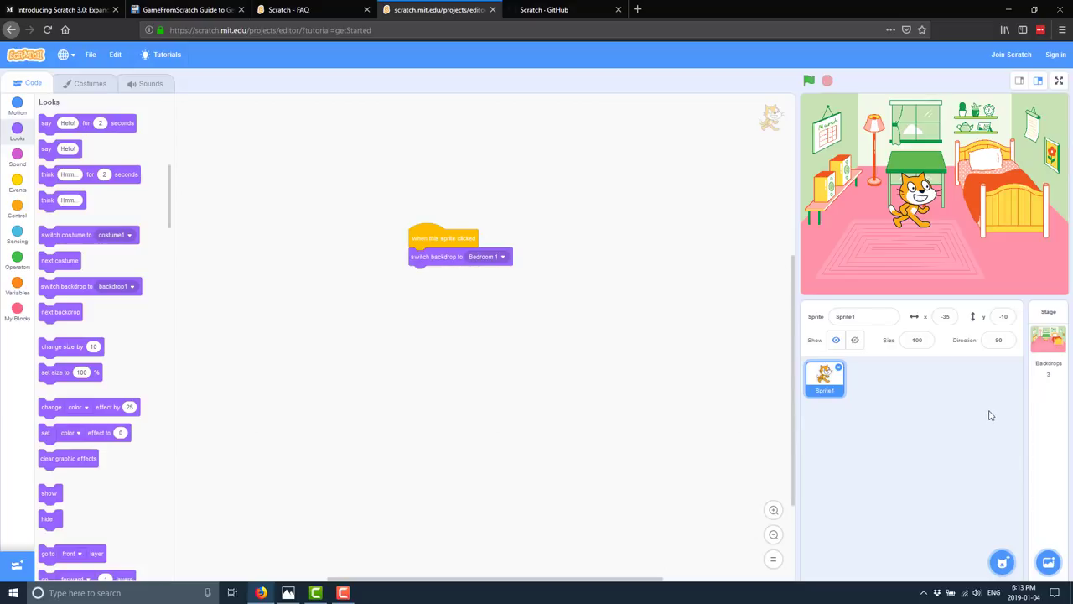
mouse_move(1003, 562)
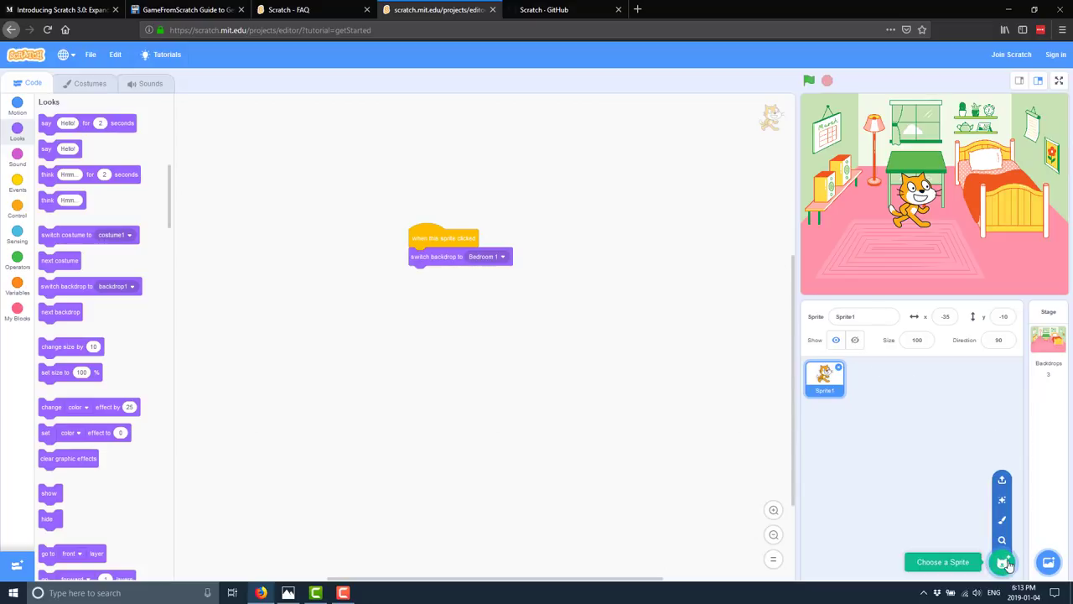
Step: Add the Casey Dance sprite from the library and switch it through different dance-pose costumes
click(1003, 561)
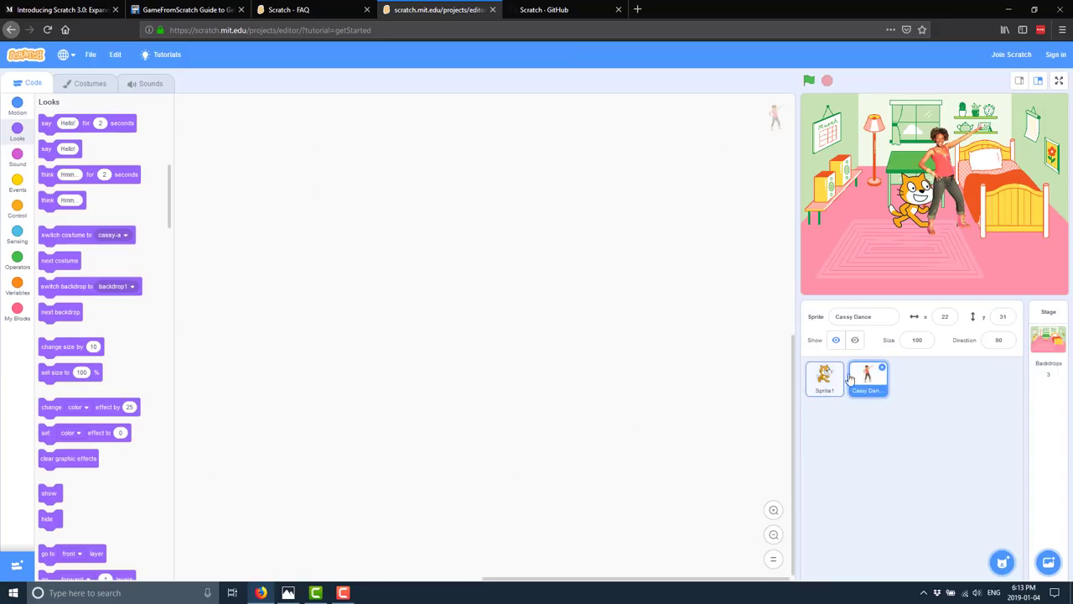
click(91, 84)
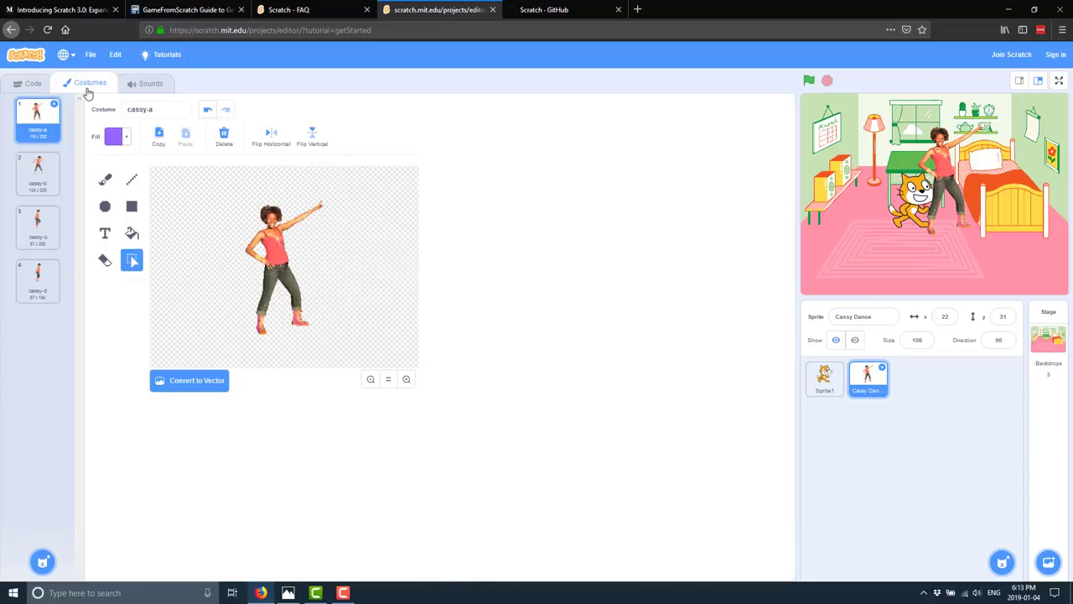
click(37, 226)
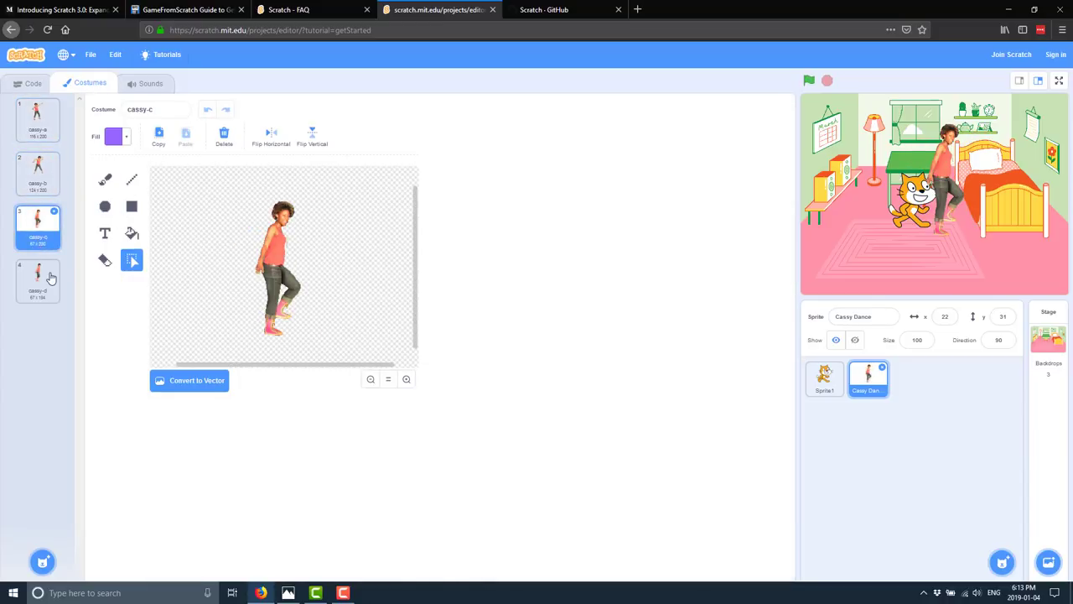
click(33, 84)
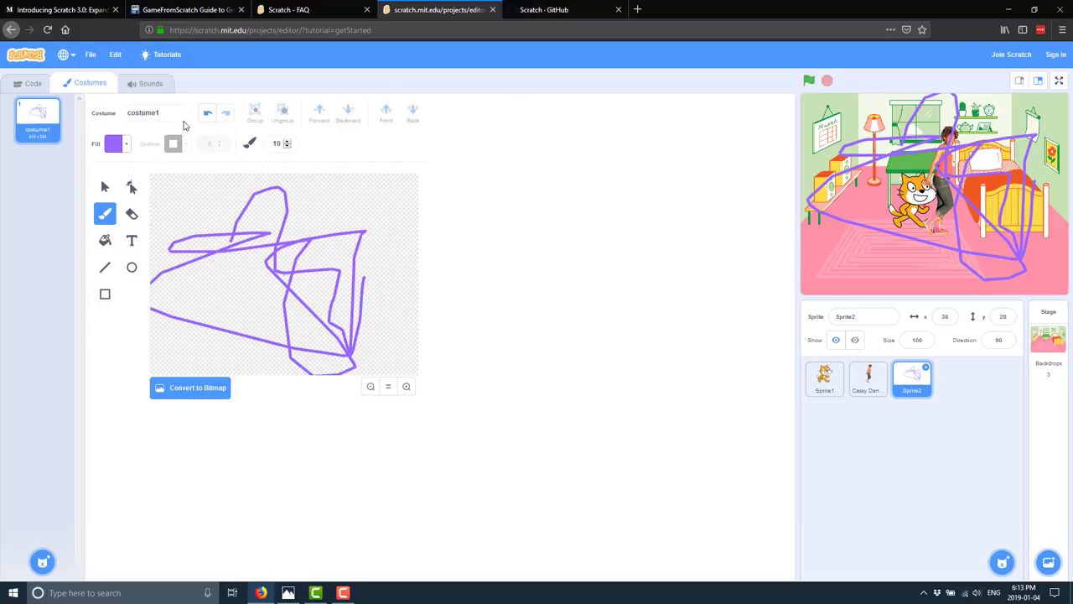
Step: Bring up the sound library to add a sound to the painted scribble sprite
click(151, 84)
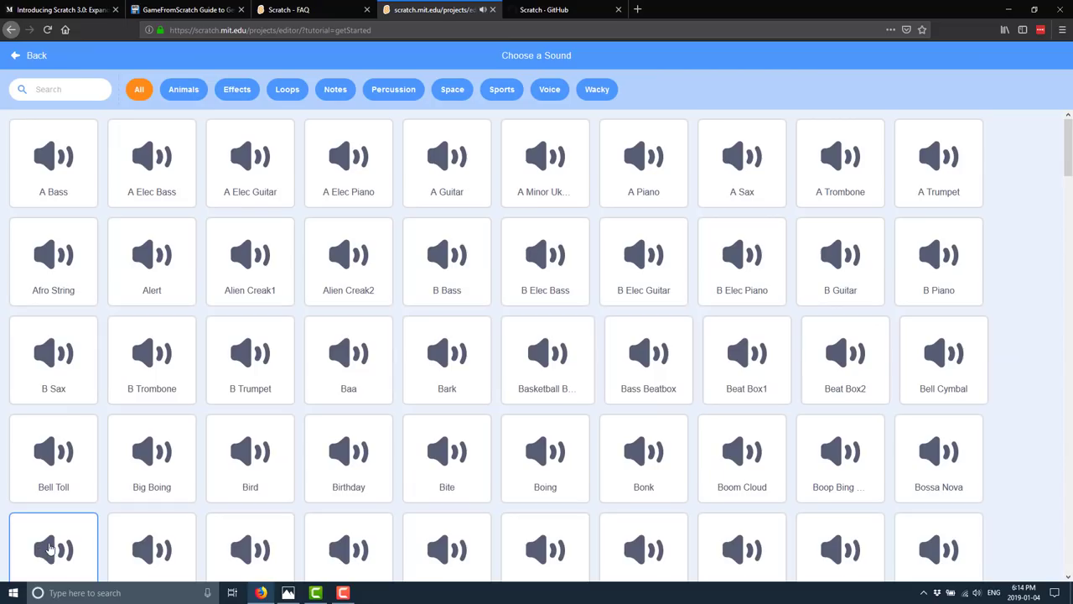
Step: Add the Boing sound to the painted sprite and return to its code blocks
click(545, 456)
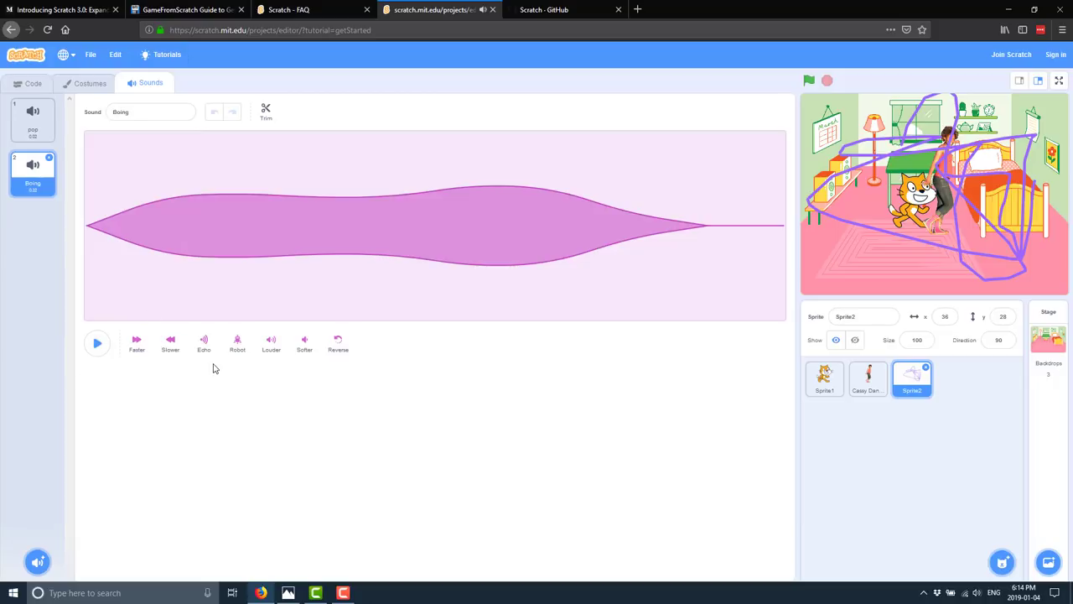
mouse_move(106, 493)
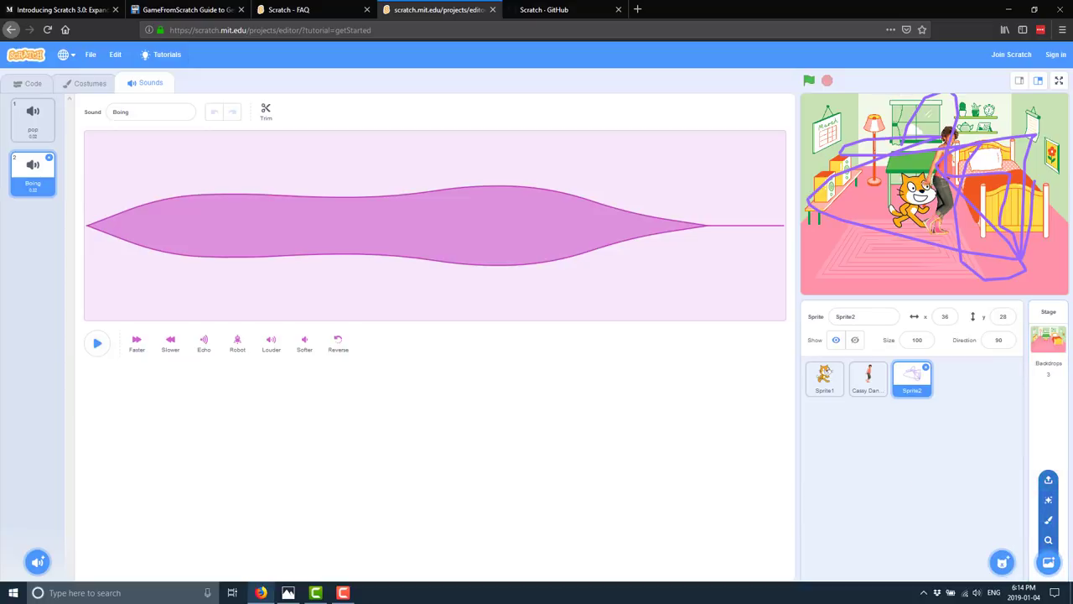
mouse_move(37, 520)
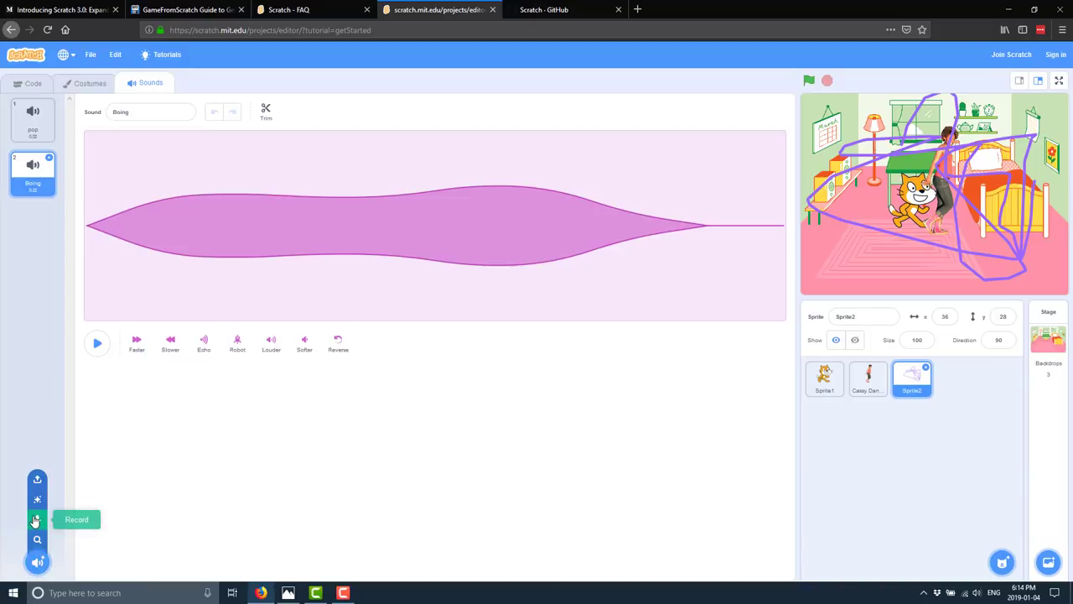
mouse_move(37, 480)
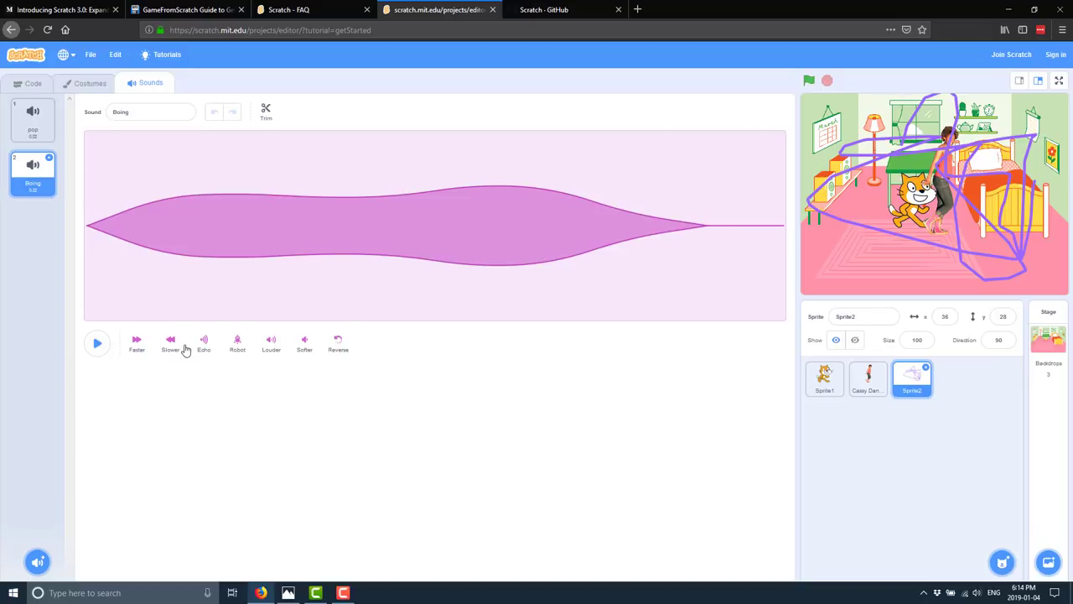
mouse_move(276, 355)
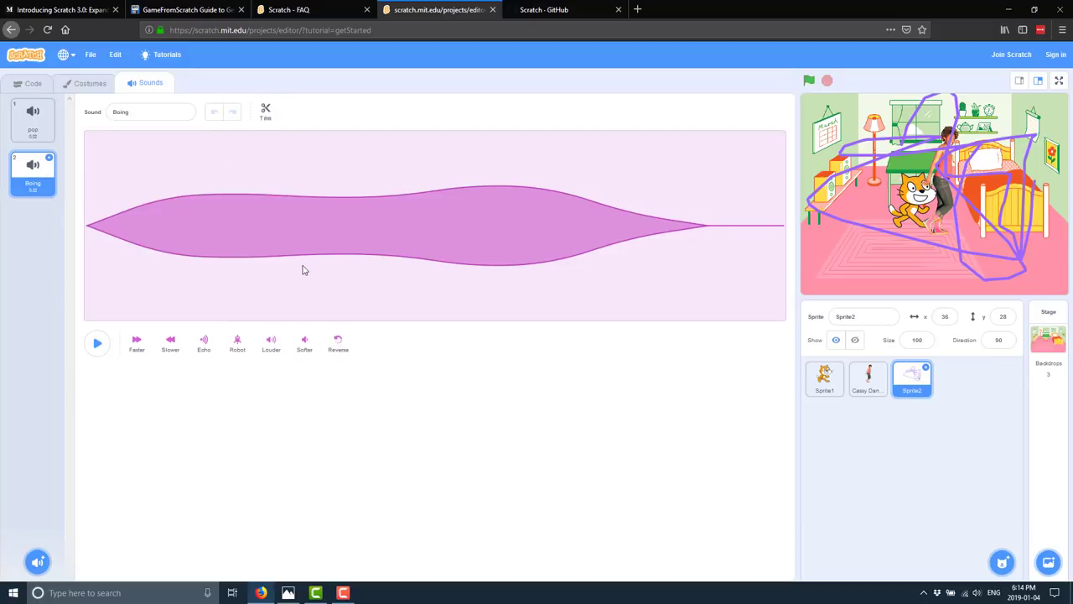
mouse_move(302, 263)
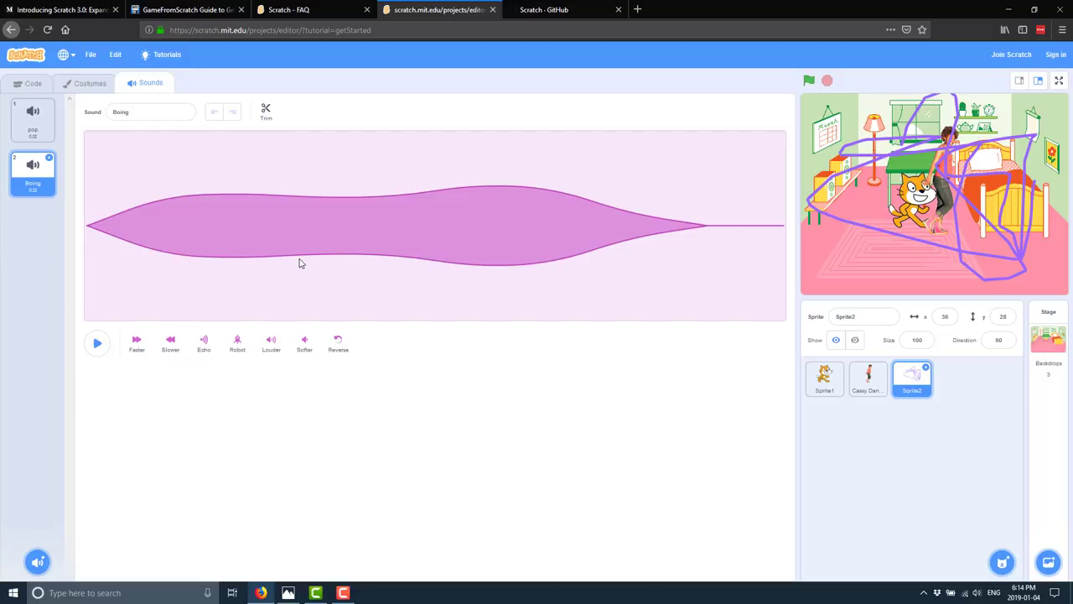
mouse_move(124, 219)
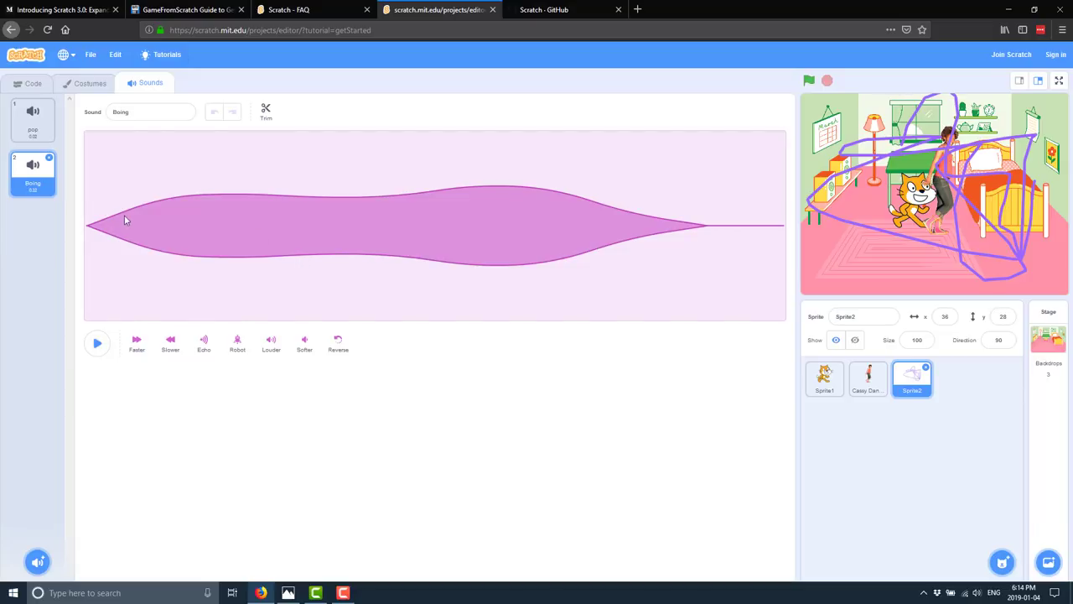
click(91, 82)
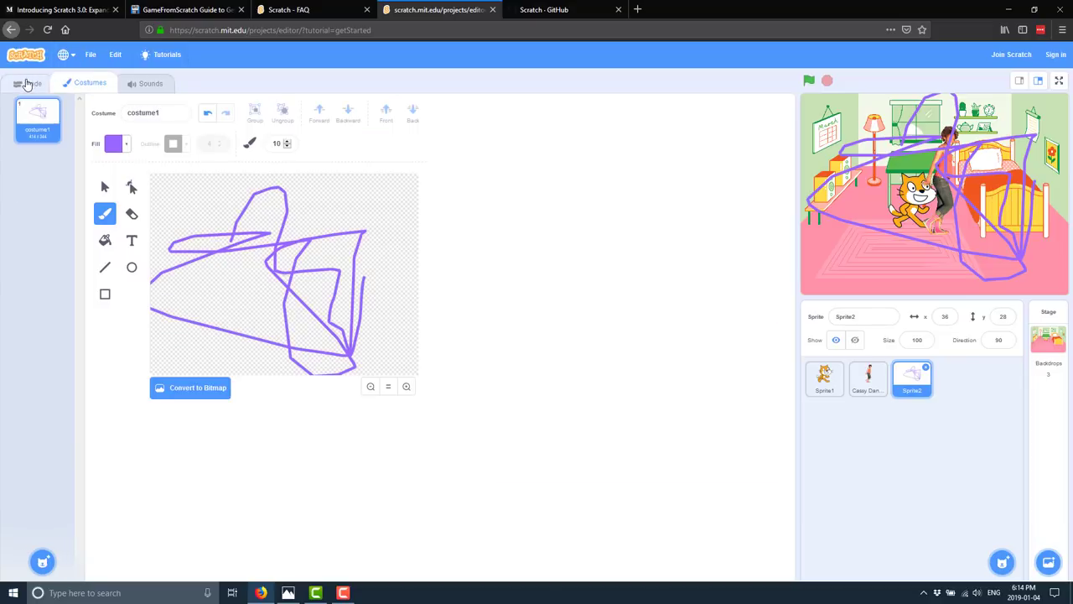
click(30, 83)
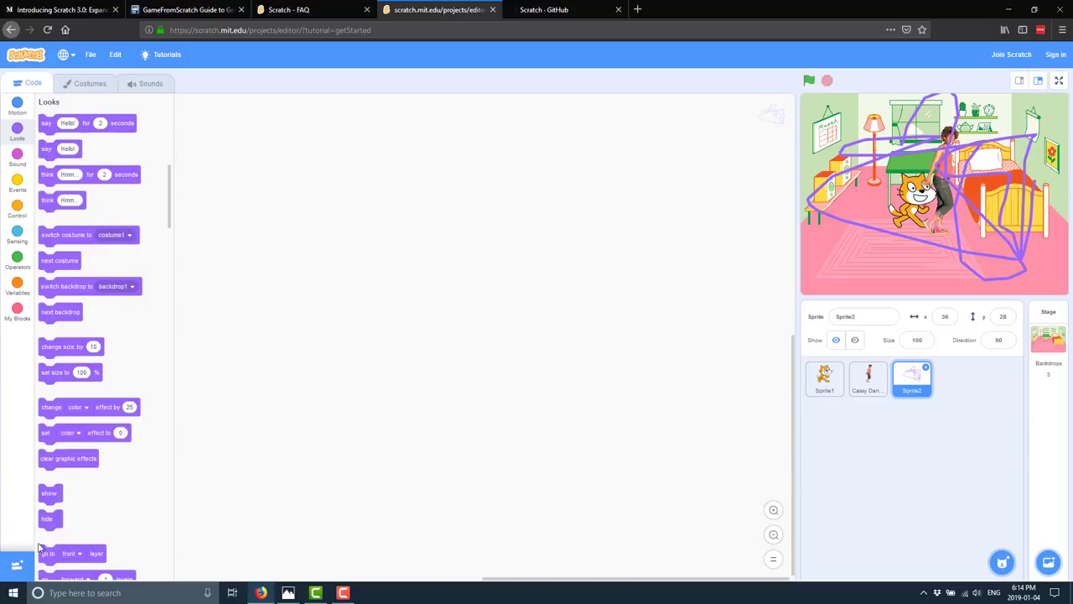
Step: Bring up the extension library to add Text to Speech
click(17, 564)
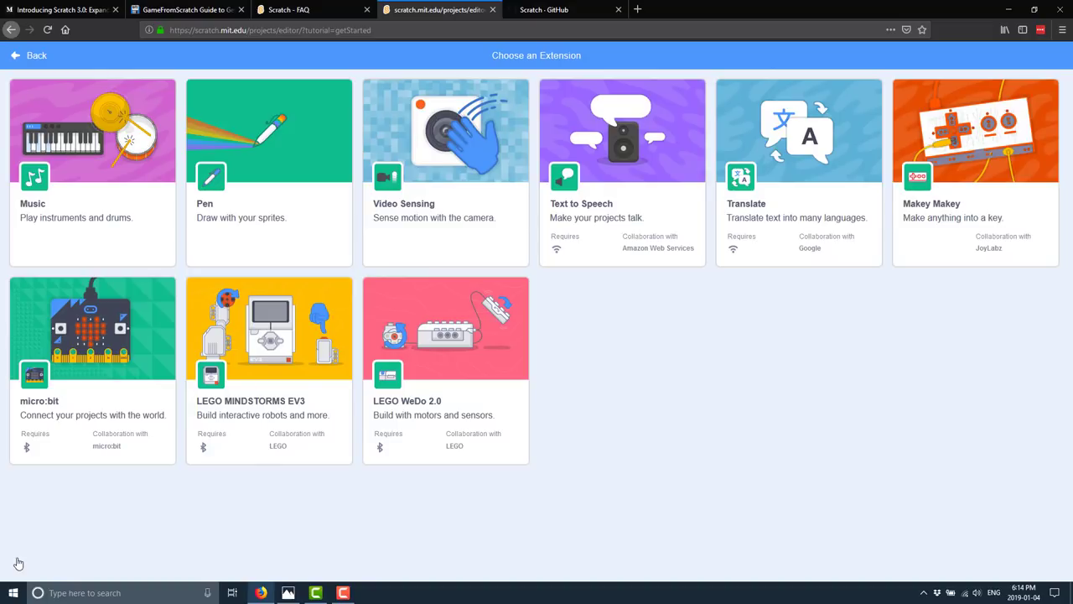
mouse_move(422, 306)
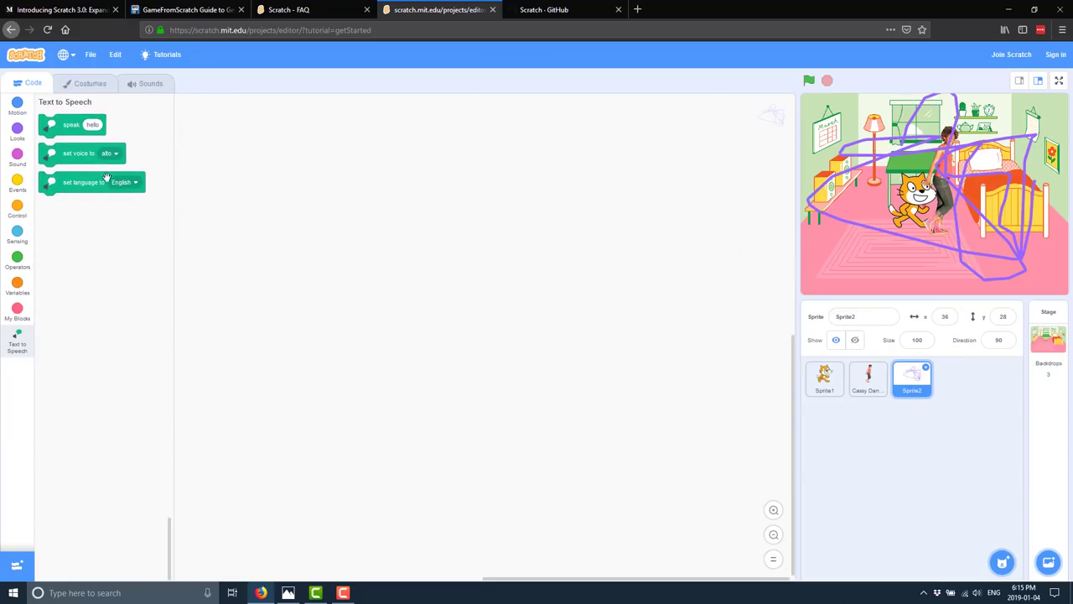
Step: Attach a speak block under the cat's backdrop switch saying 'All your base are belong to us'
click(825, 379)
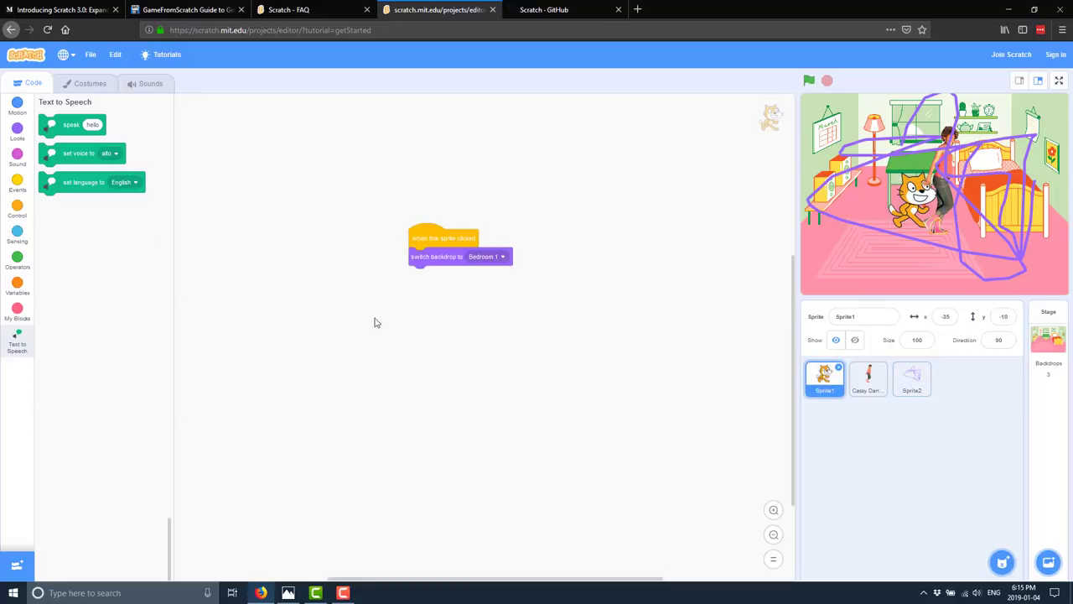
drag(70, 124, 466, 287)
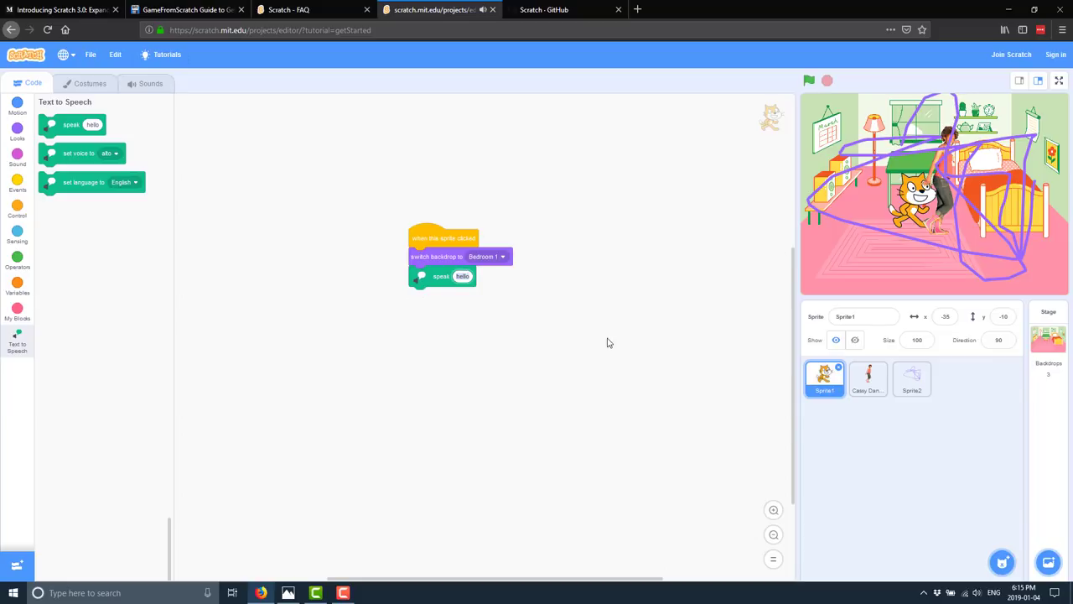
text(All you!)
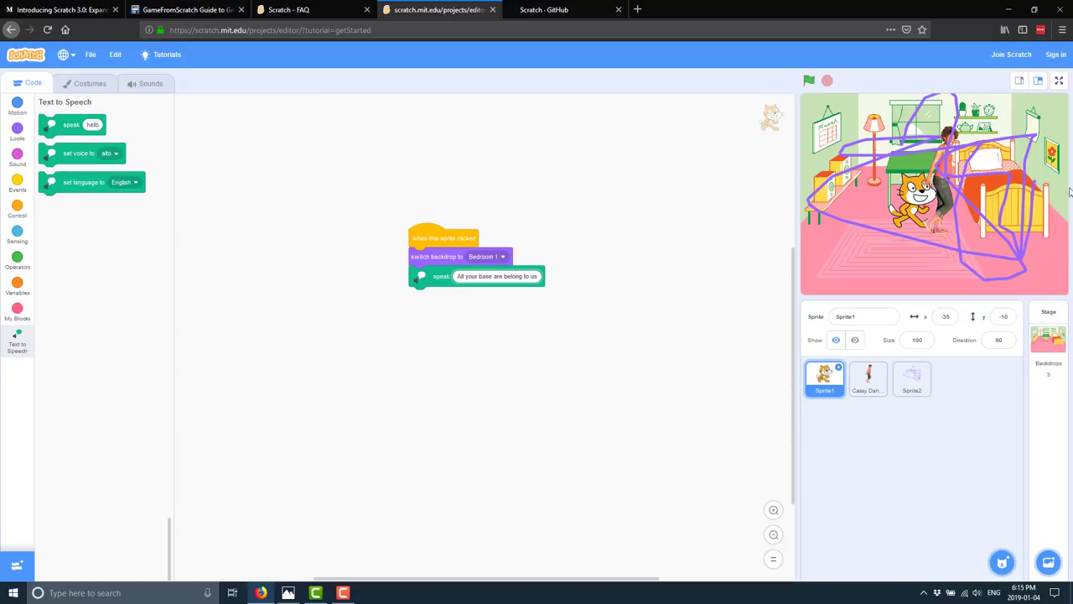
mouse_move(875, 77)
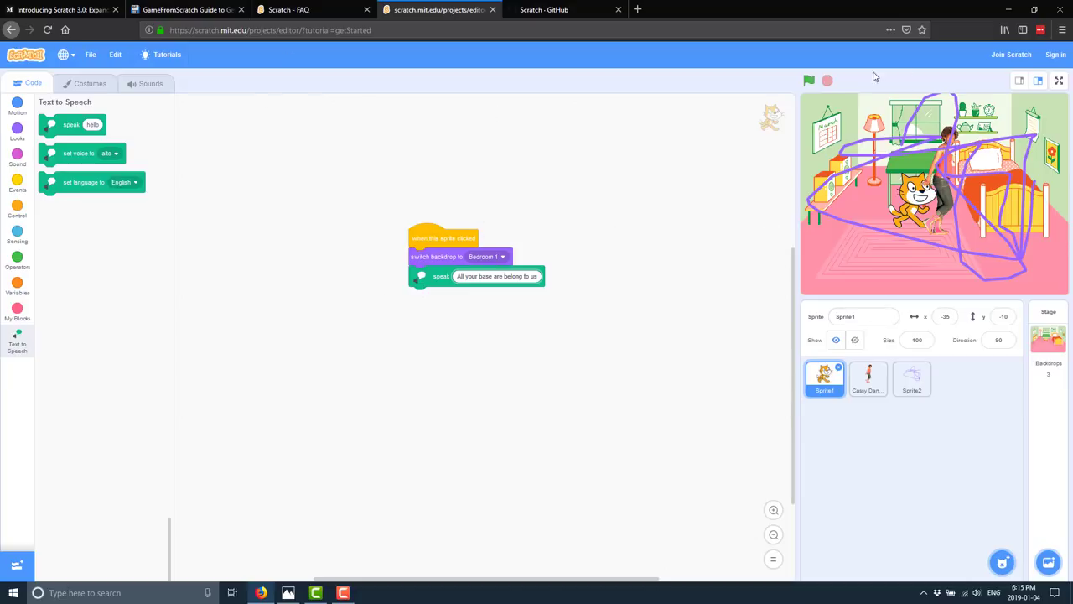
click(808, 81)
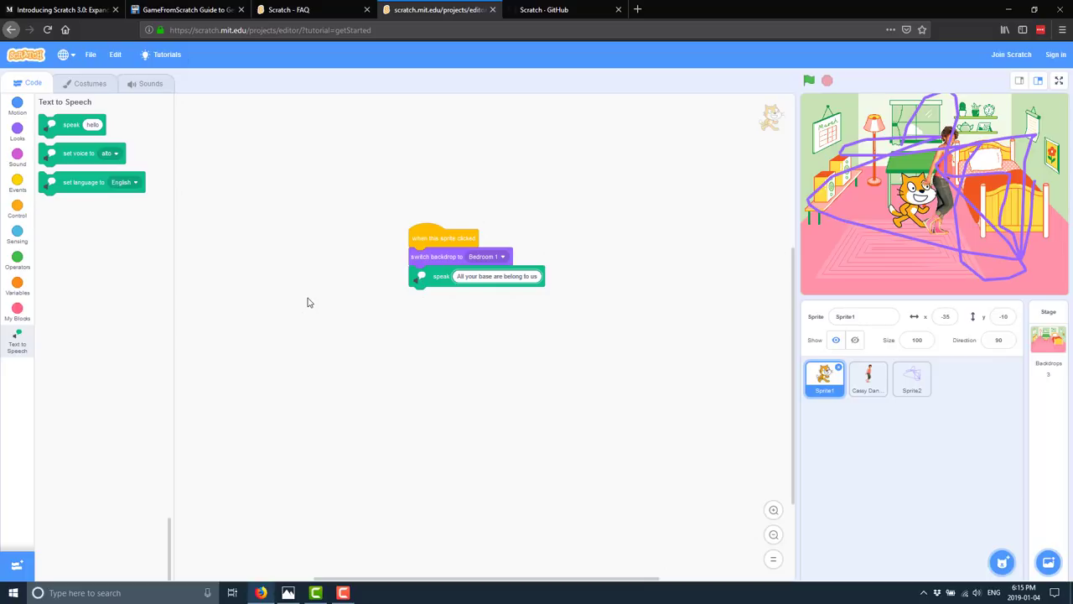
mouse_move(174, 124)
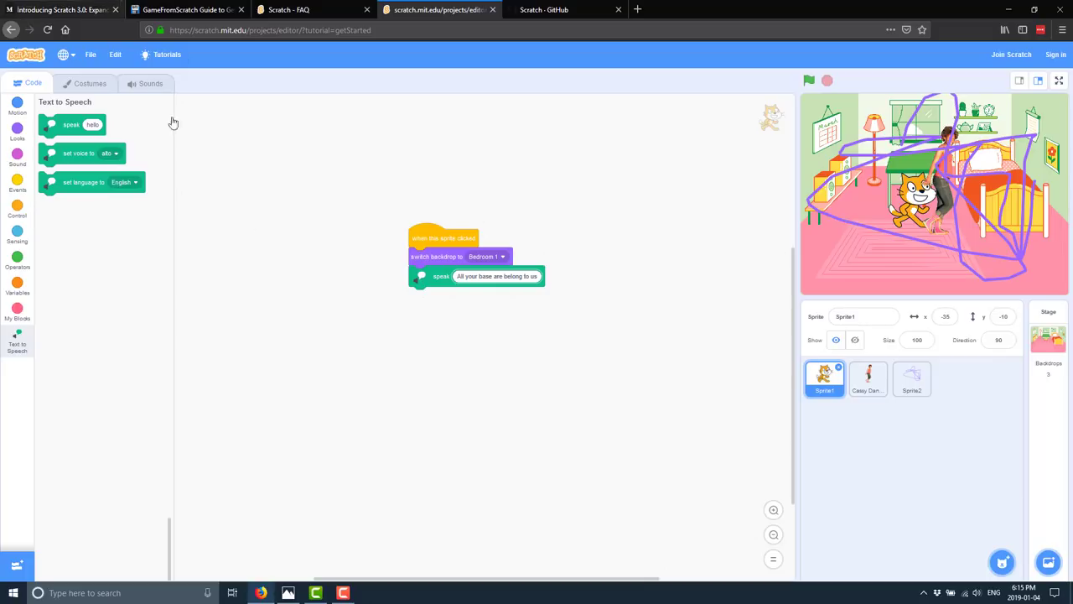
Step: Switch to the Scratch GitHub page and browse into the scratch-vm repository's src folder
click(563, 10)
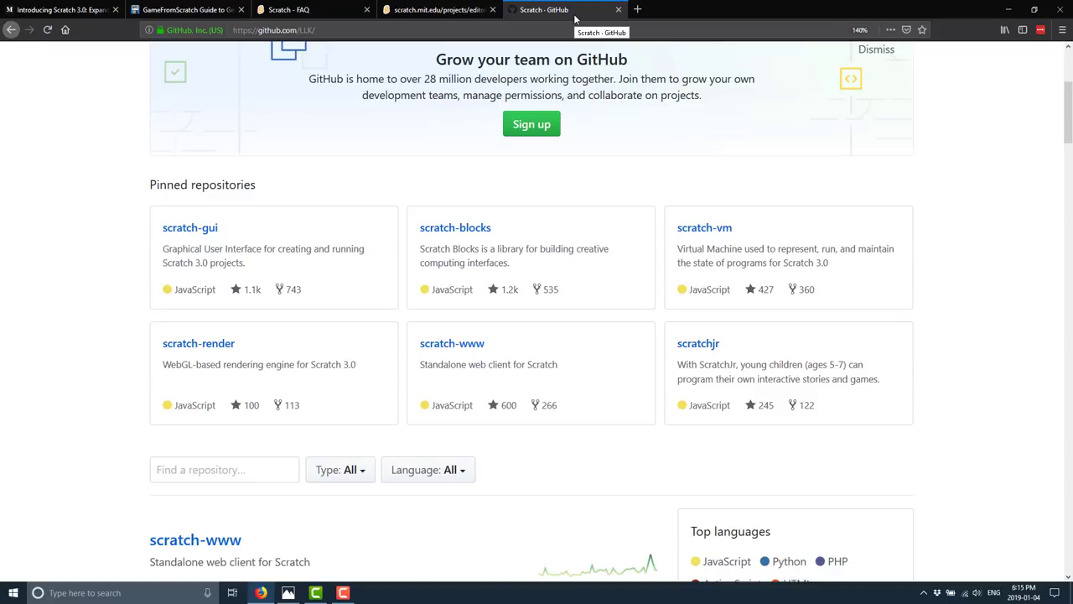
mouse_move(224, 211)
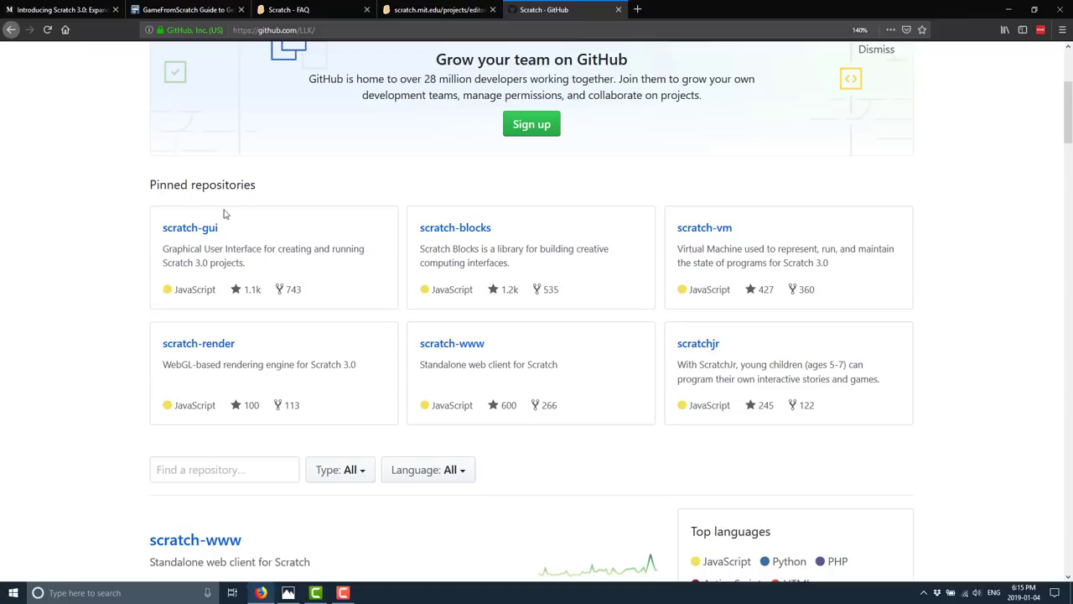
mouse_move(627, 235)
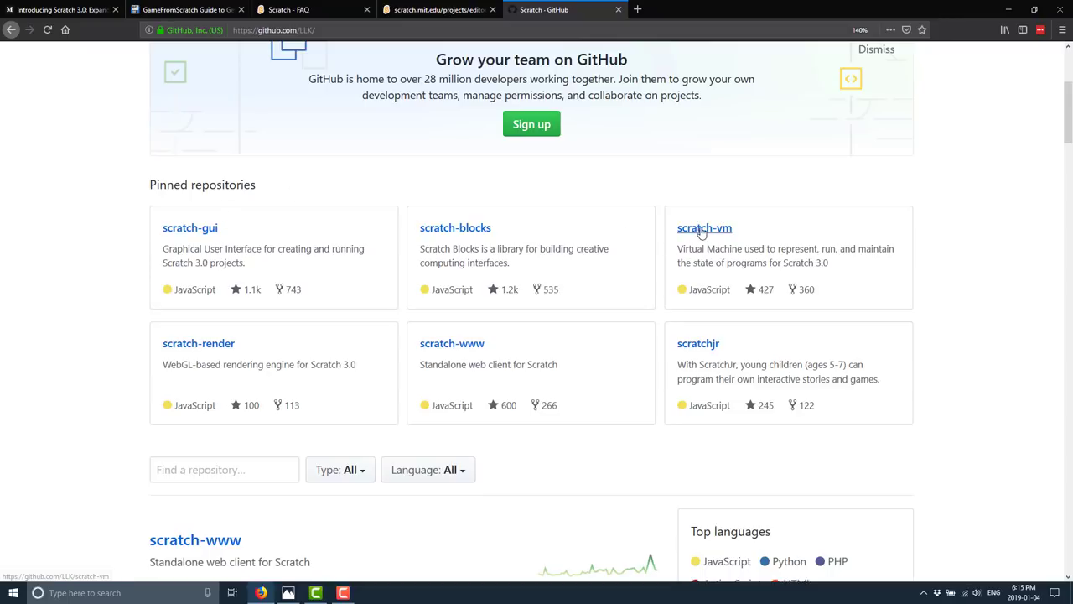
click(705, 228)
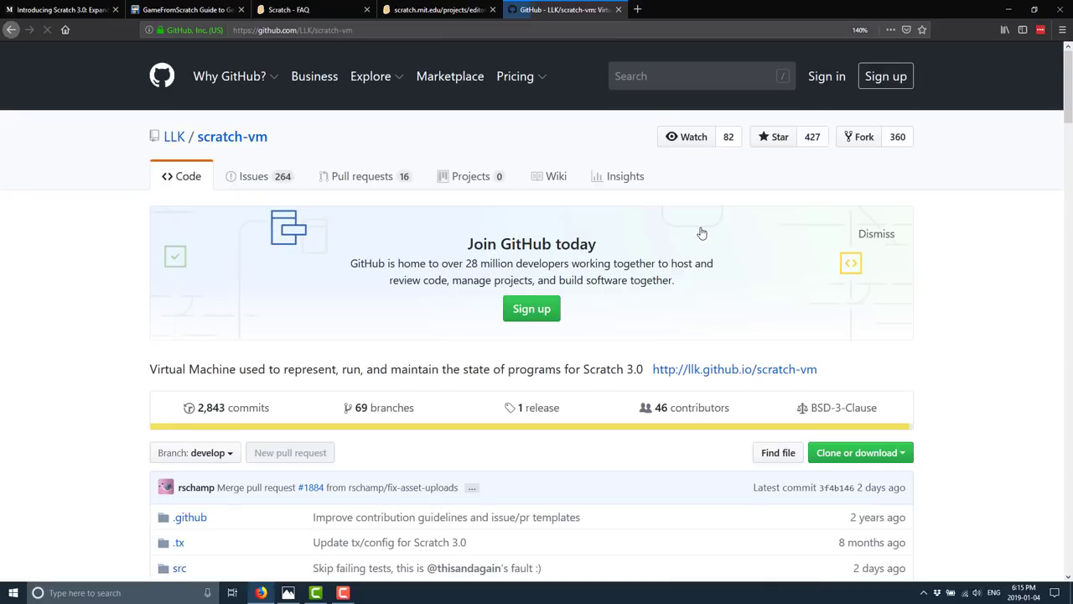
scroll(down, 3)
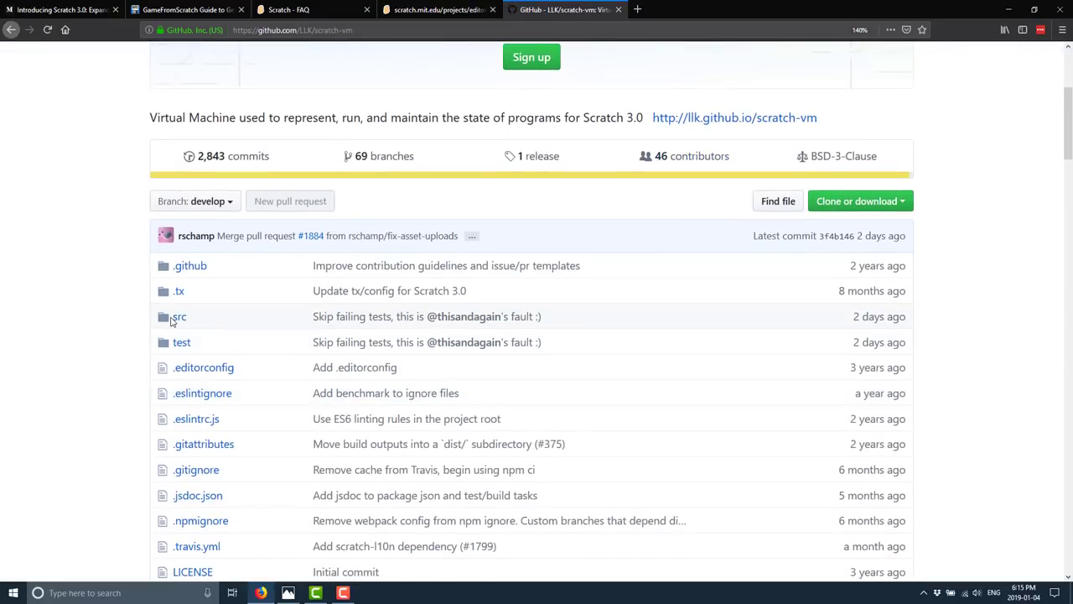
click(178, 316)
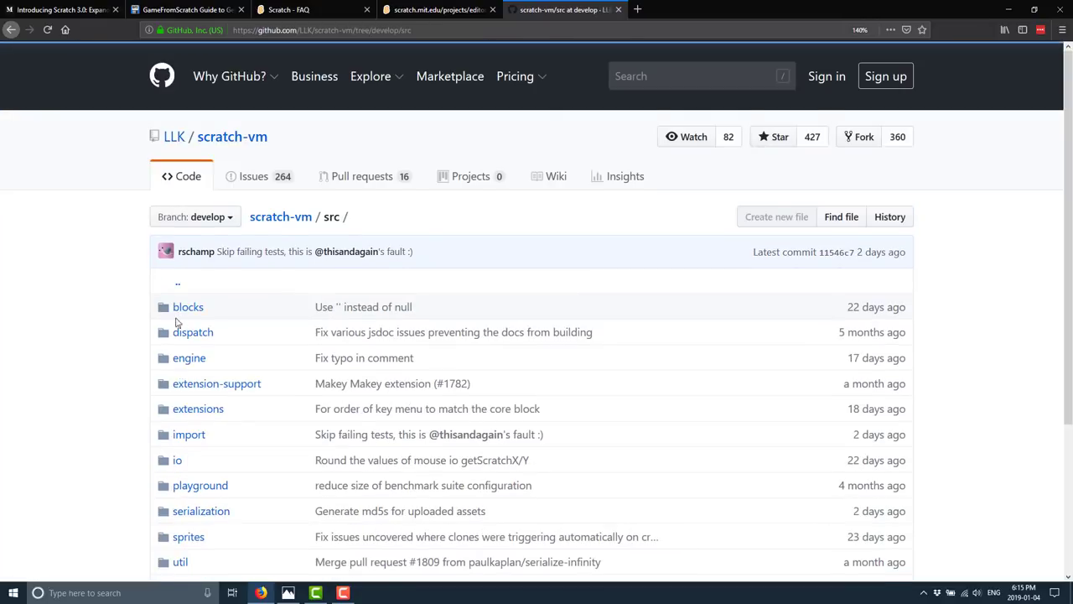
Step: Browse into extensions and down to the scratch3_speech2text folder
click(198, 409)
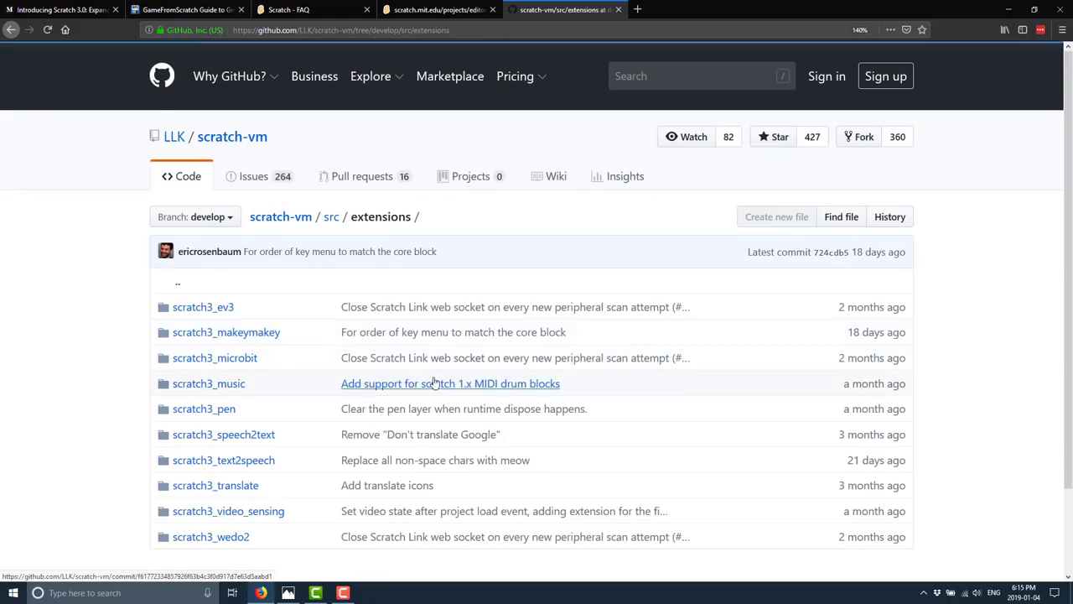
scroll(down, 3)
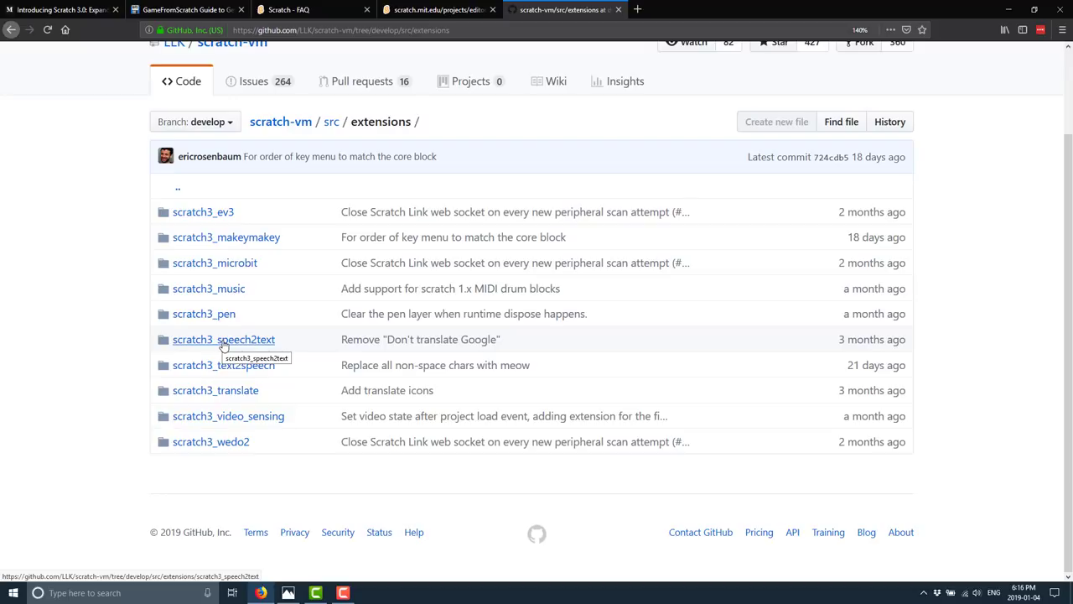
click(225, 339)
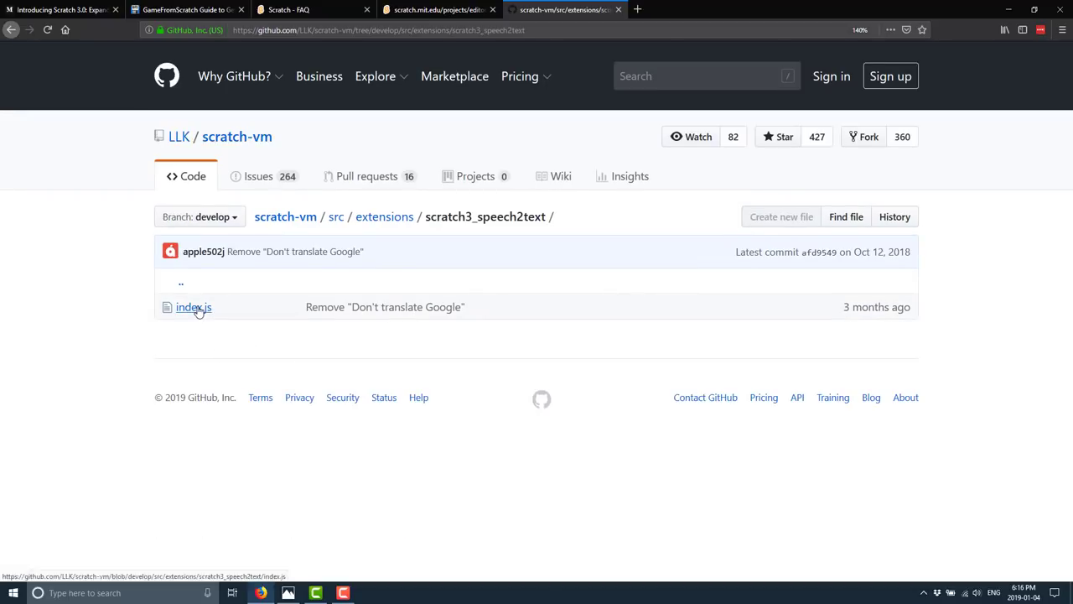
Step: Read through the speech-to-text index.js source down to the websocket setup, then return to the Scratch editor
click(194, 307)
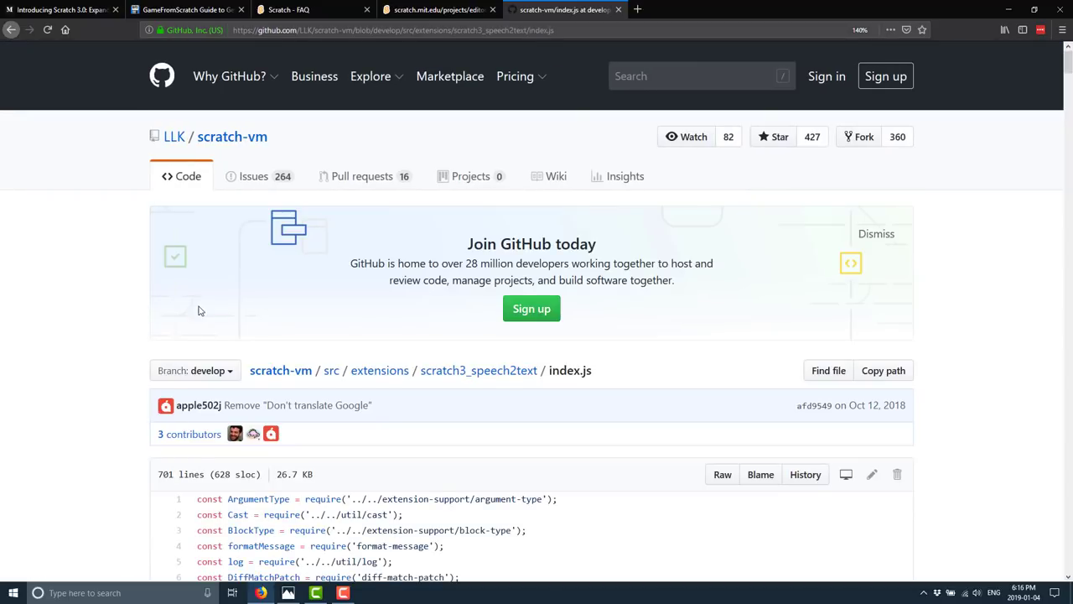
scroll(down, 3)
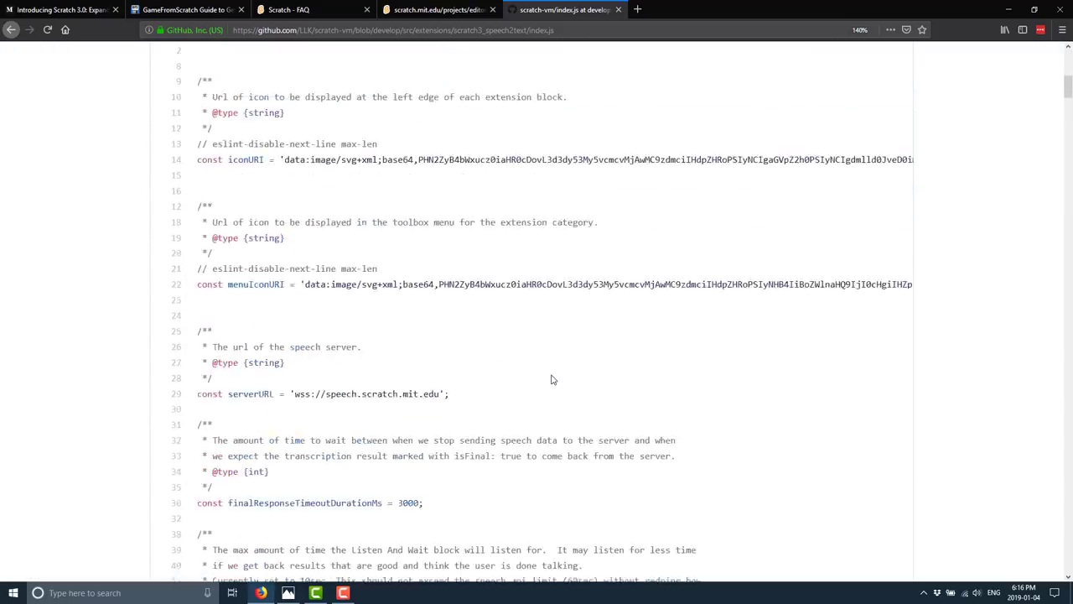
scroll(down, 3)
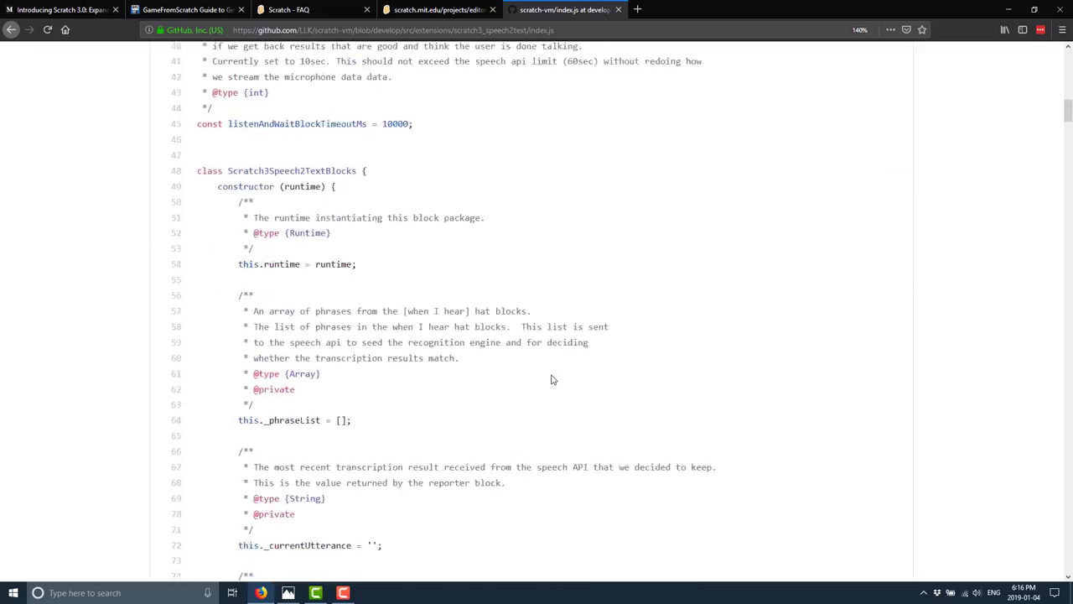
scroll(down, 3)
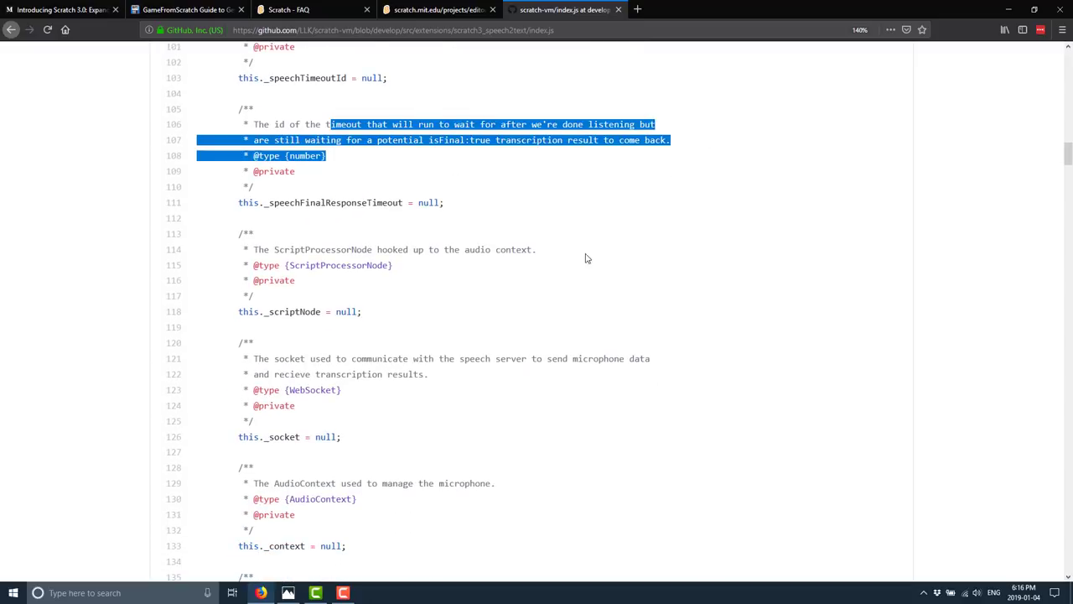
scroll(down, 3)
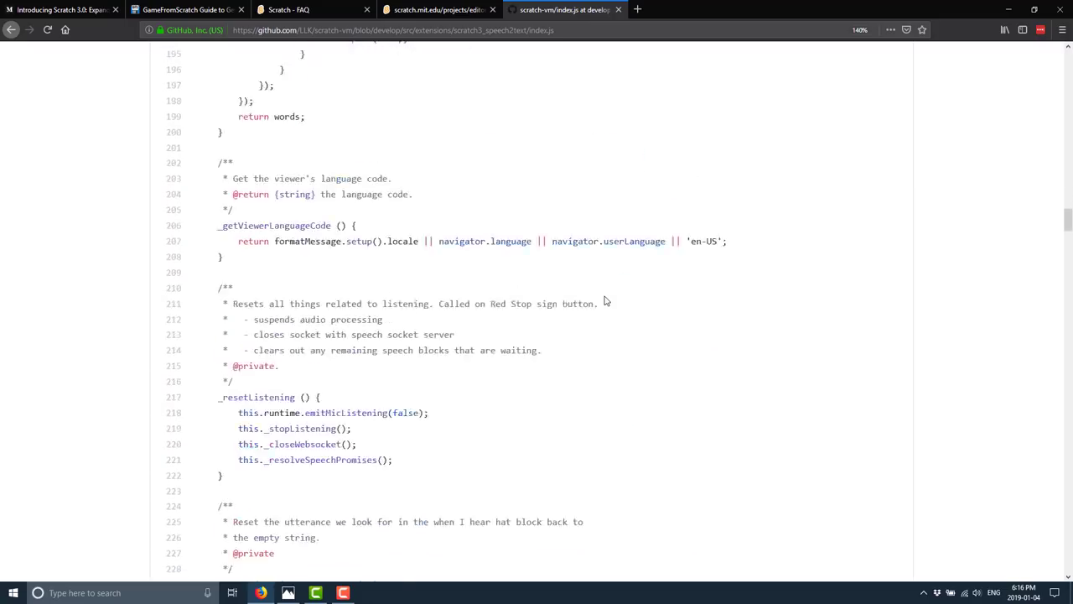
scroll(down, 3)
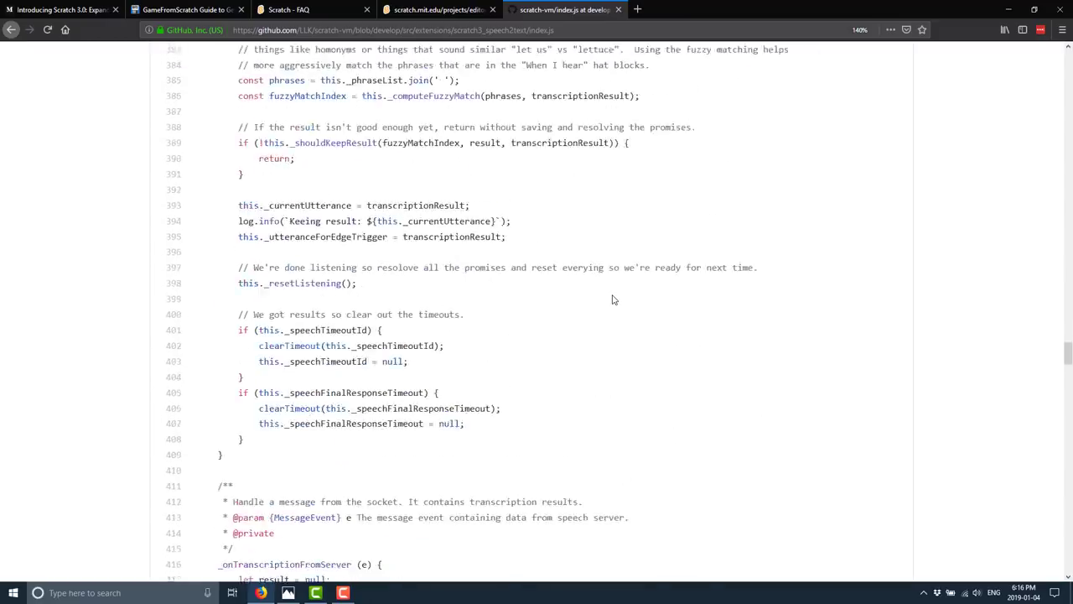
scroll(down, 3)
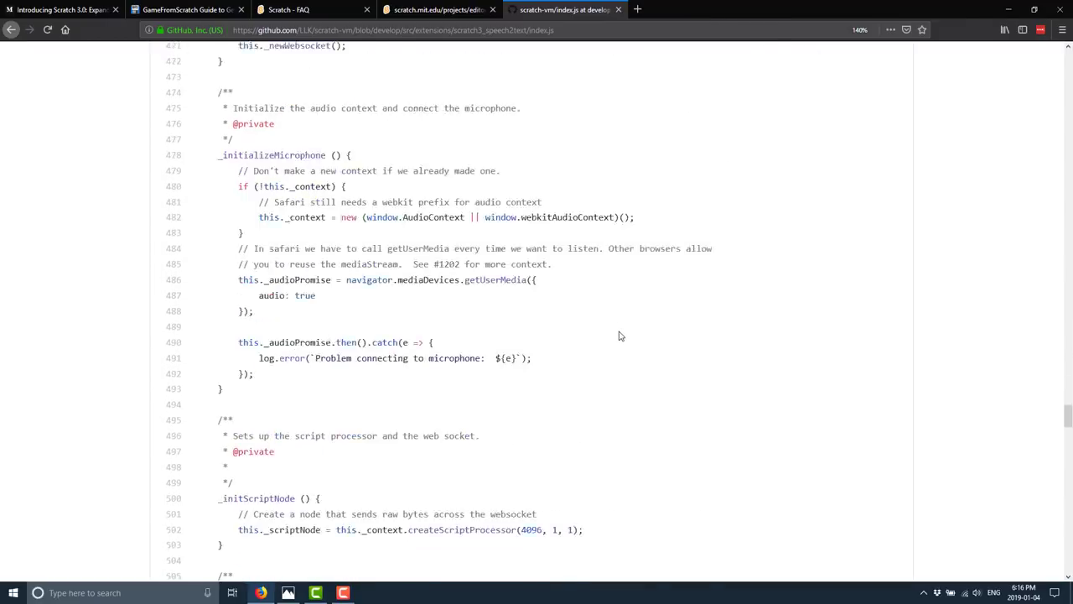
scroll(down, 3)
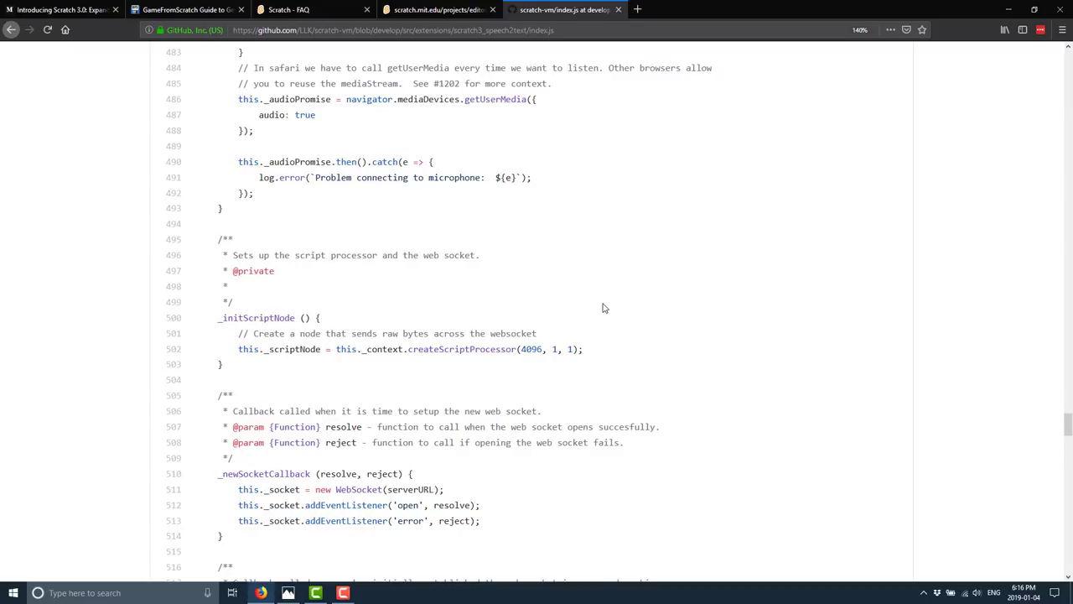
click(288, 10)
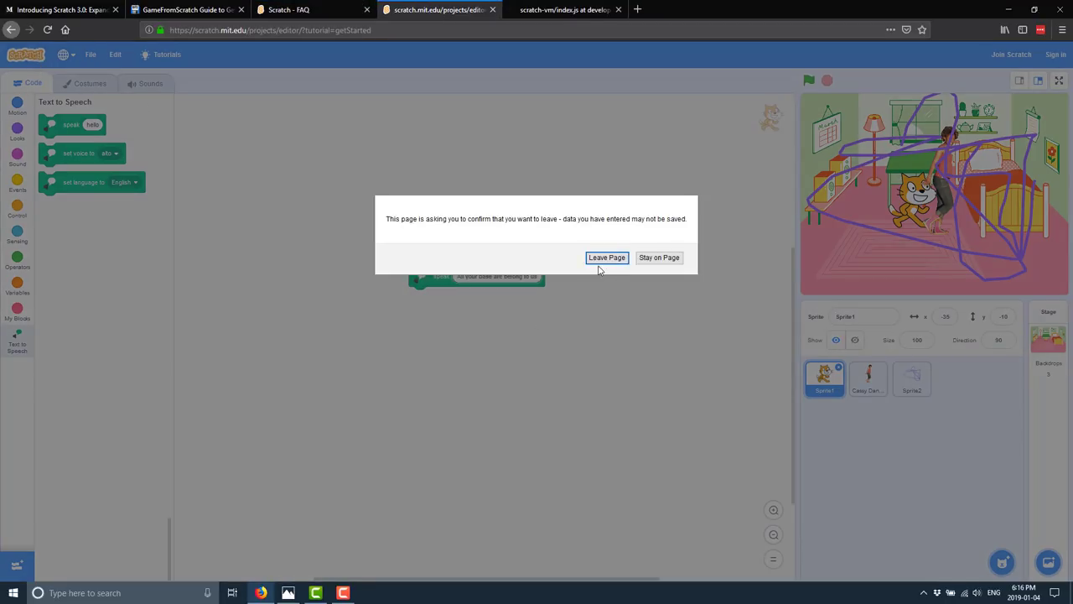
Step: Confirm leaving the unsaved editor and switch to the GameFromScratch guide tab
click(607, 258)
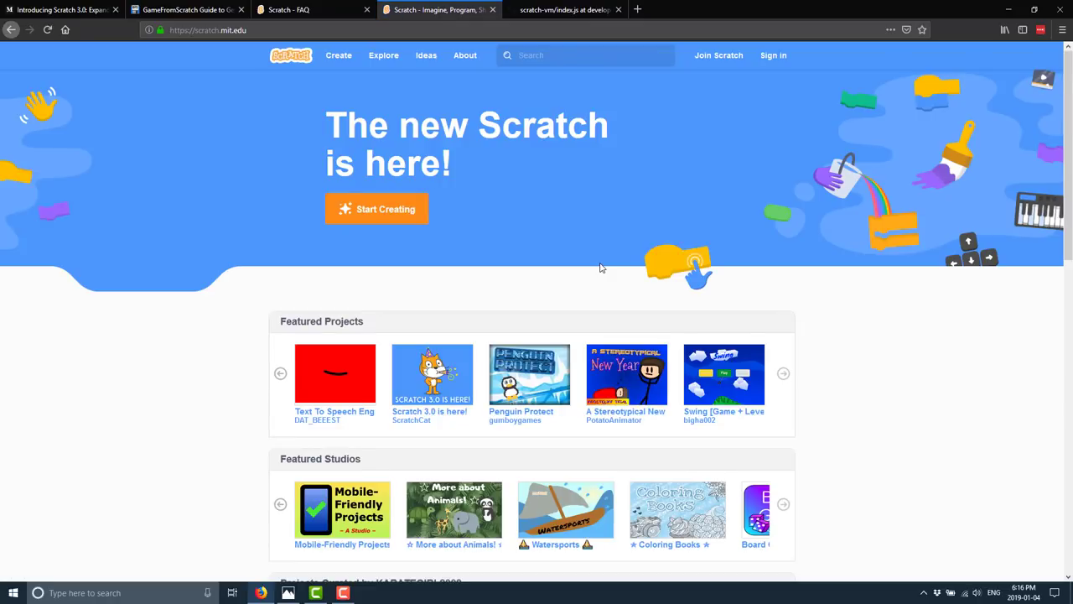
click(188, 10)
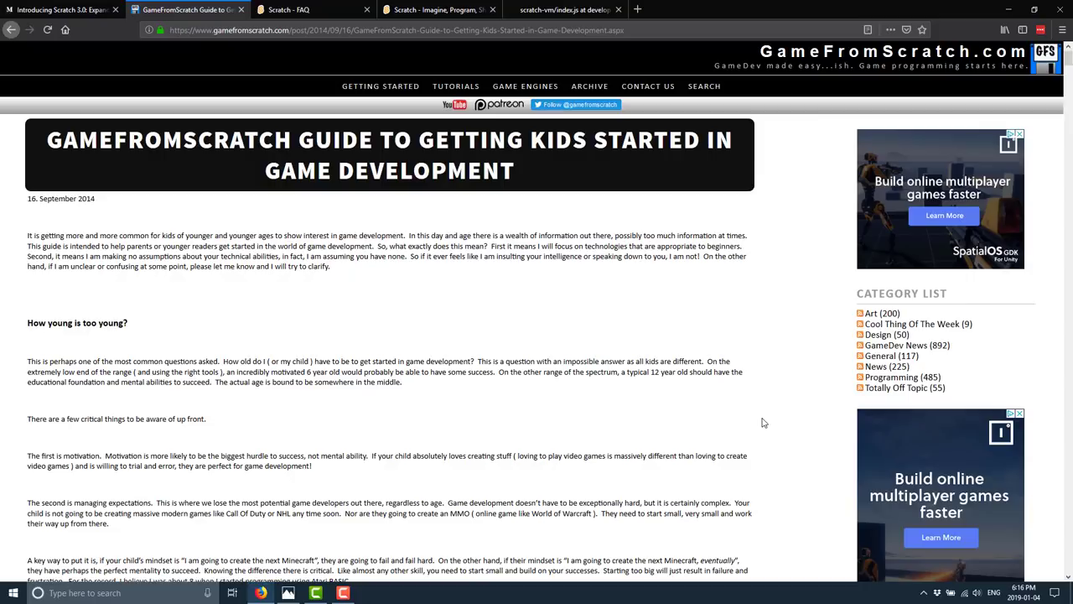
mouse_move(573, 397)
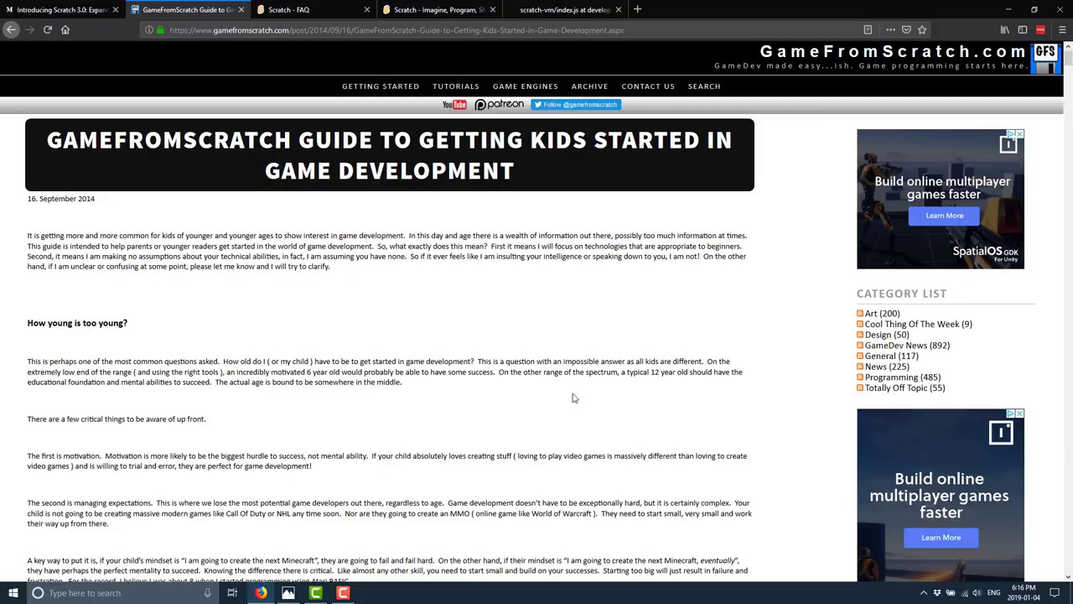
Step: Scroll the kids' game development guide down to 'How young is too young?'
scroll(down, 3)
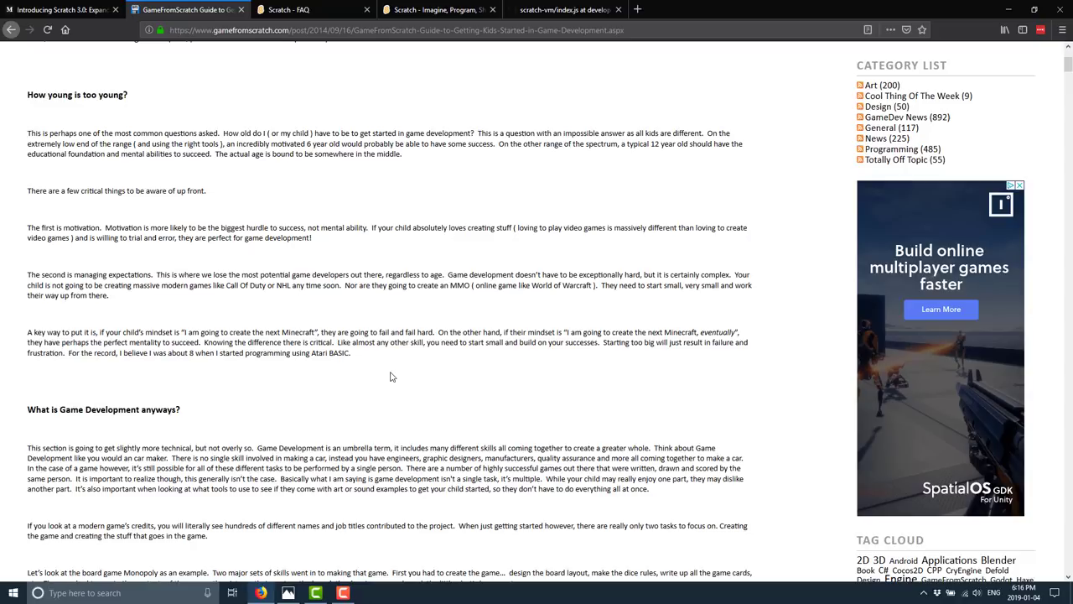